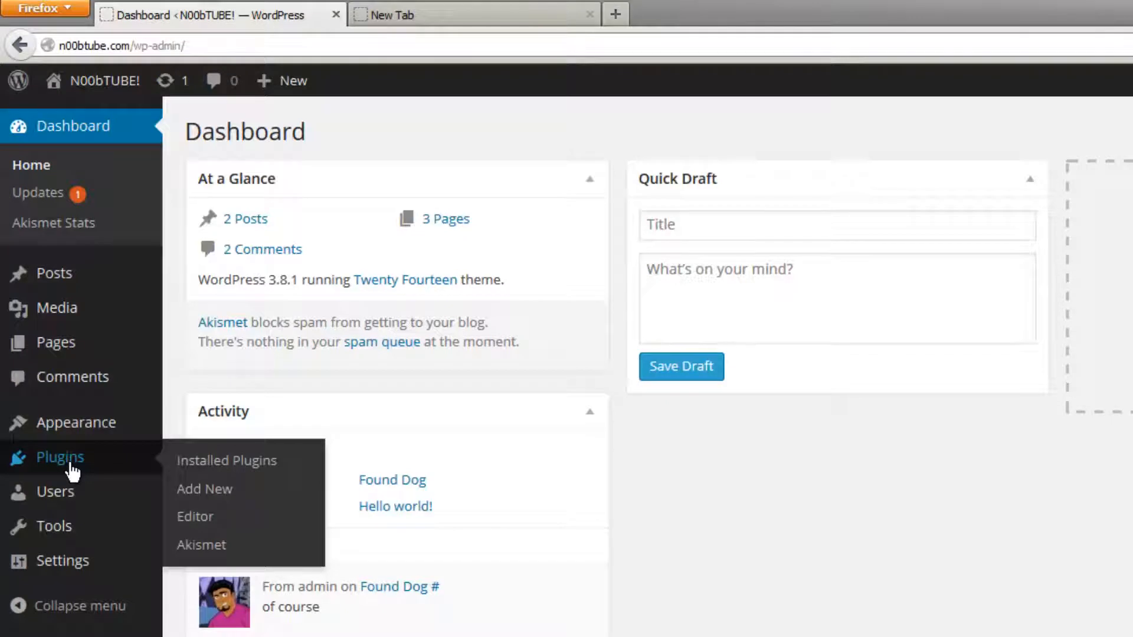
mouse_move(226, 461)
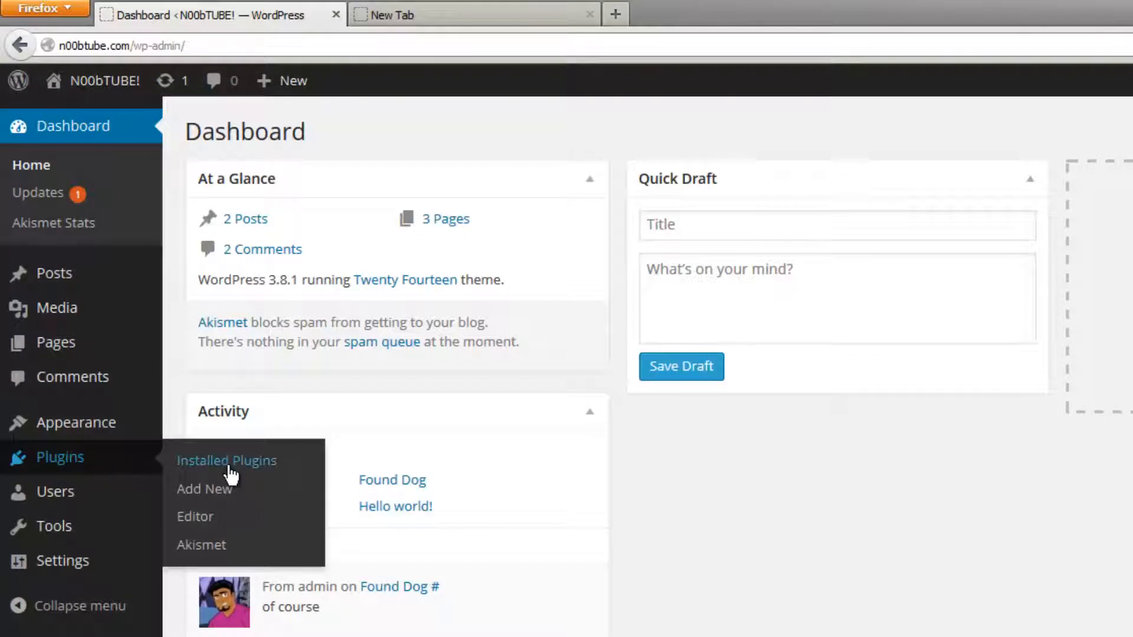
Step: Go to Installed Plugins from the admin sidebar and scroll down the list
click(226, 460)
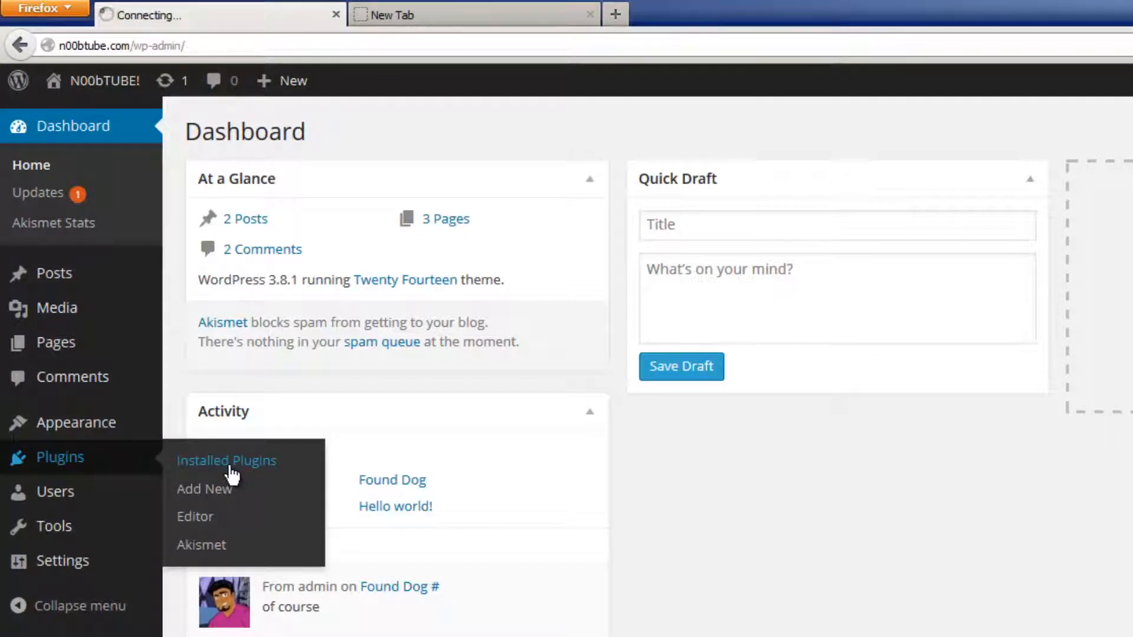
click(226, 460)
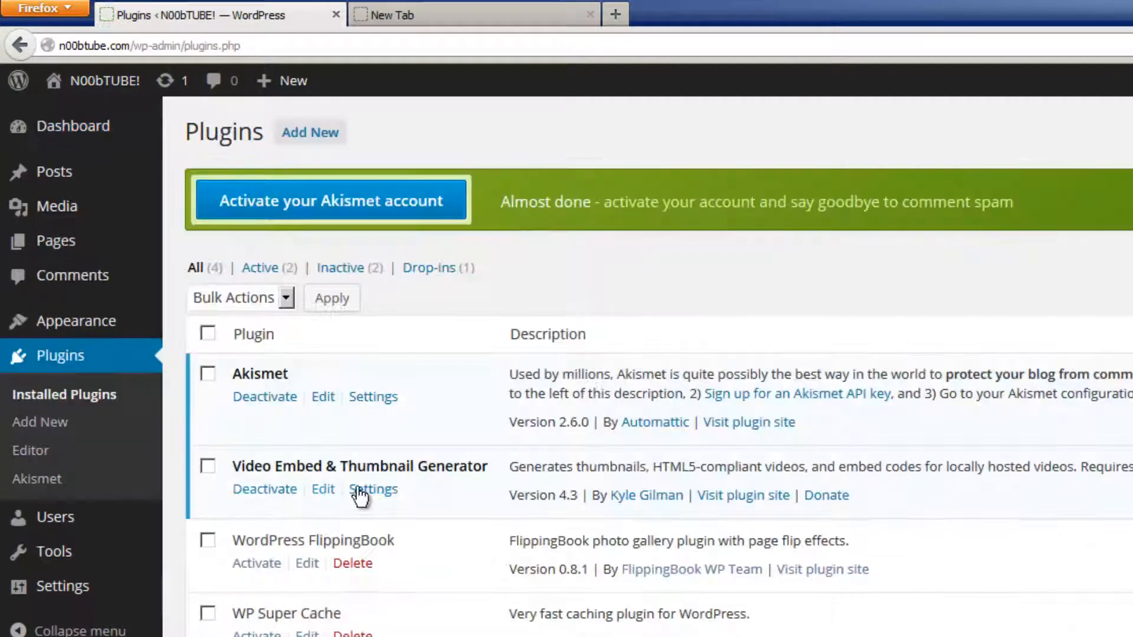
scroll(down, 3)
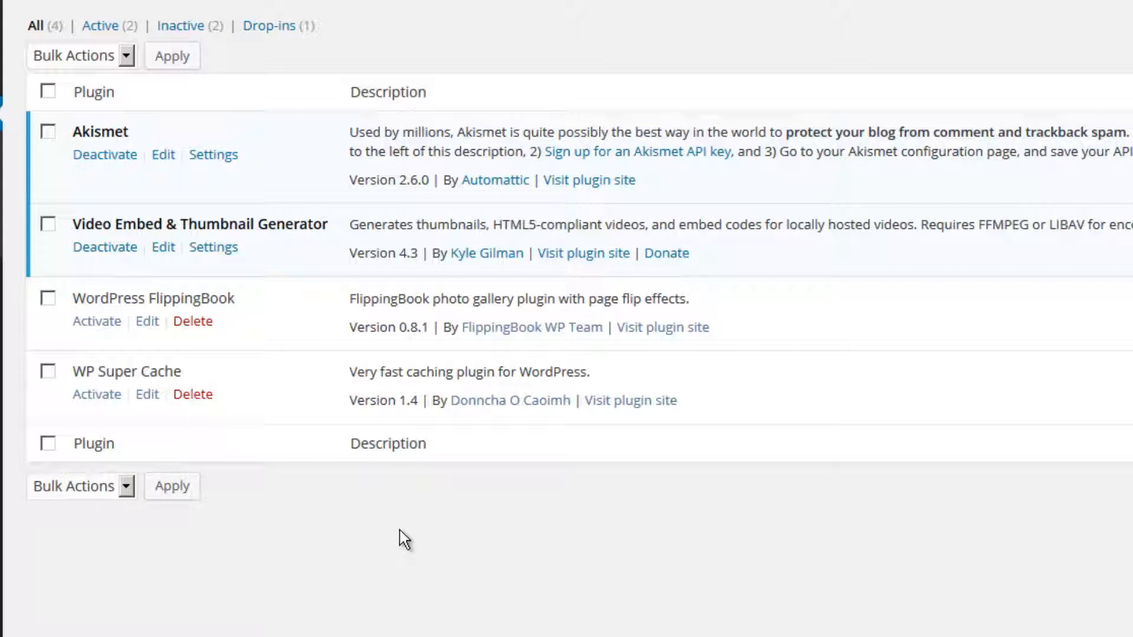
mouse_move(161, 191)
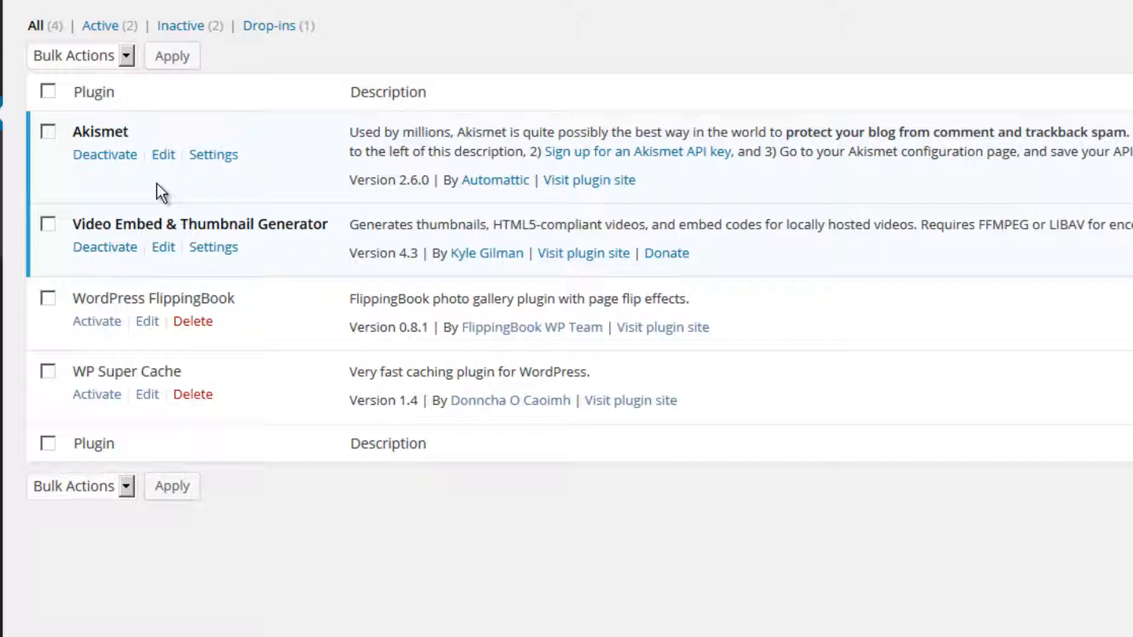
mouse_move(105, 155)
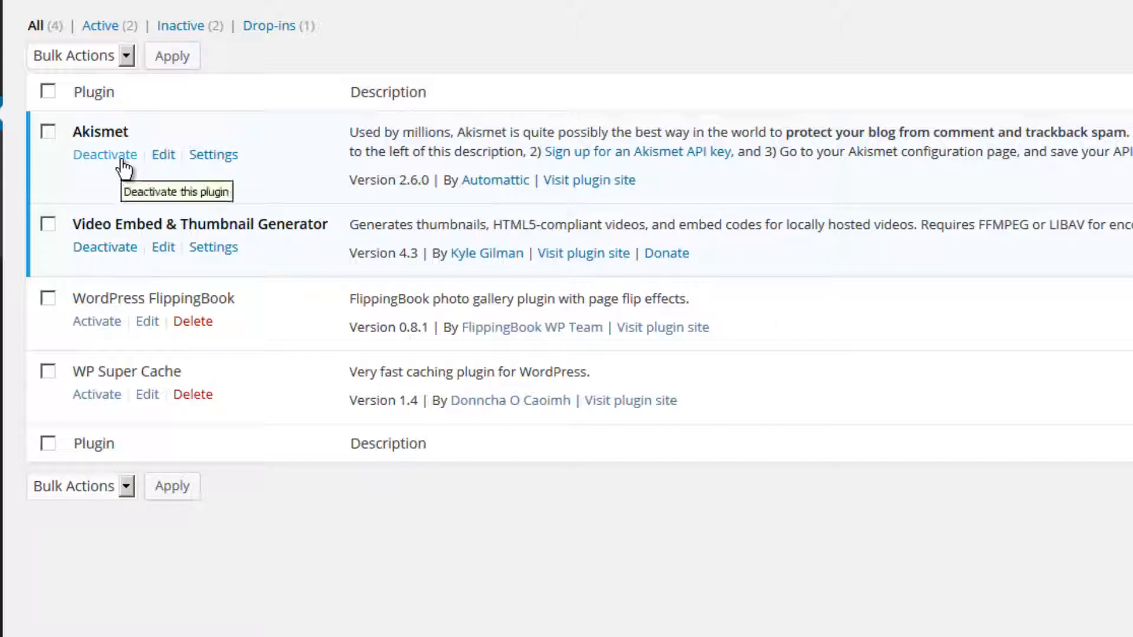
mouse_move(226, 163)
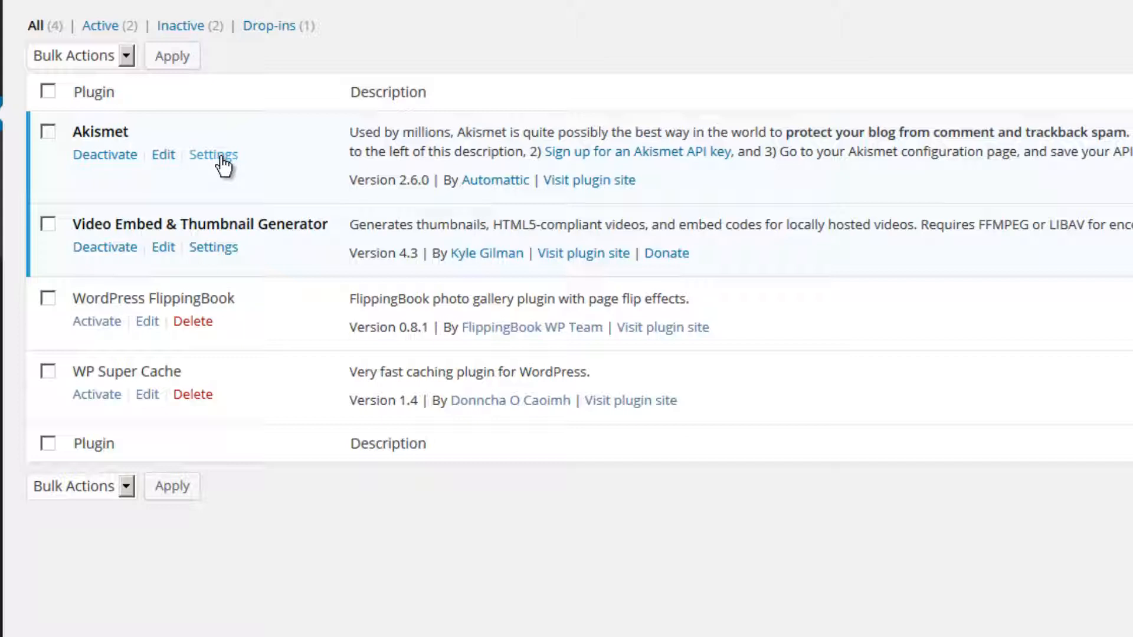
mouse_move(107, 300)
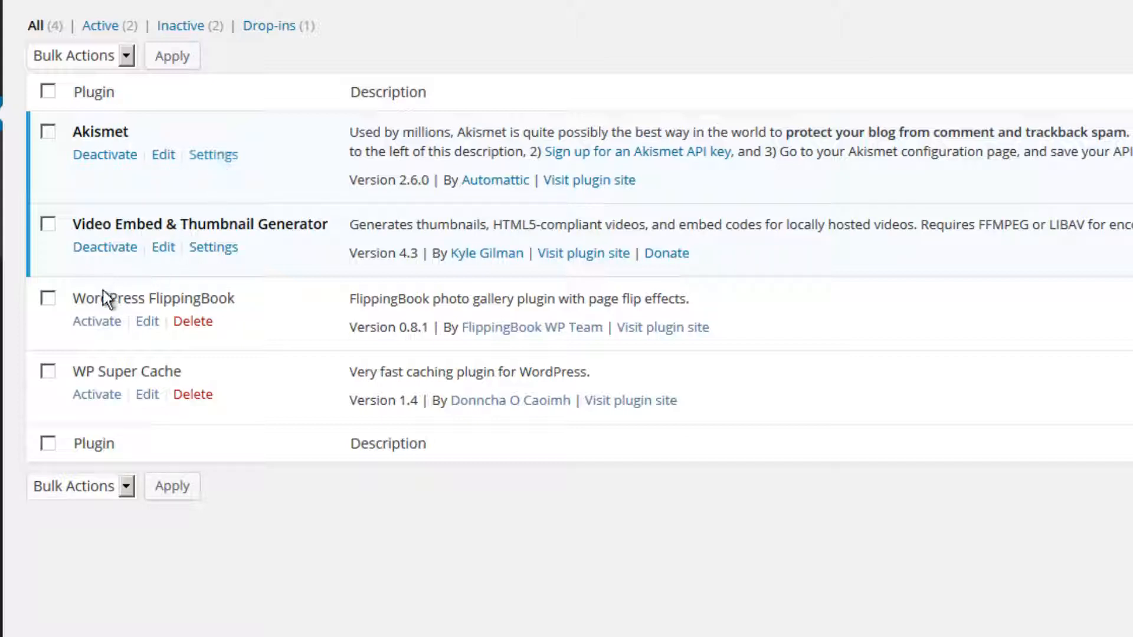
mouse_move(147, 321)
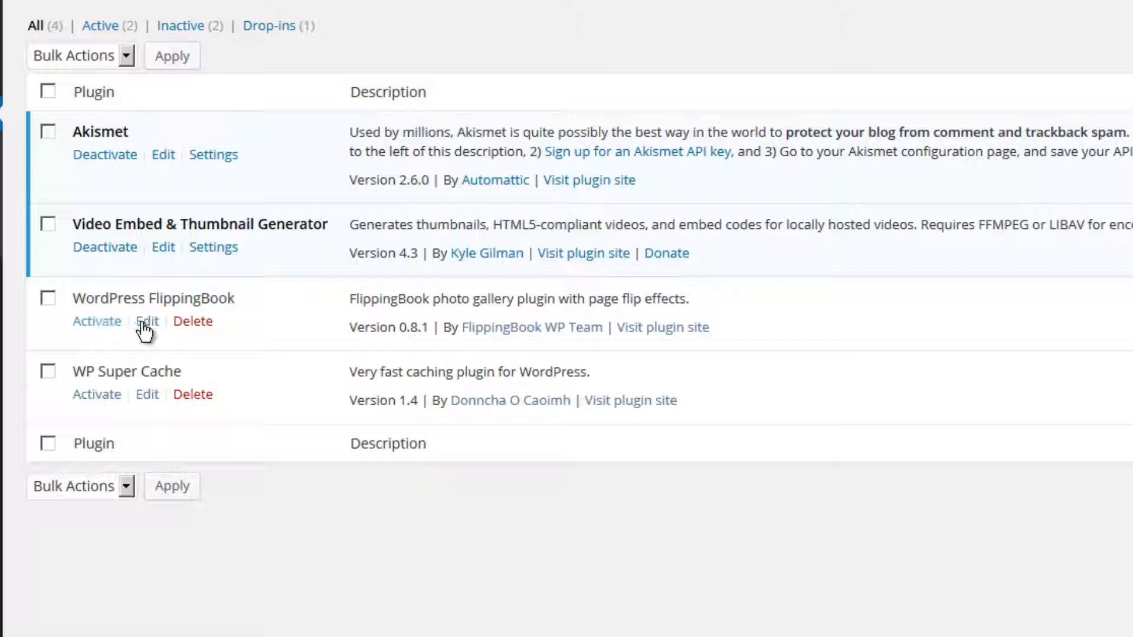
mouse_move(193, 321)
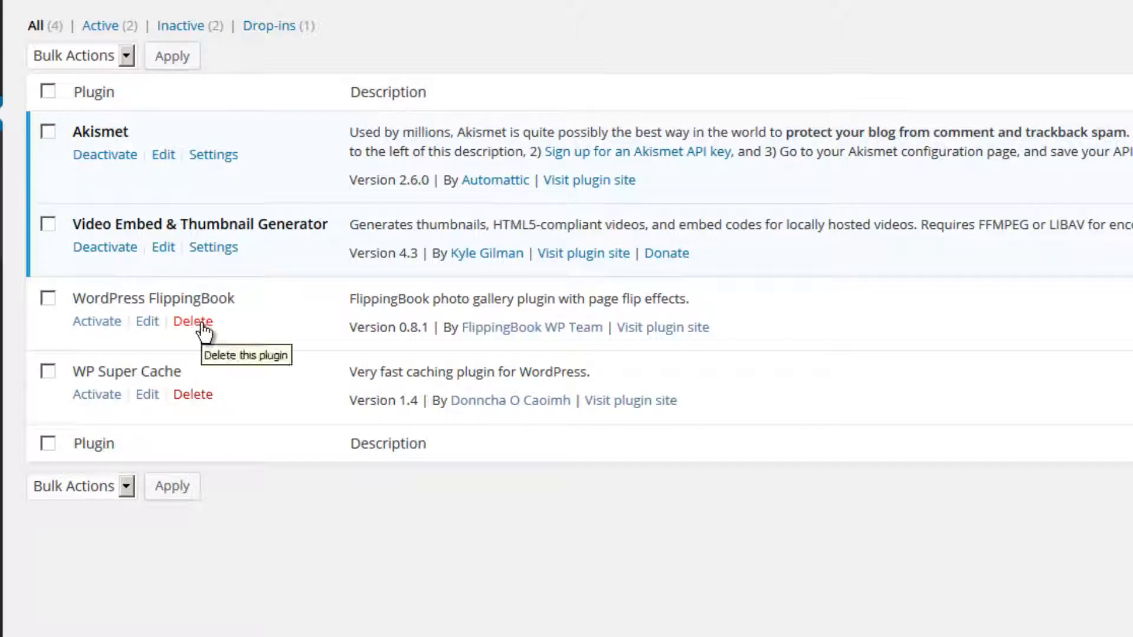
mouse_move(105, 154)
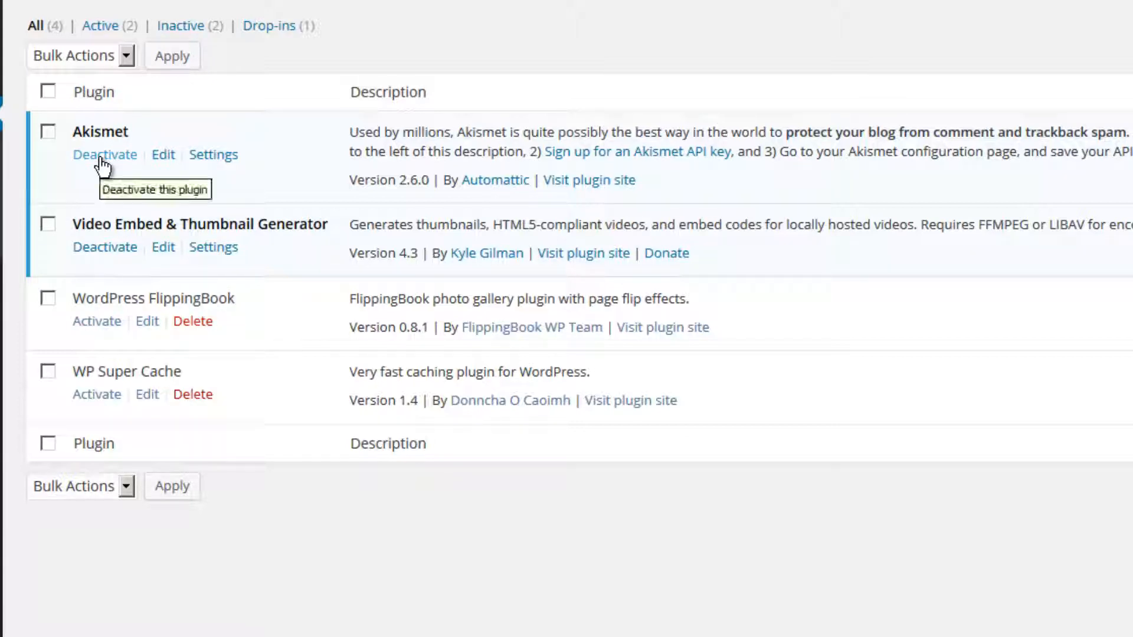
mouse_move(228, 178)
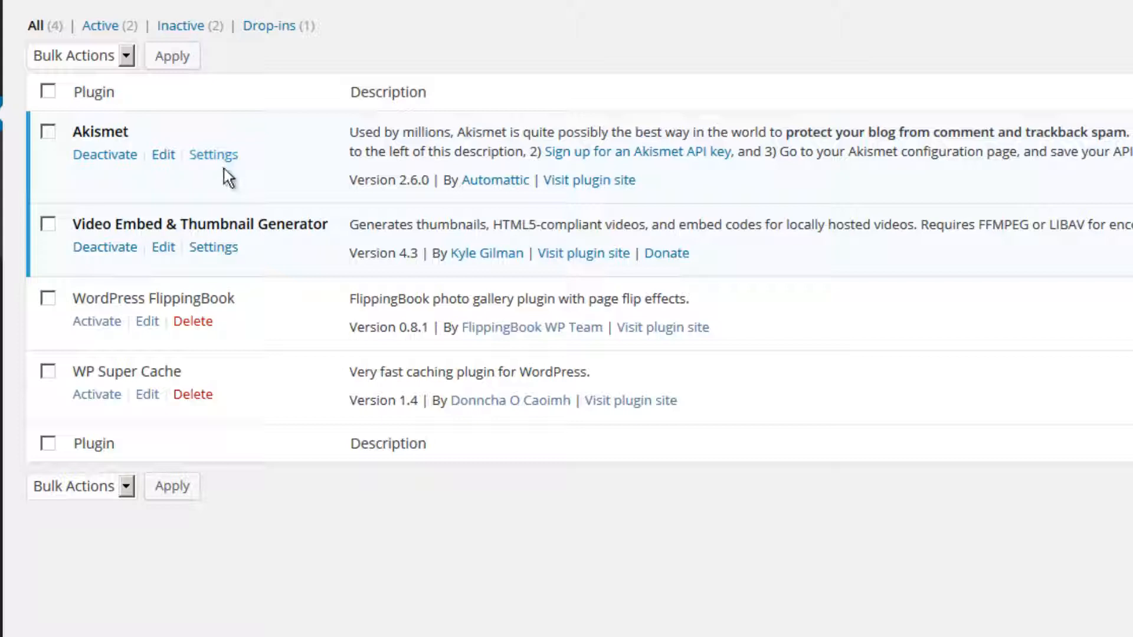
mouse_move(105, 154)
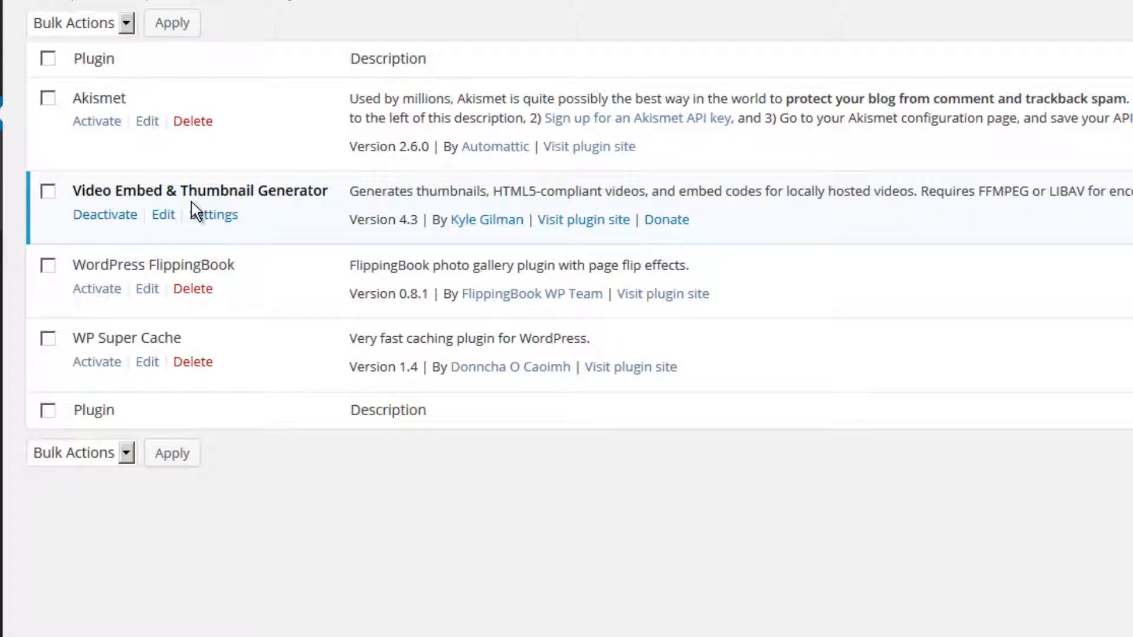
mouse_move(178, 199)
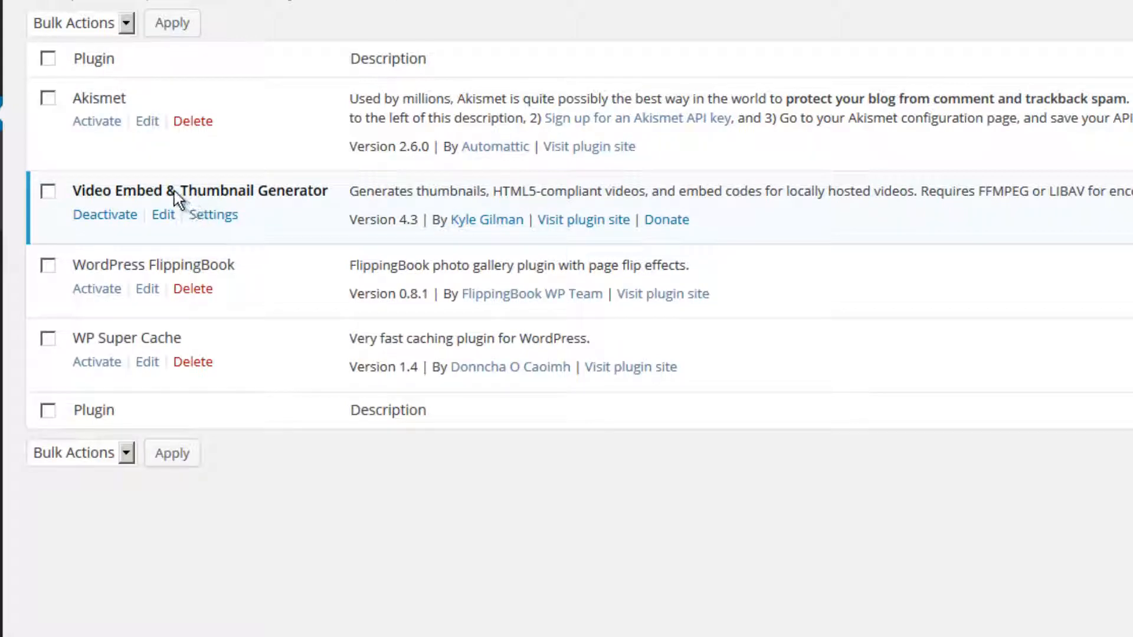
mouse_move(105, 215)
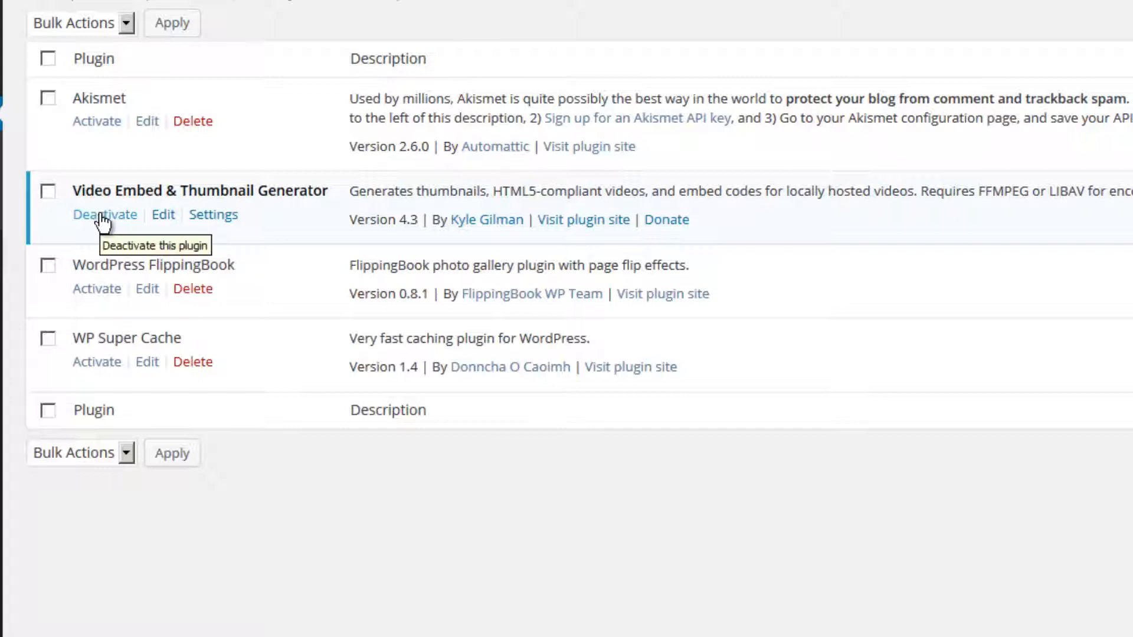
mouse_move(293, 238)
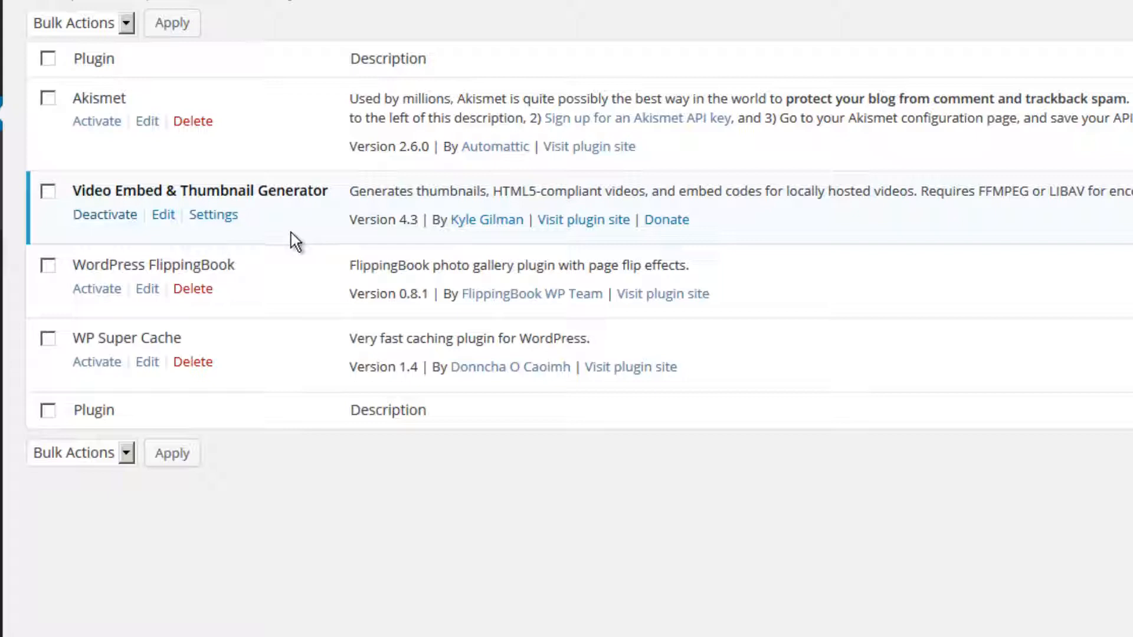
Step: Deactivate the Video Embed & Thumbnail Generator plugin
click(105, 215)
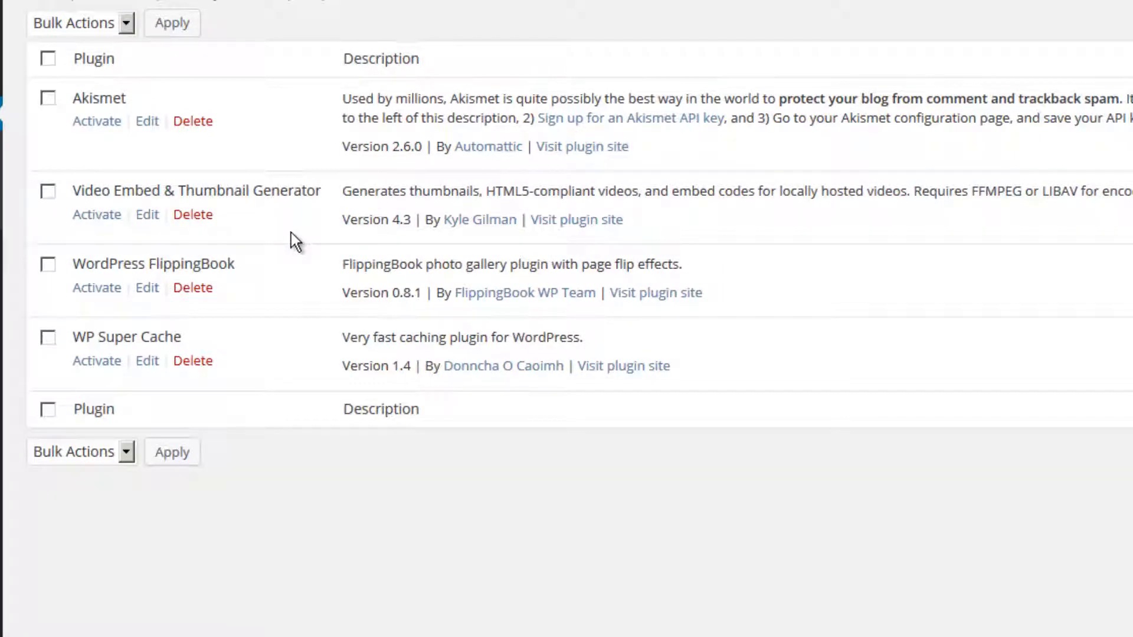
scroll(up, 3)
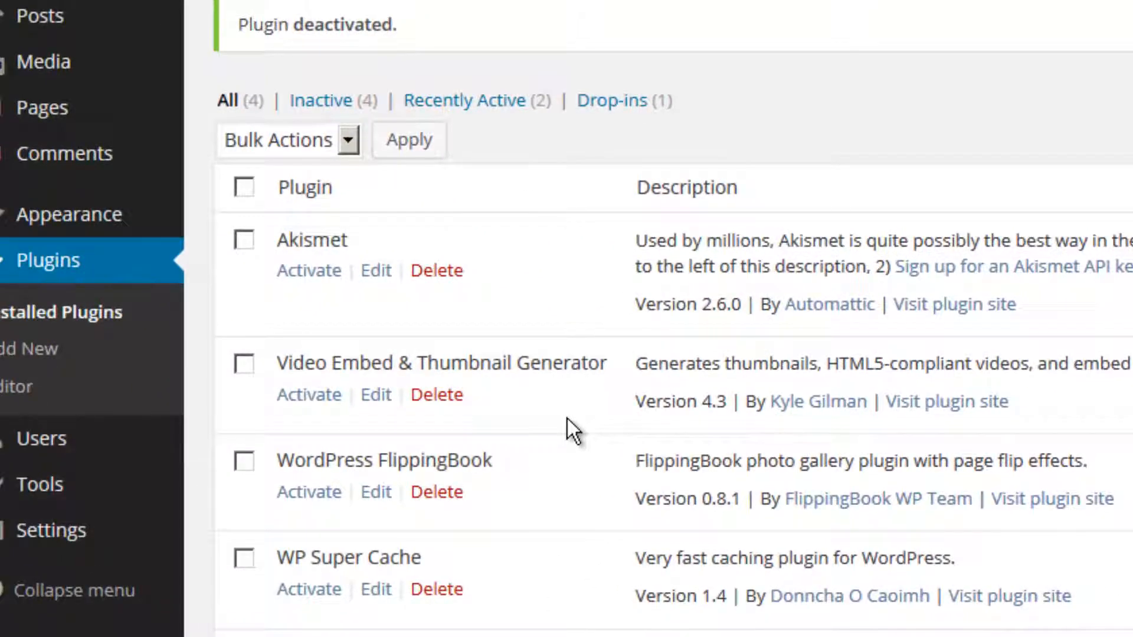
Step: Select all four plugins and bulk-delete them, confirming removal of their files and data
click(244, 241)
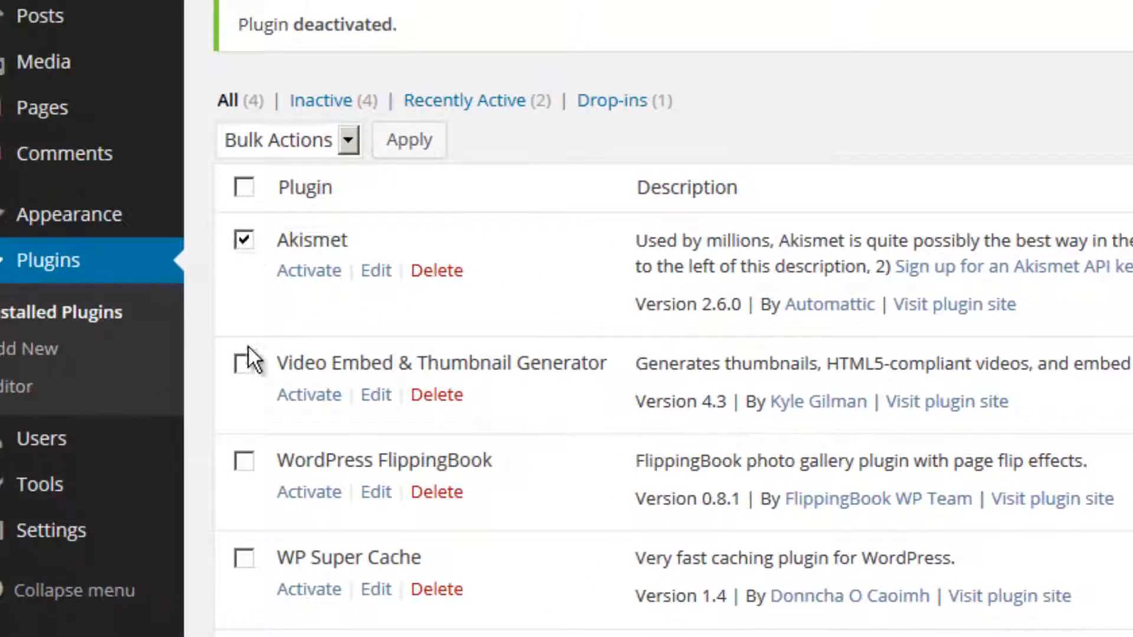
click(244, 363)
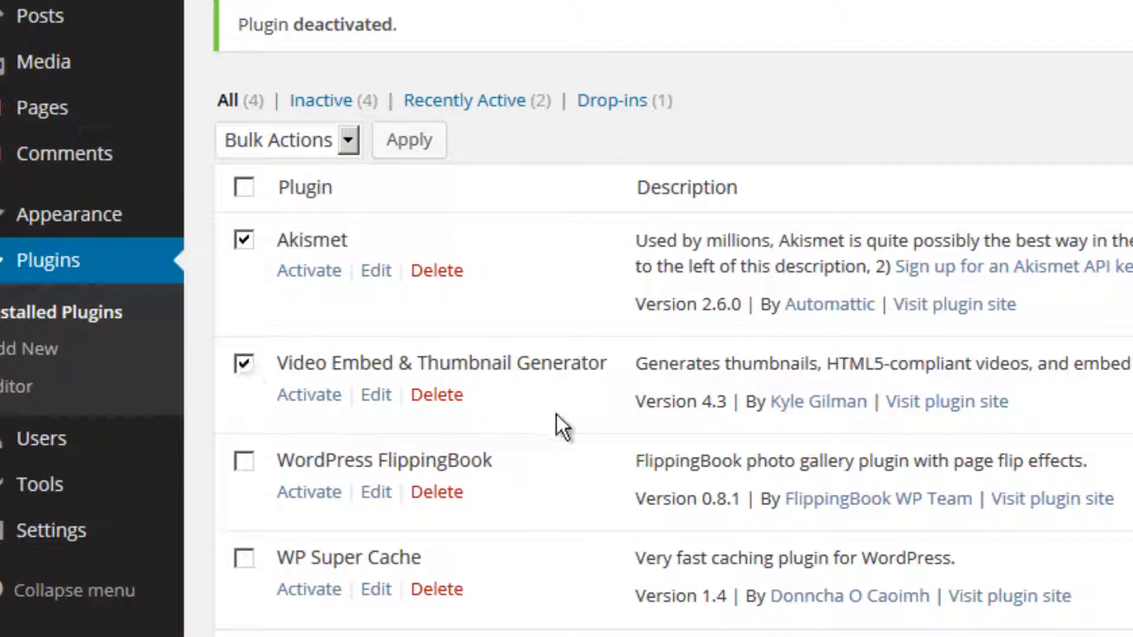
click(244, 187)
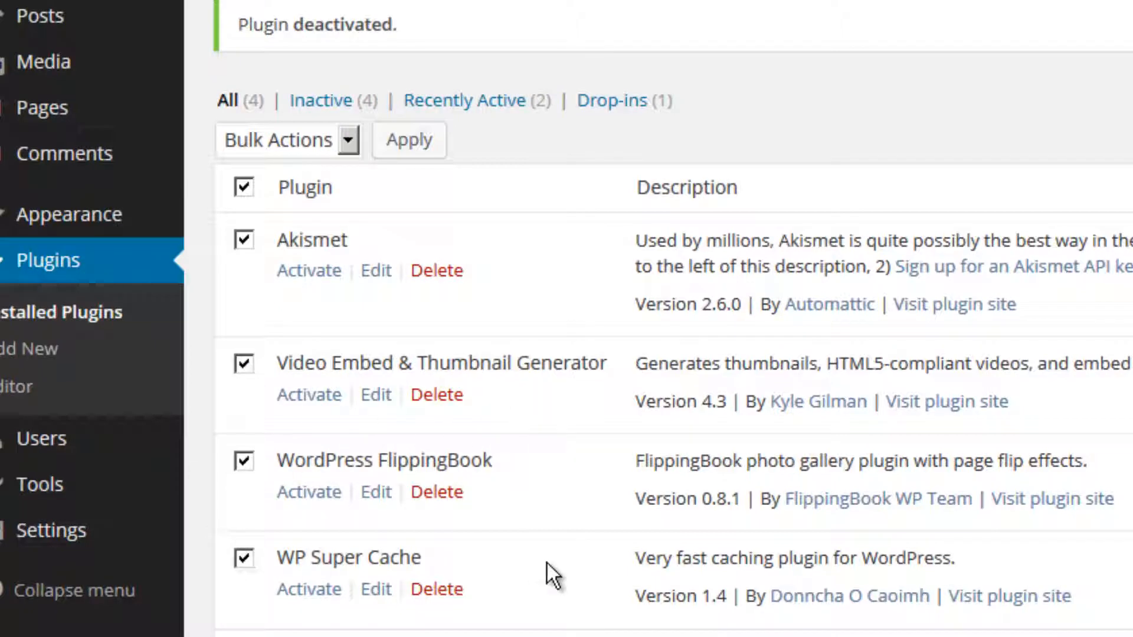
click(351, 141)
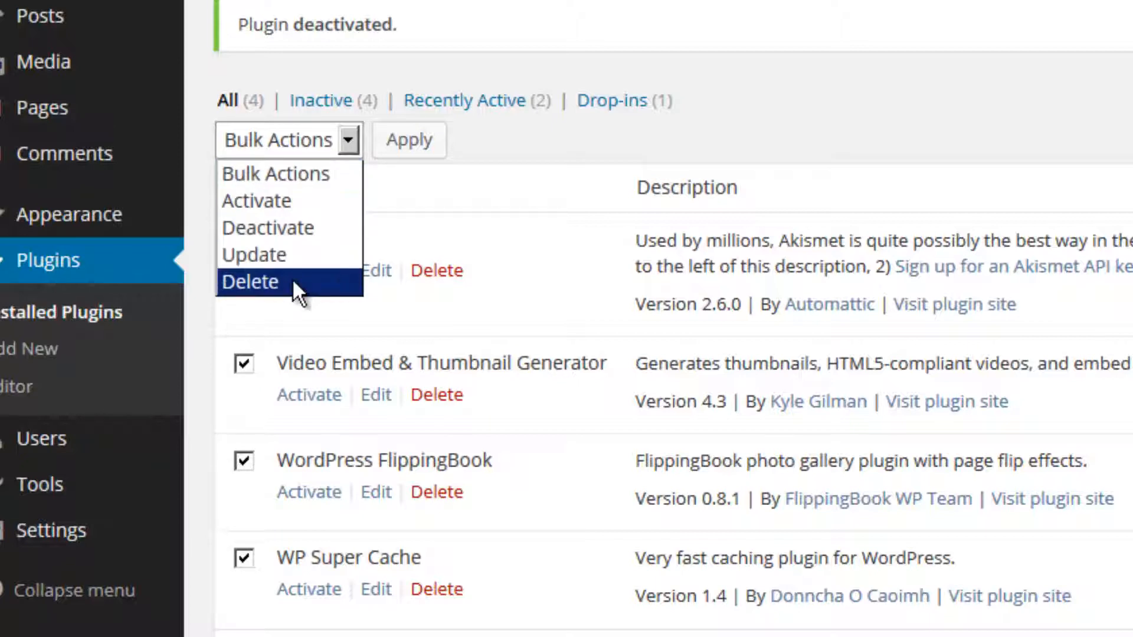
click(250, 282)
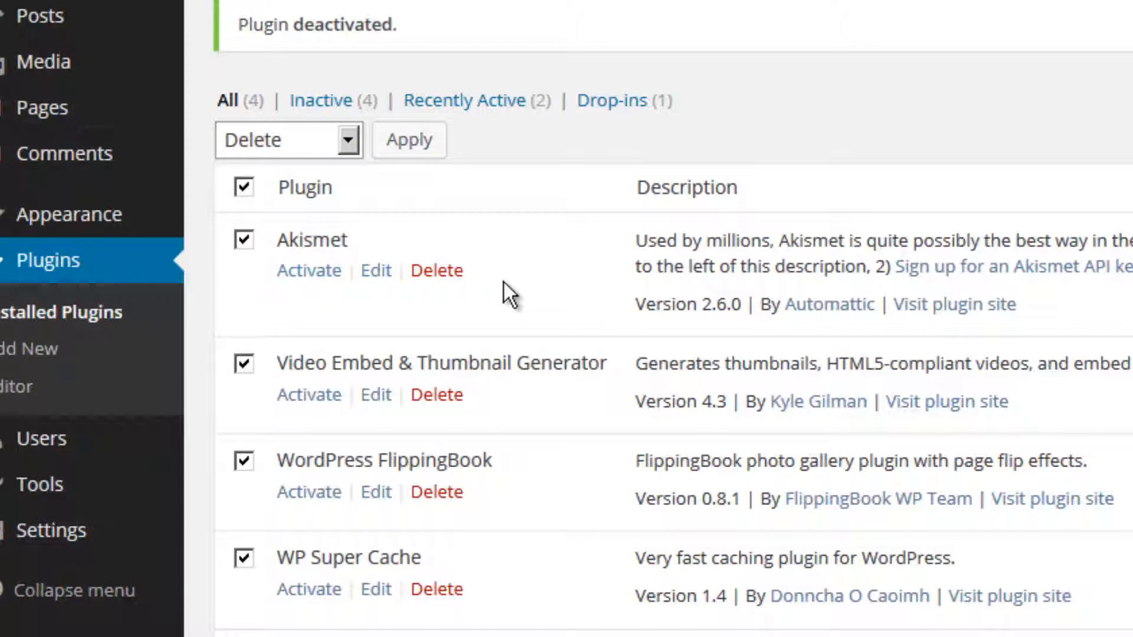
mouse_move(612, 215)
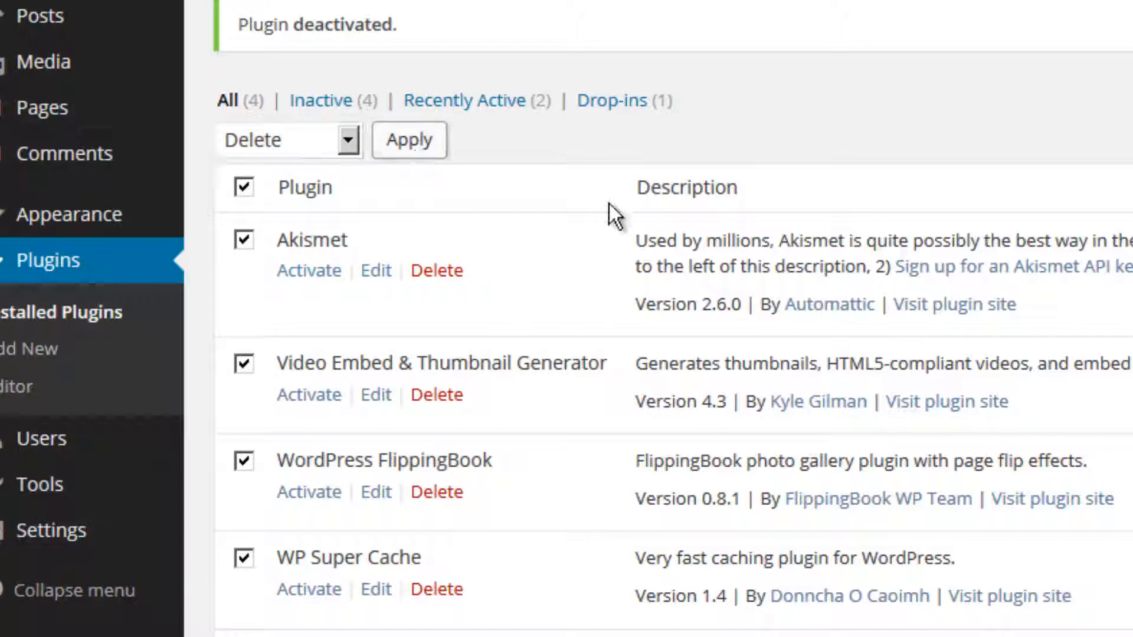
click(407, 139)
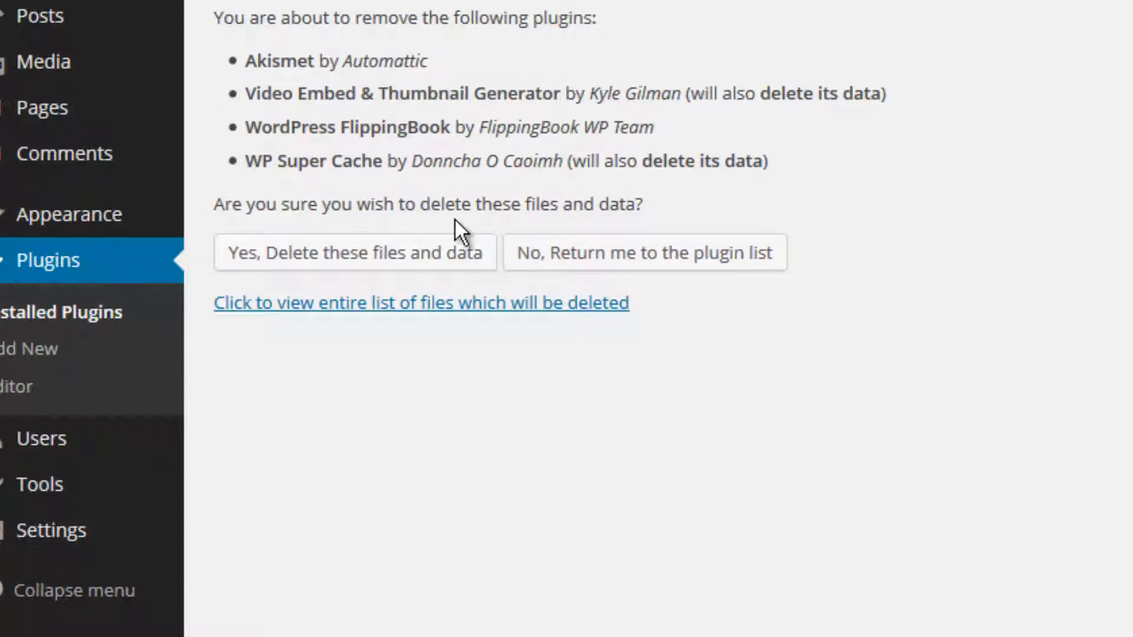
mouse_move(441, 260)
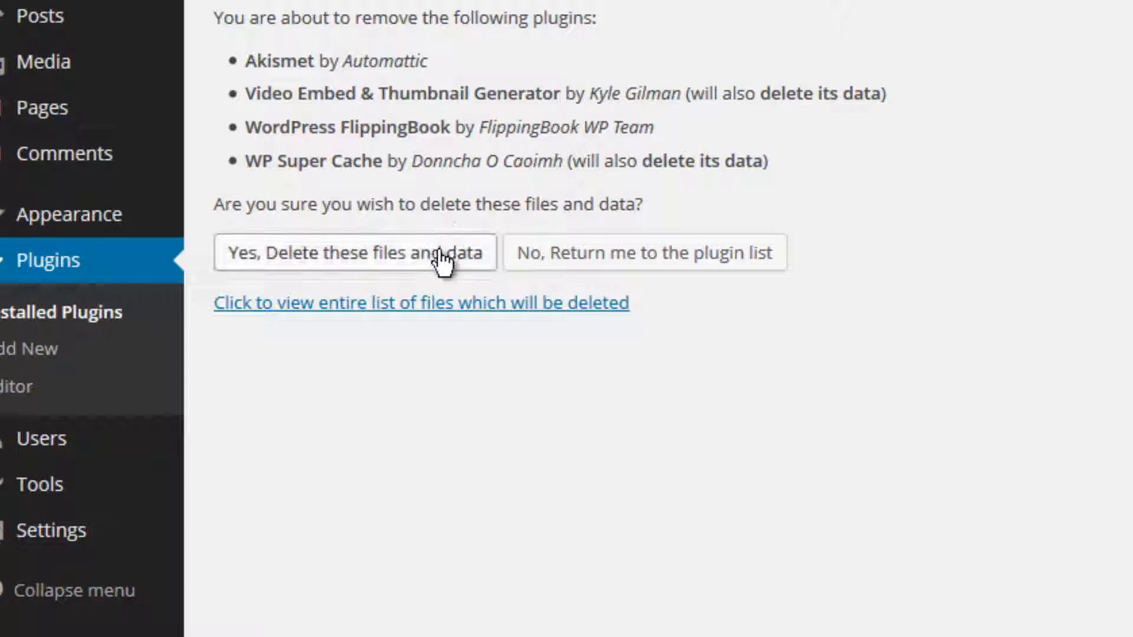
mouse_move(890, 398)
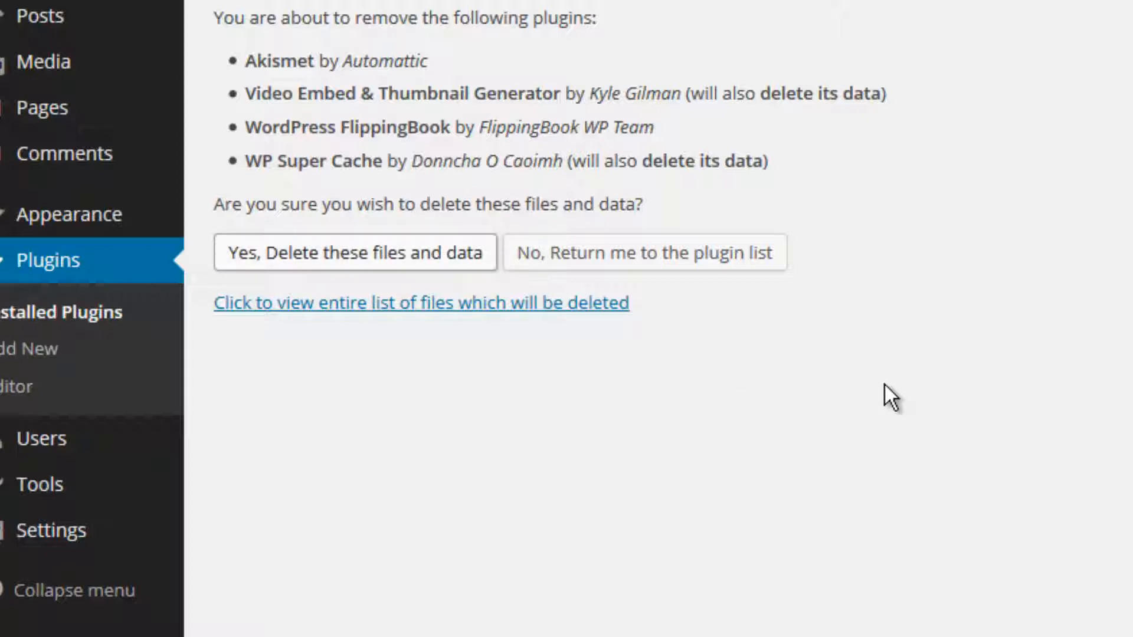
click(354, 252)
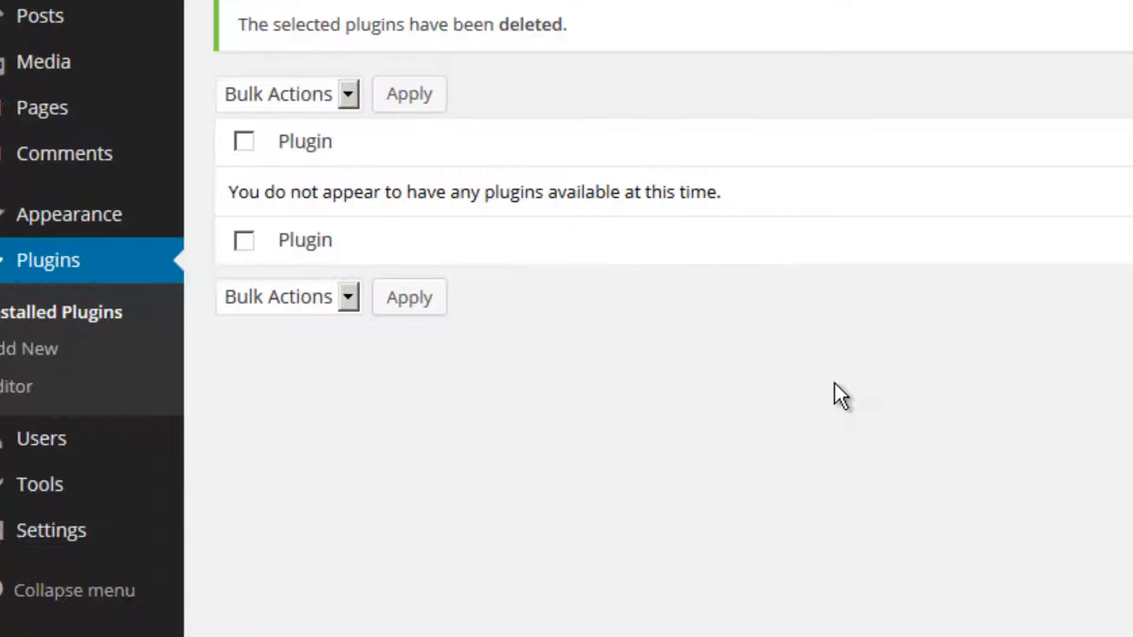
mouse_move(834, 397)
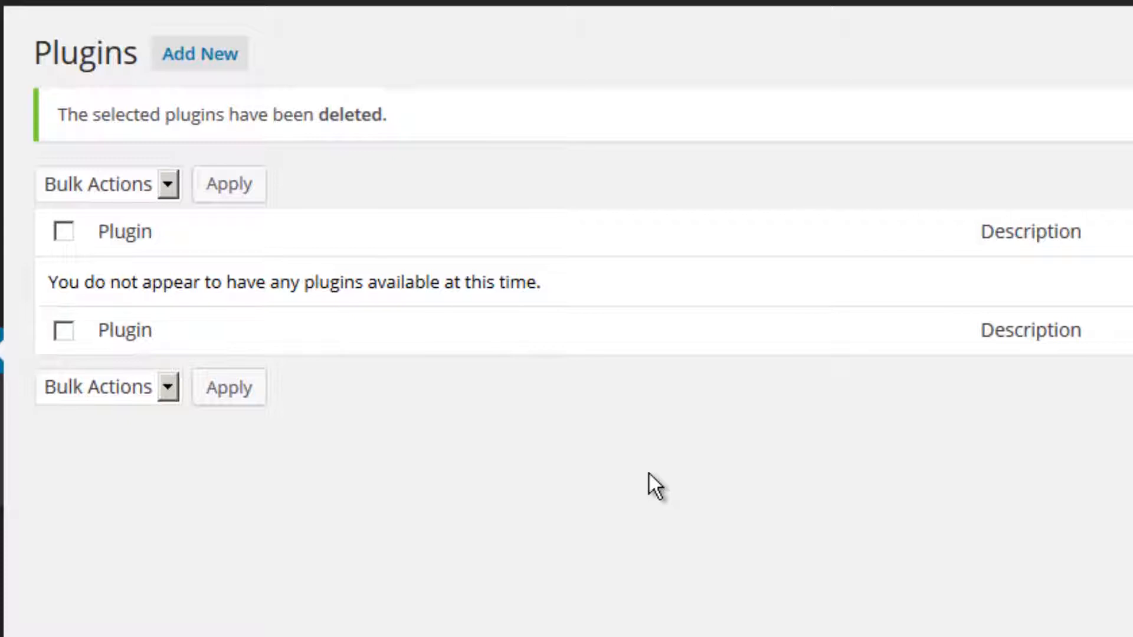
mouse_move(646, 480)
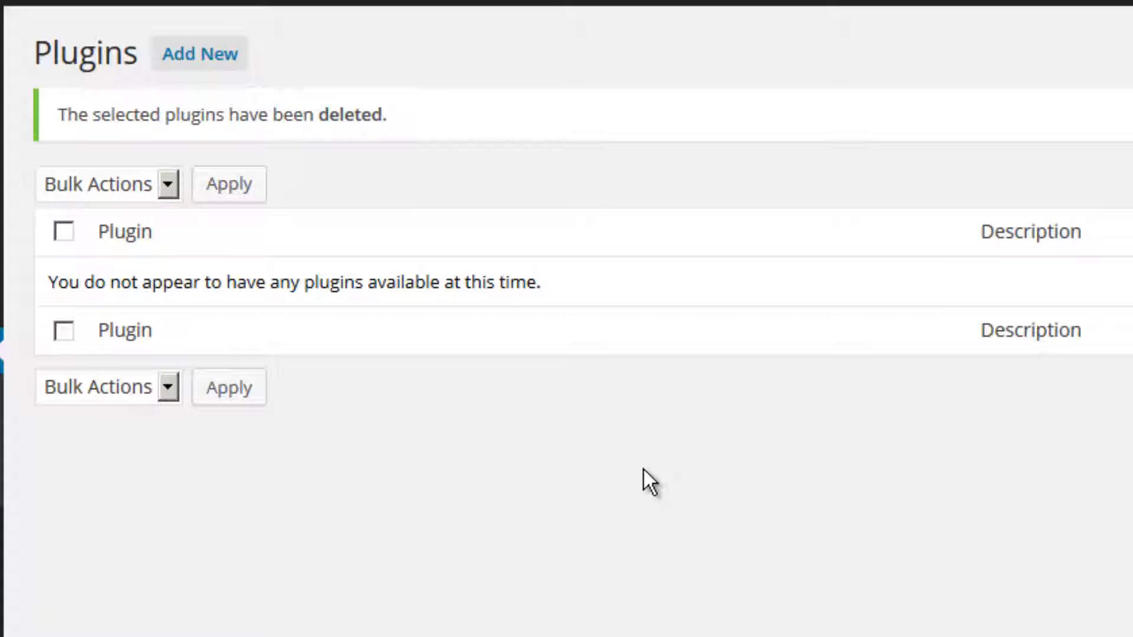
mouse_move(618, 484)
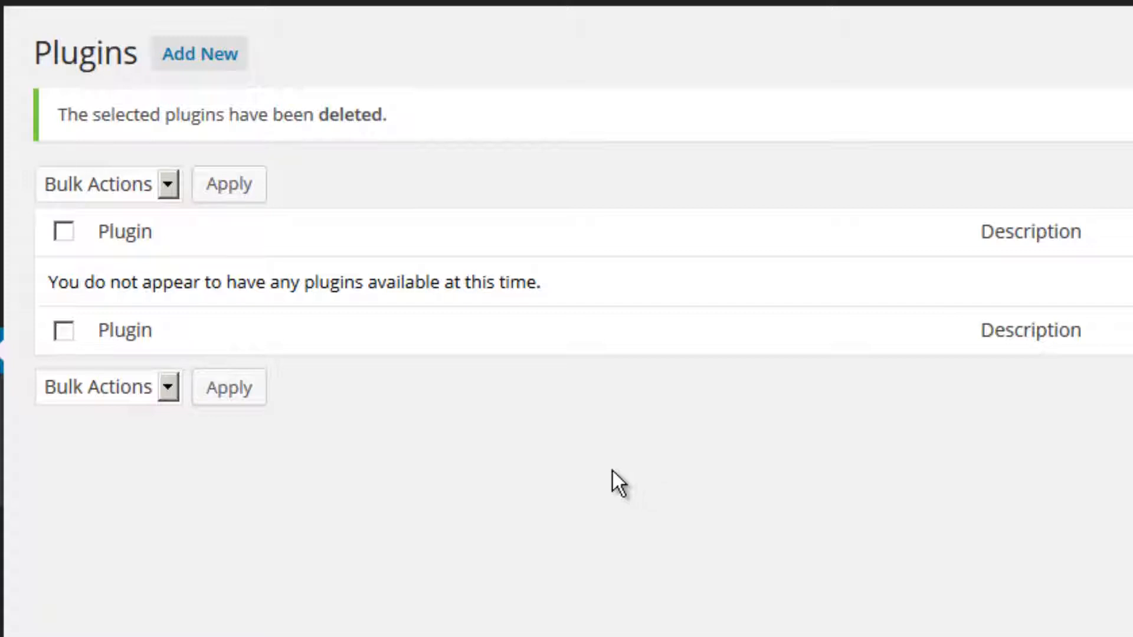
mouse_move(199, 53)
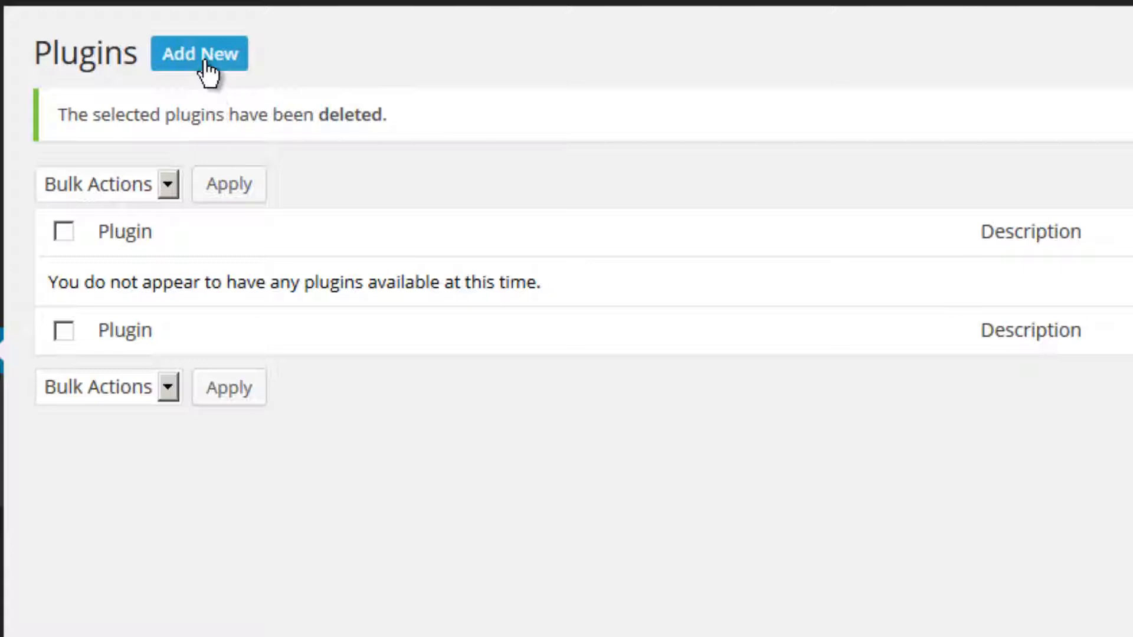
Step: On the Add New plugins page, view the Upload, Featured, Newest and Favorites listings
click(200, 52)
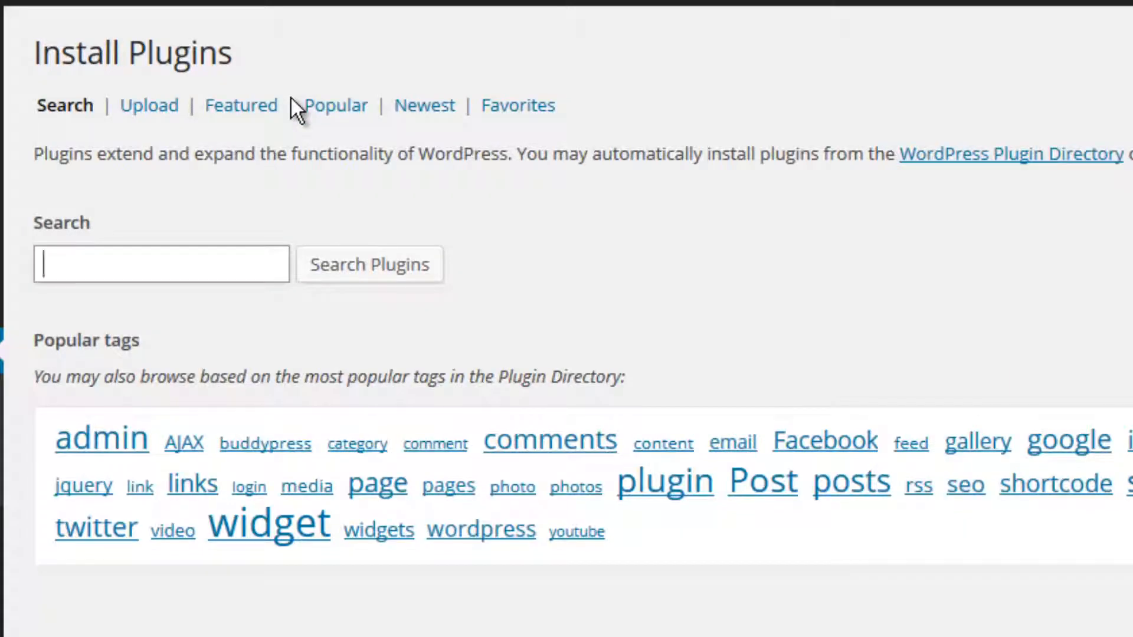
mouse_move(439, 244)
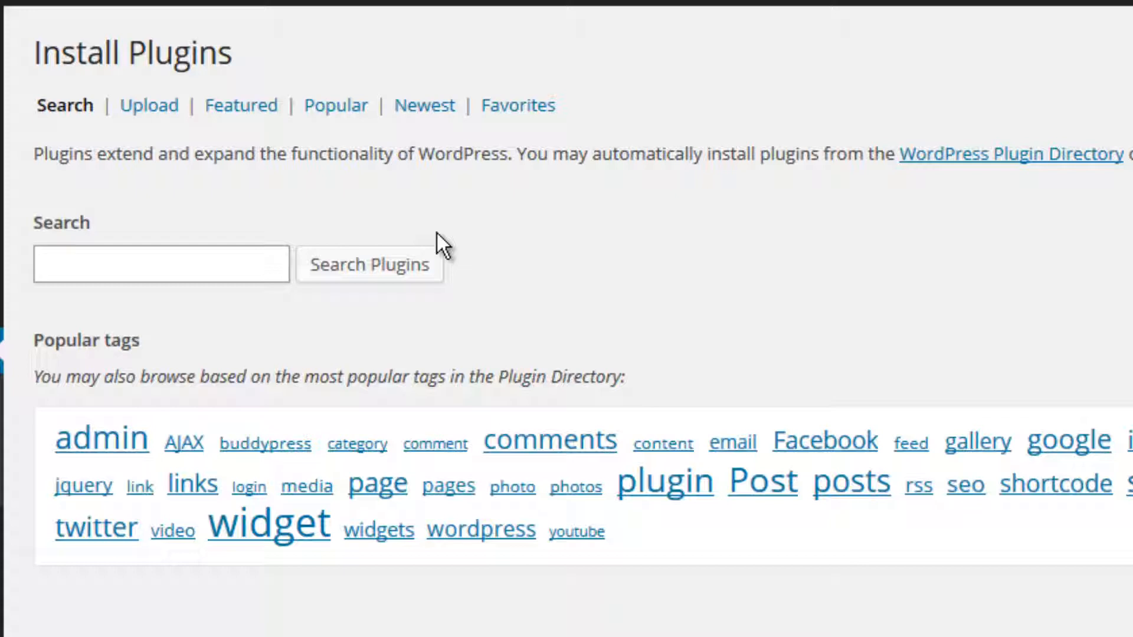
mouse_move(284, 190)
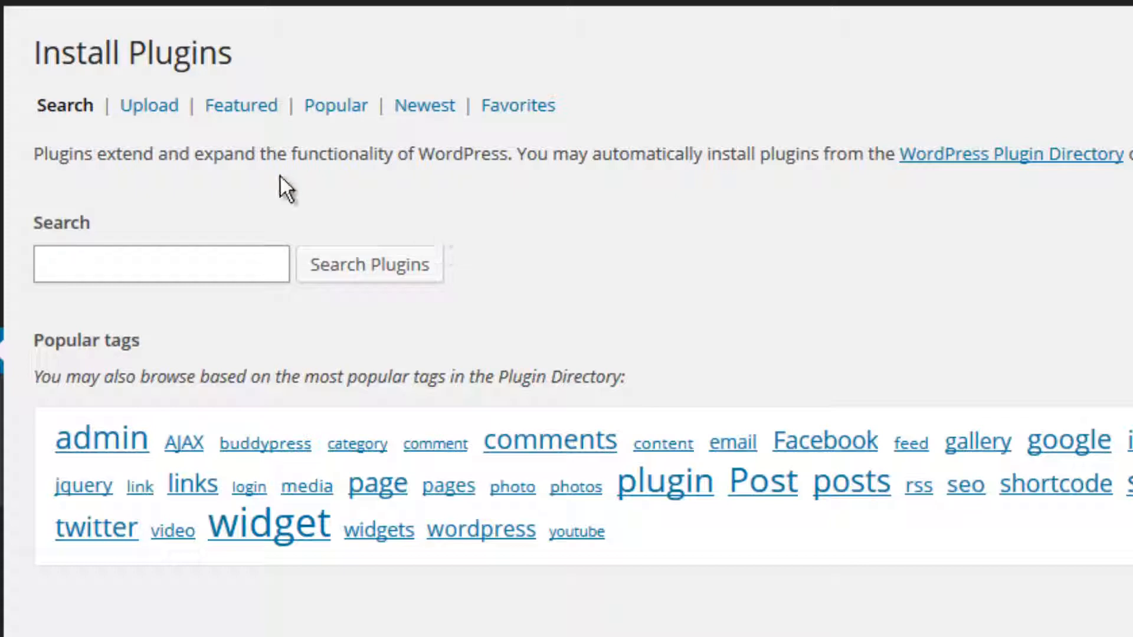
mouse_move(65, 105)
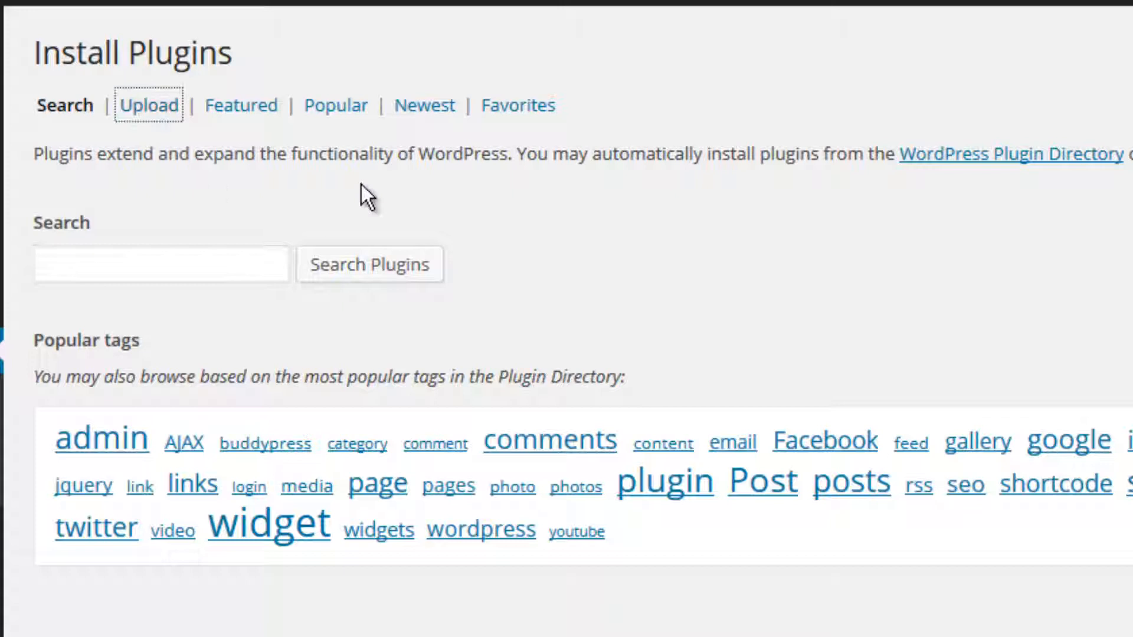
click(148, 105)
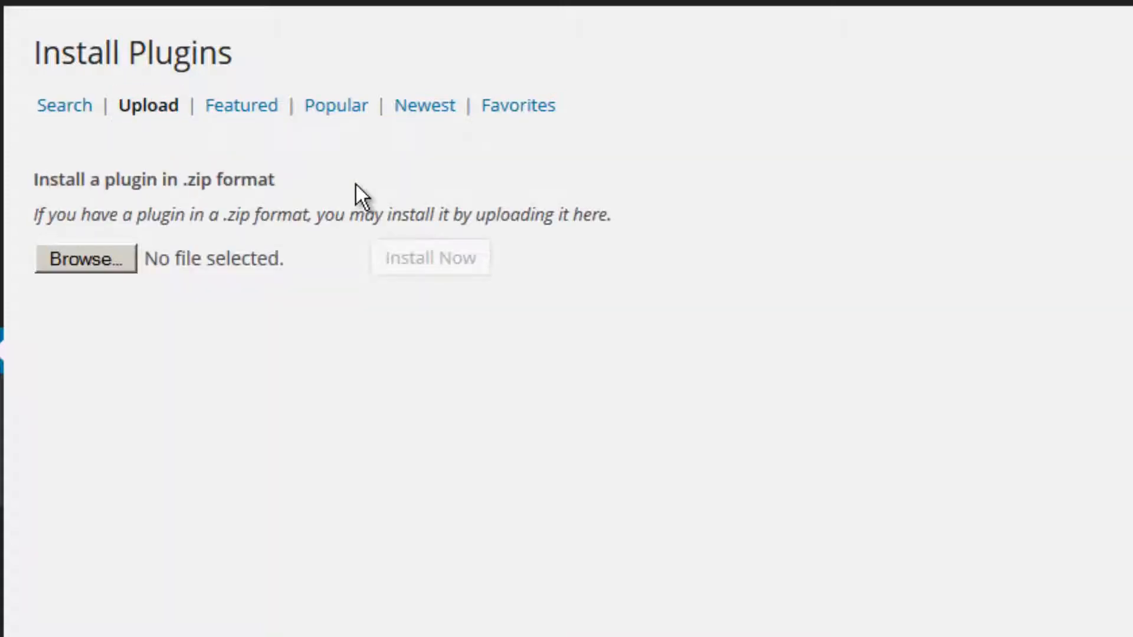
mouse_move(210, 197)
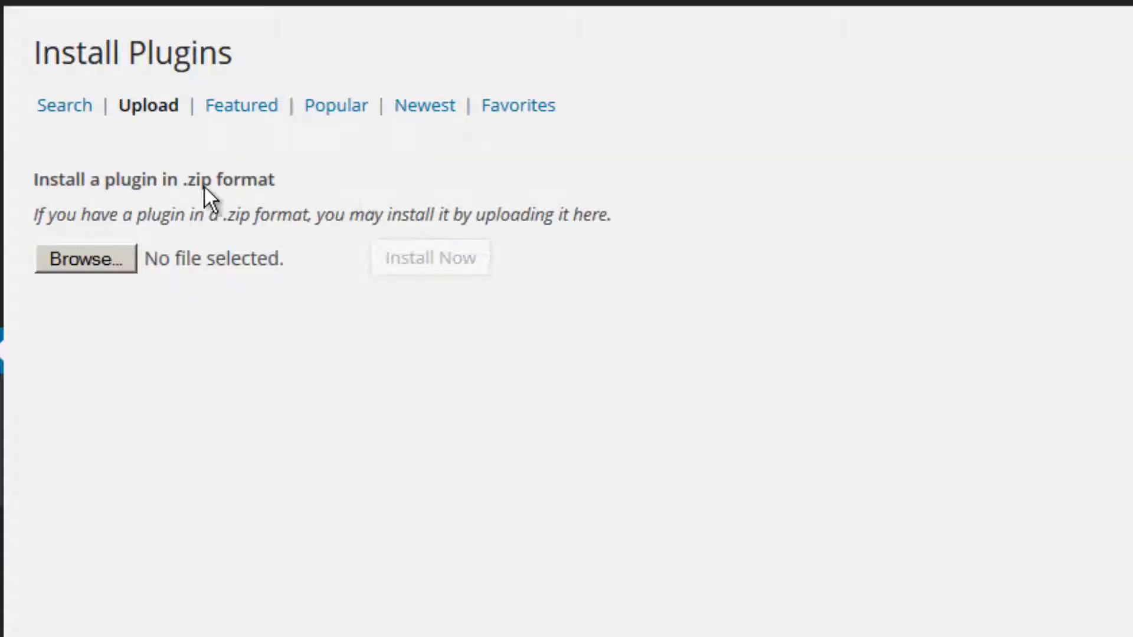
mouse_move(269, 161)
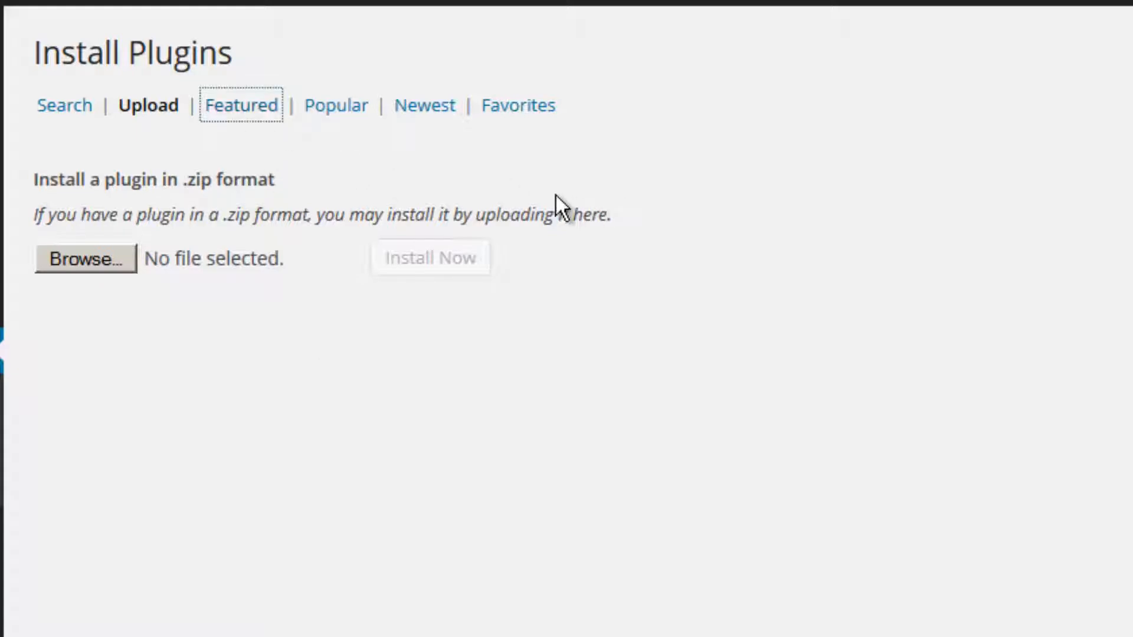
click(241, 105)
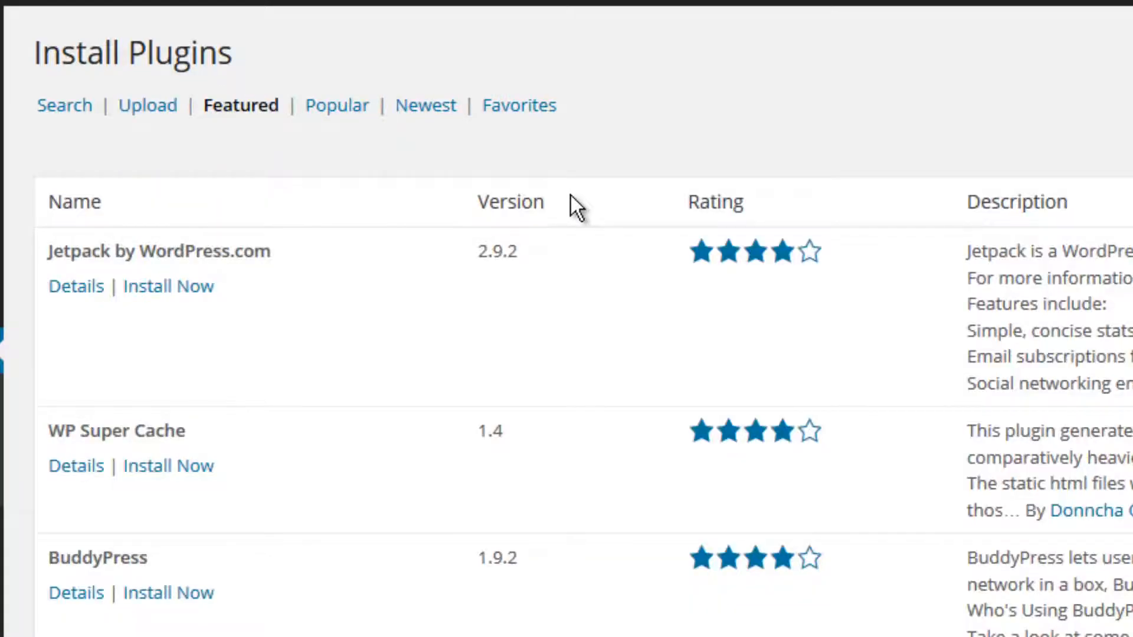
scroll(down, 3)
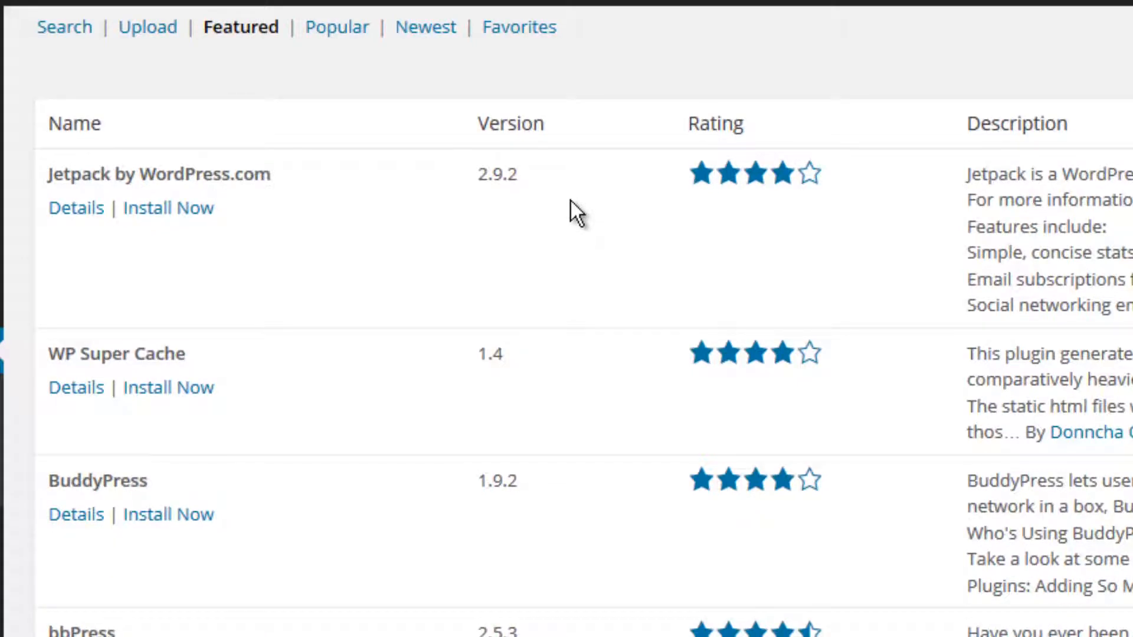
scroll(up, 3)
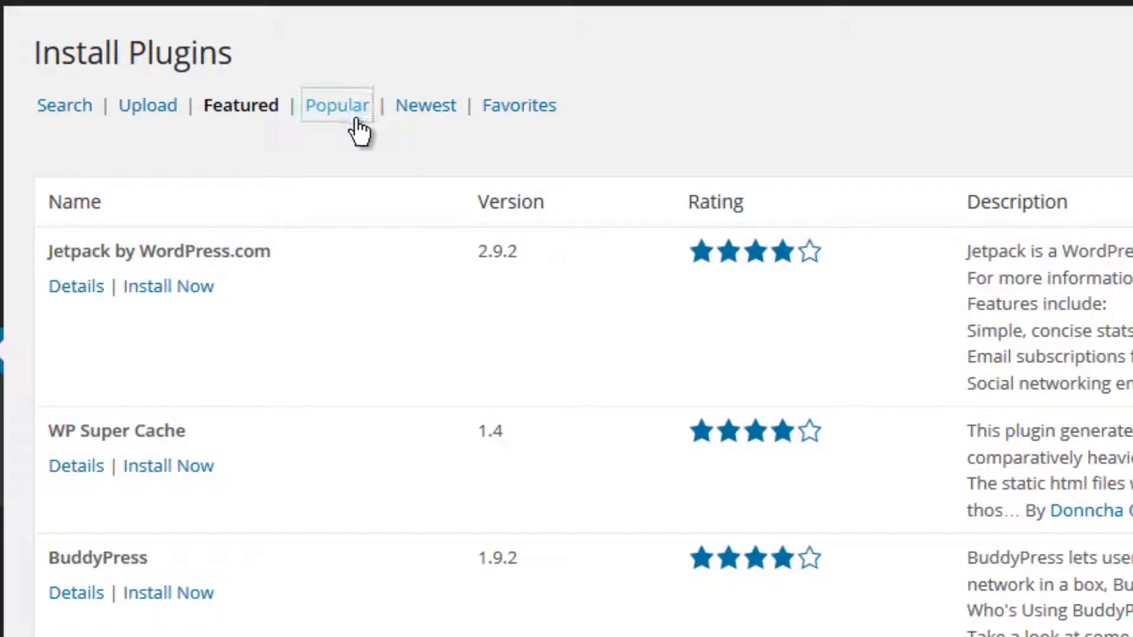
scroll(down, 3)
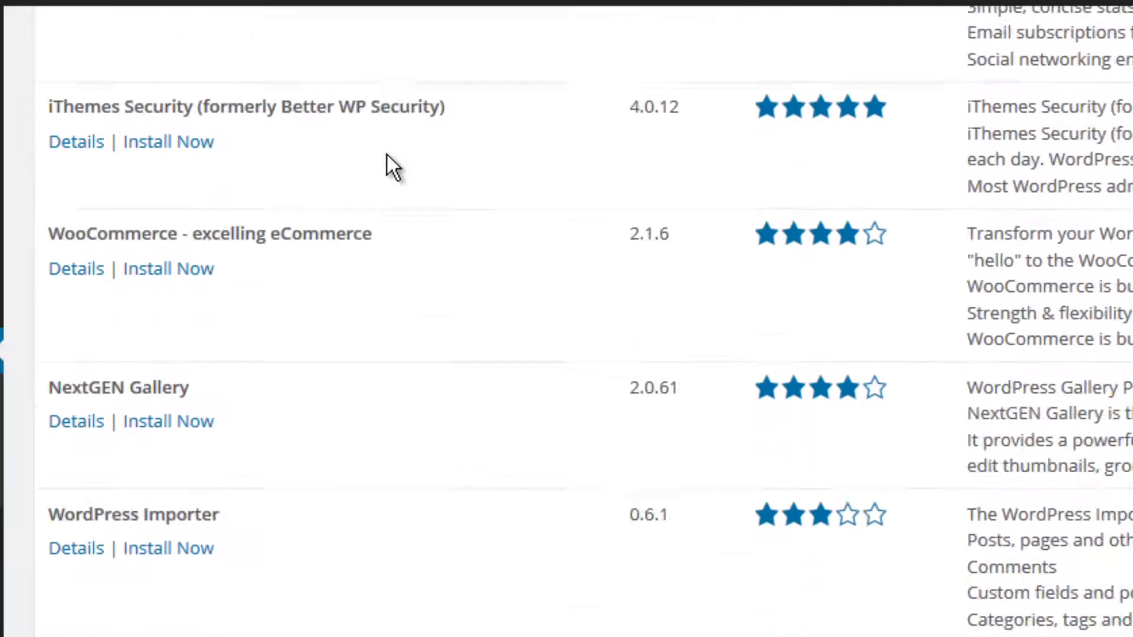
scroll(up, 3)
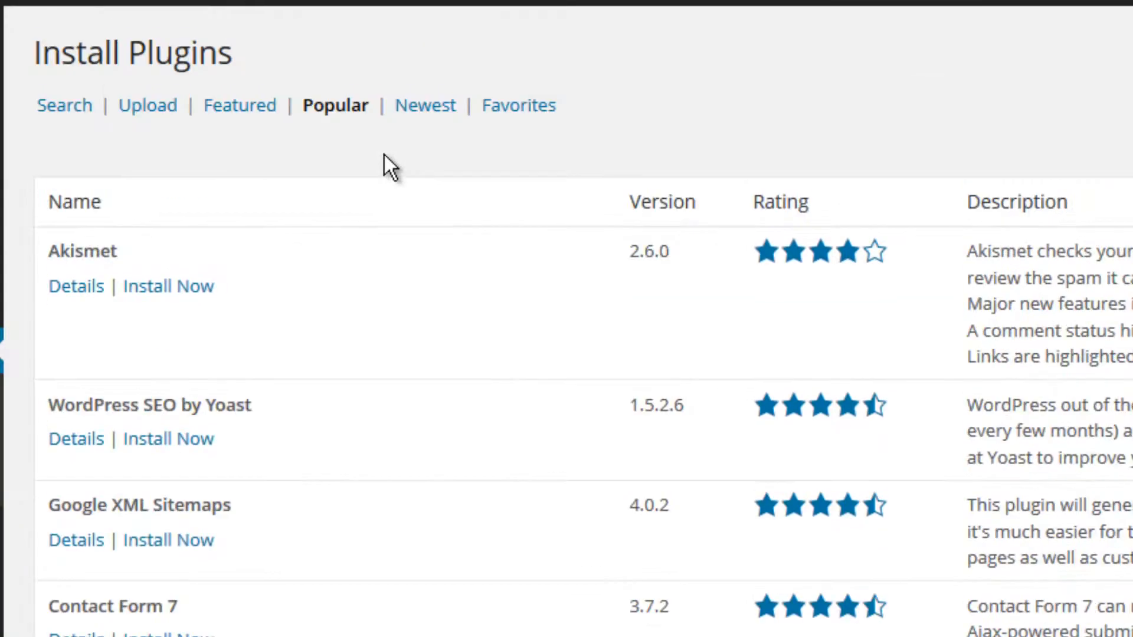
mouse_move(426, 115)
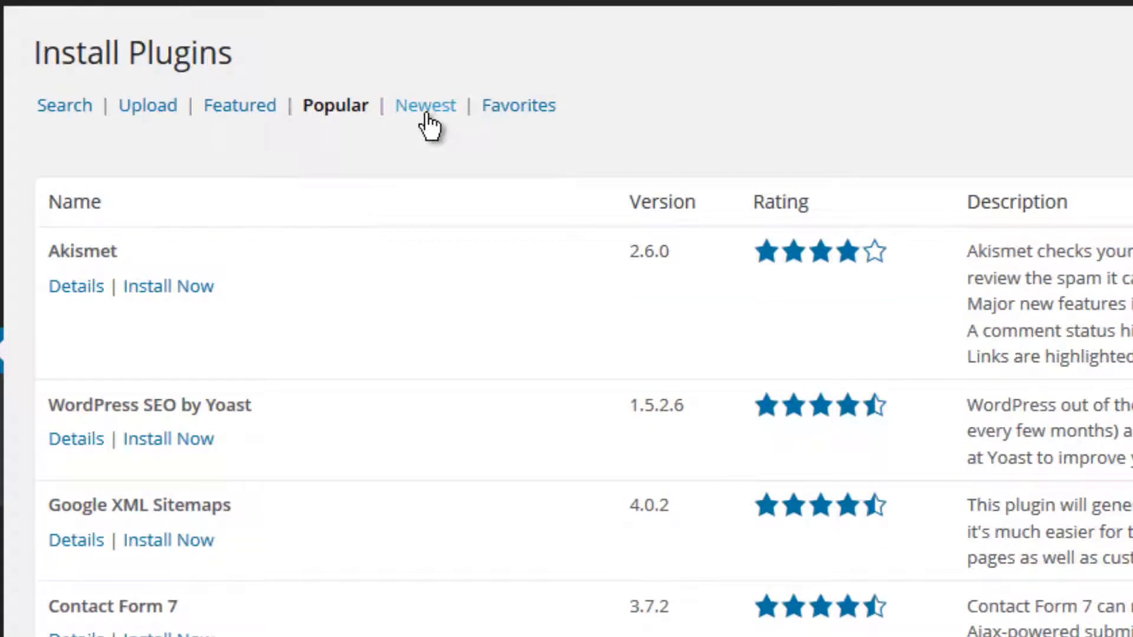
click(424, 105)
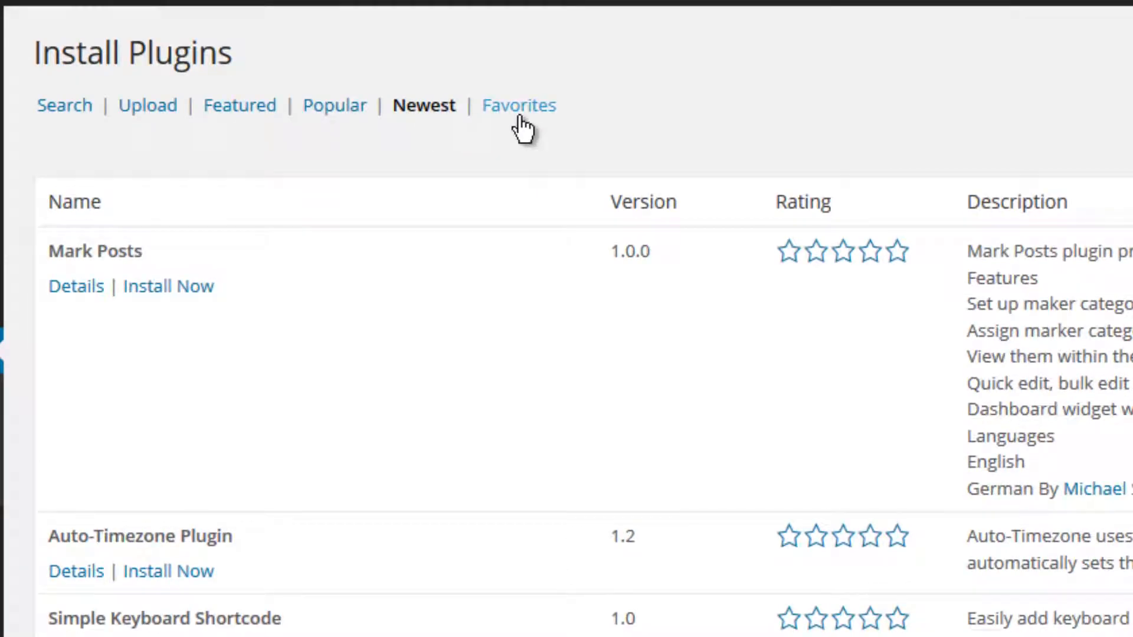
mouse_move(491, 183)
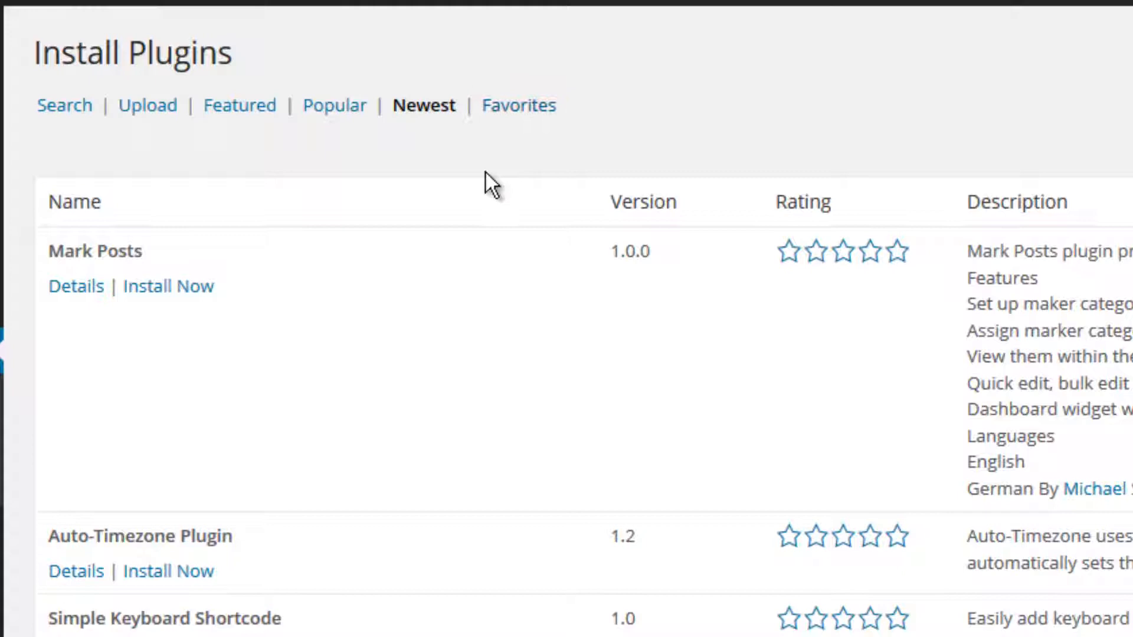
click(517, 105)
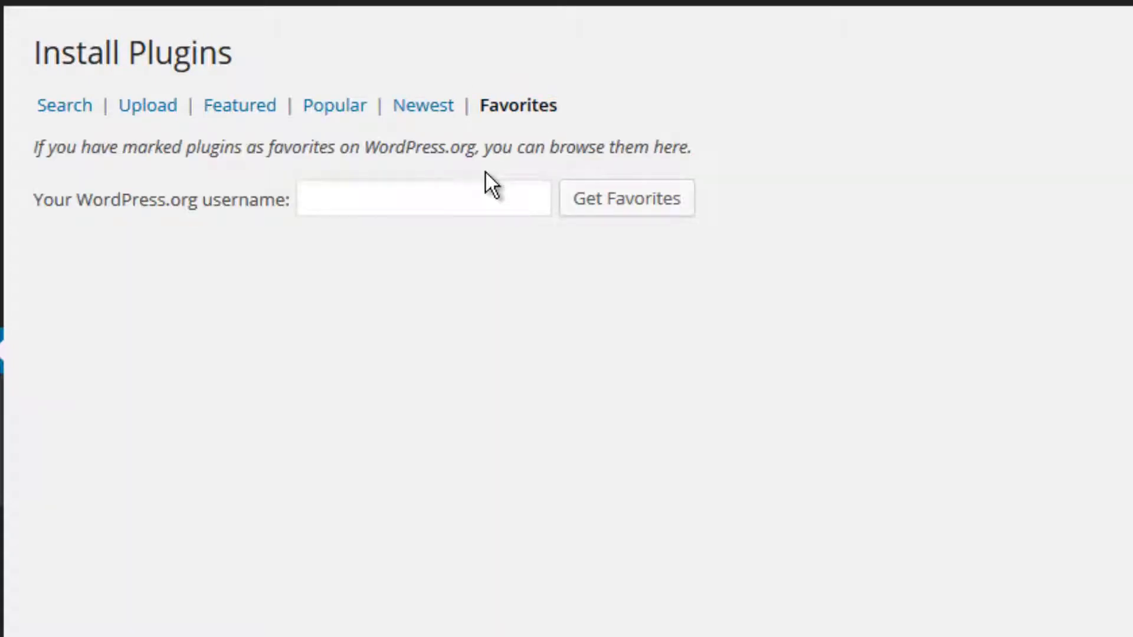
mouse_move(599, 296)
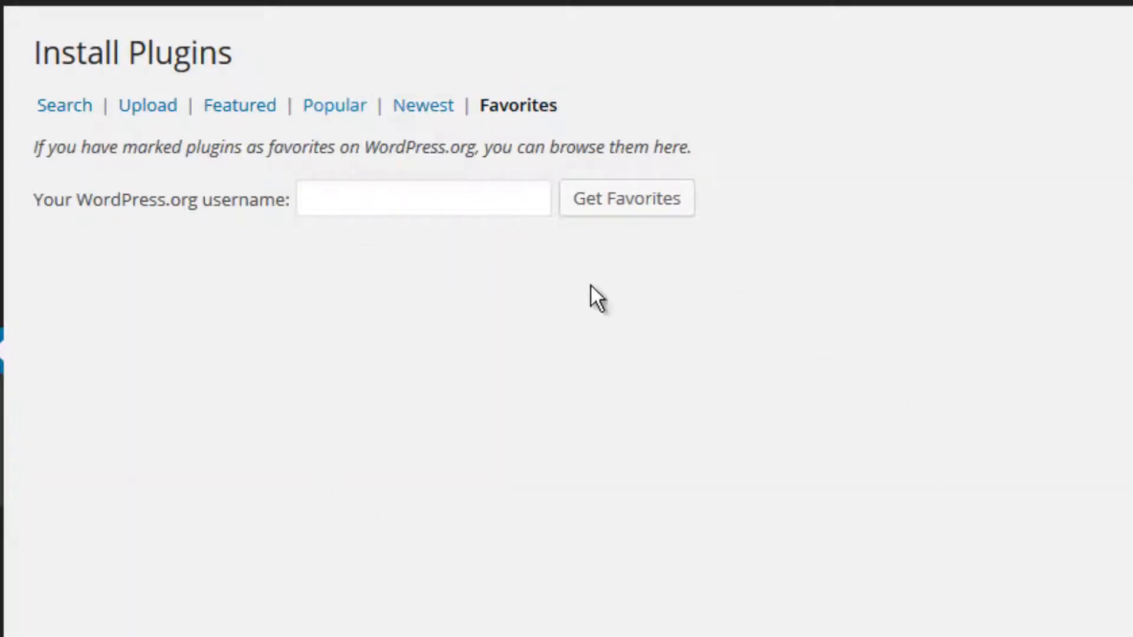
mouse_move(155, 219)
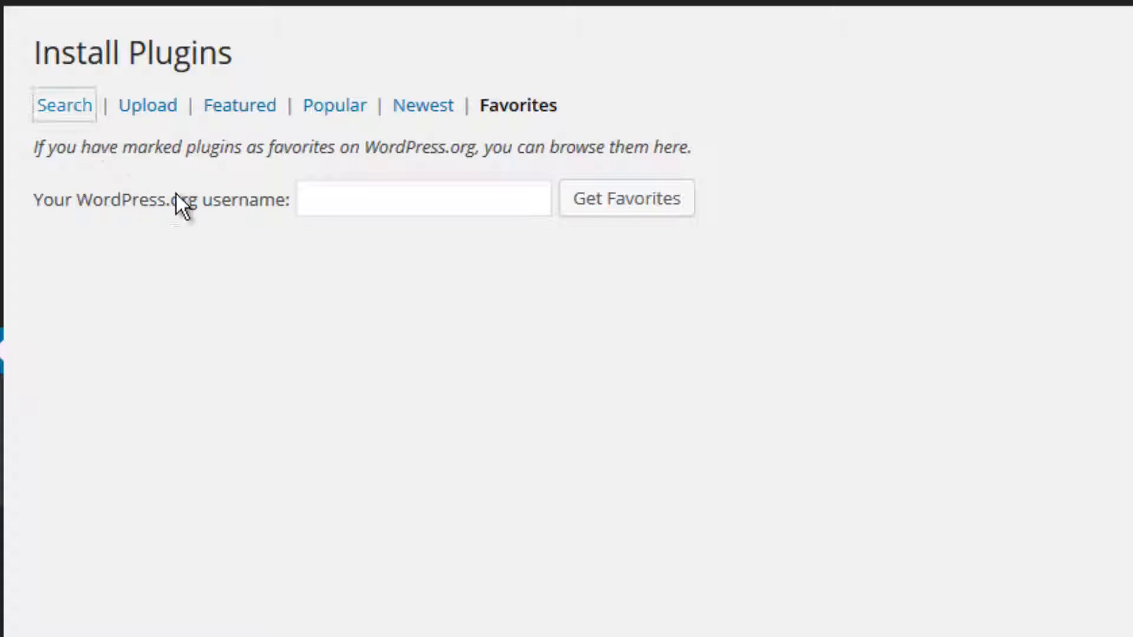
Step: Search the plugin directory for 'youtube' and scroll to Youtube with Style
click(64, 105)
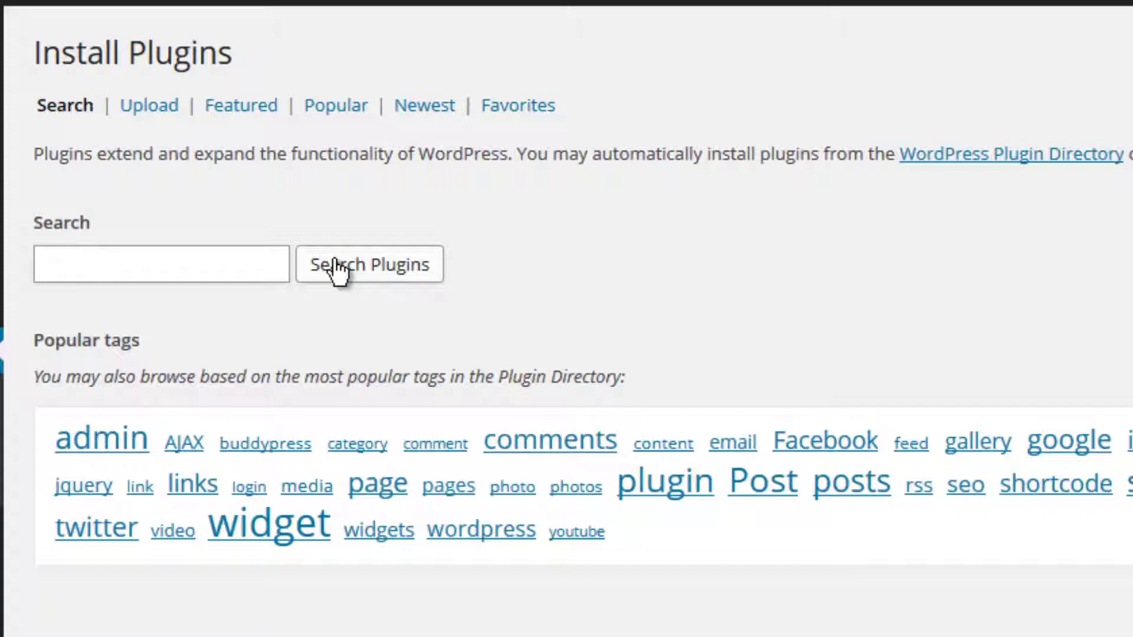
text(youtube)
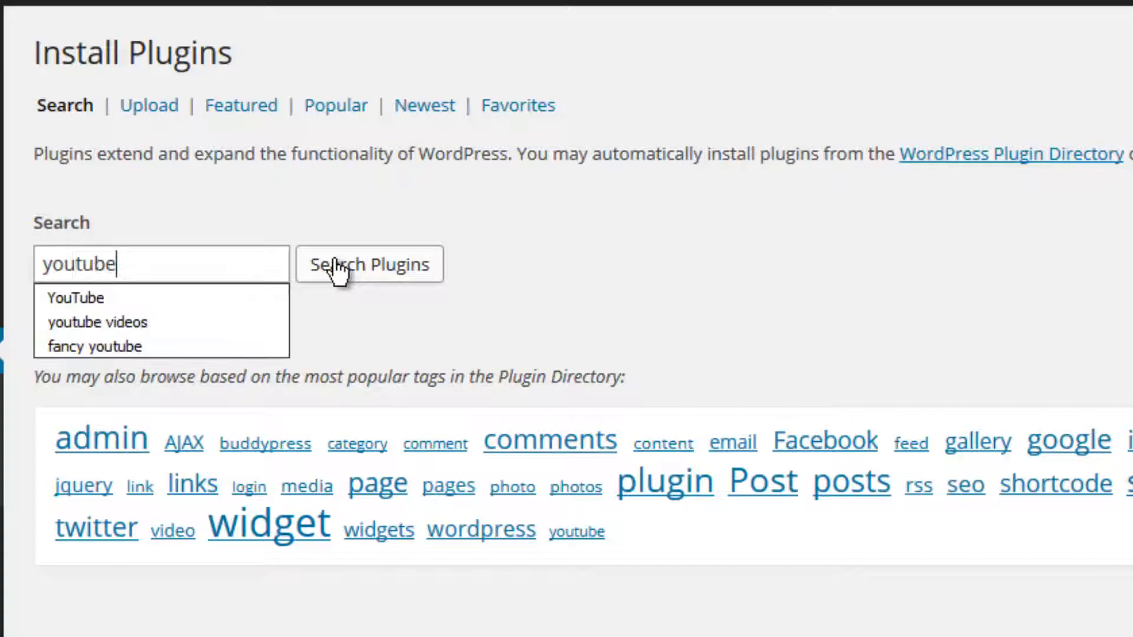
click(368, 263)
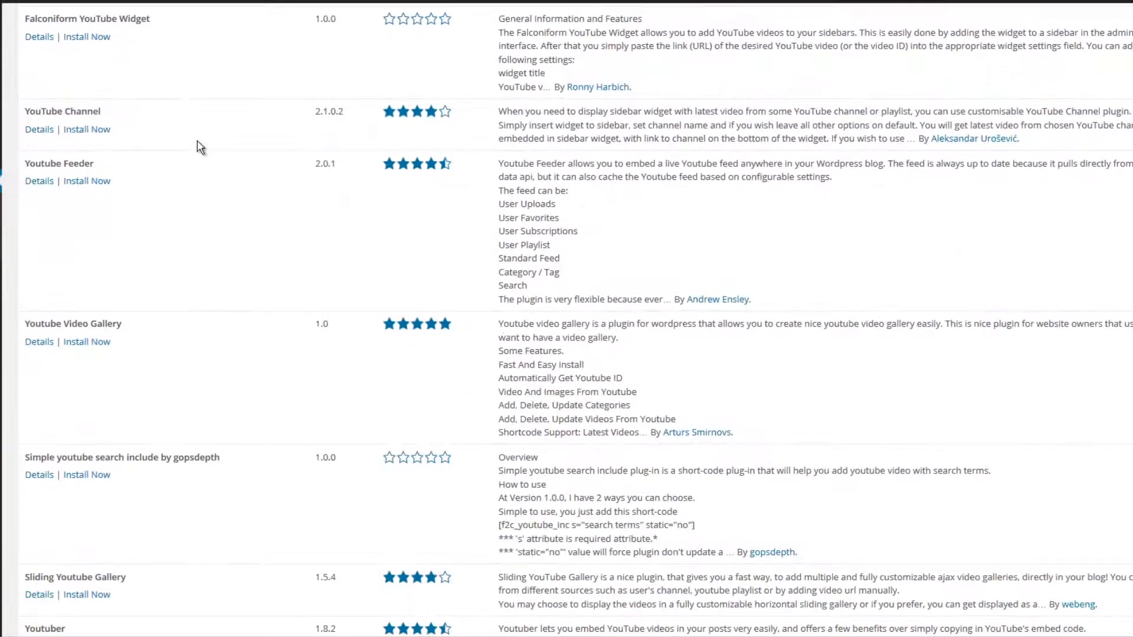
scroll(down, 3)
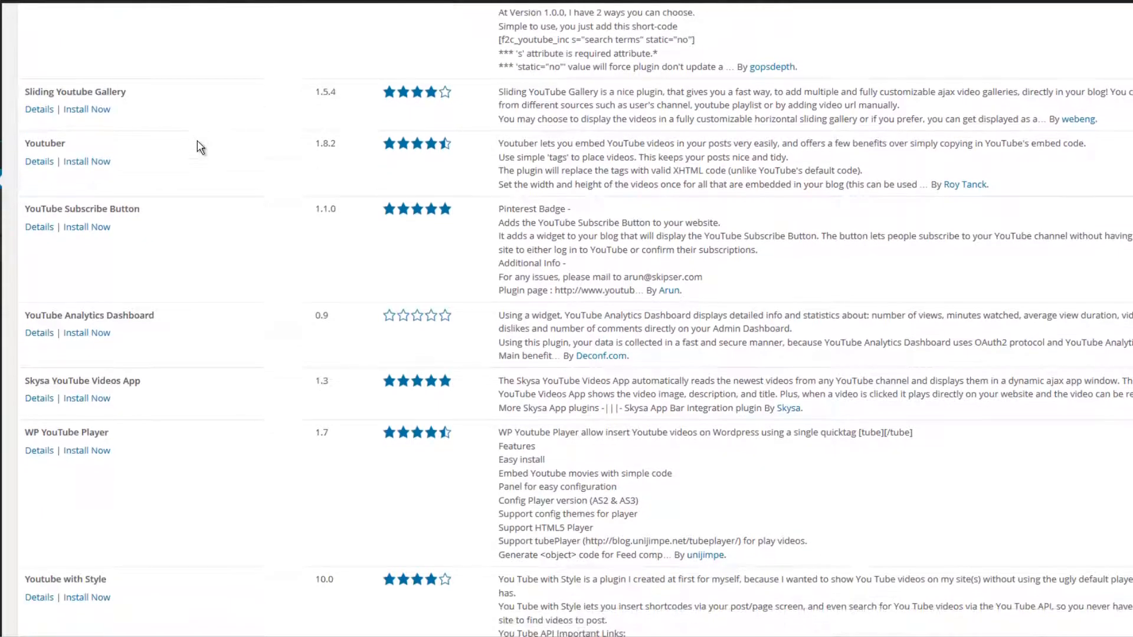
scroll(down, 3)
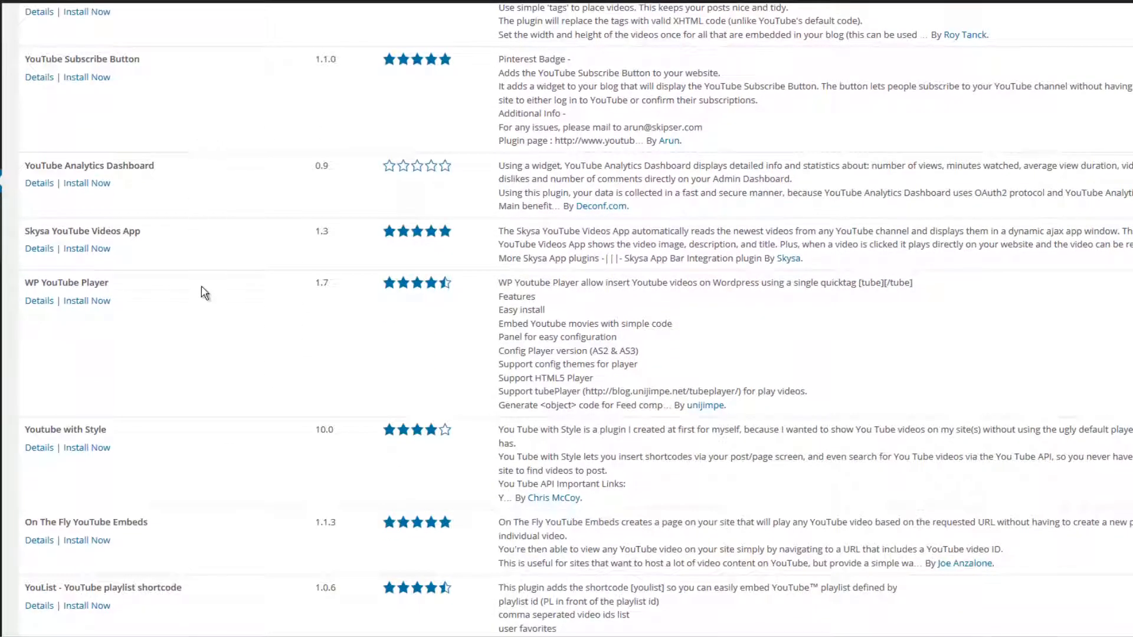
mouse_move(87, 441)
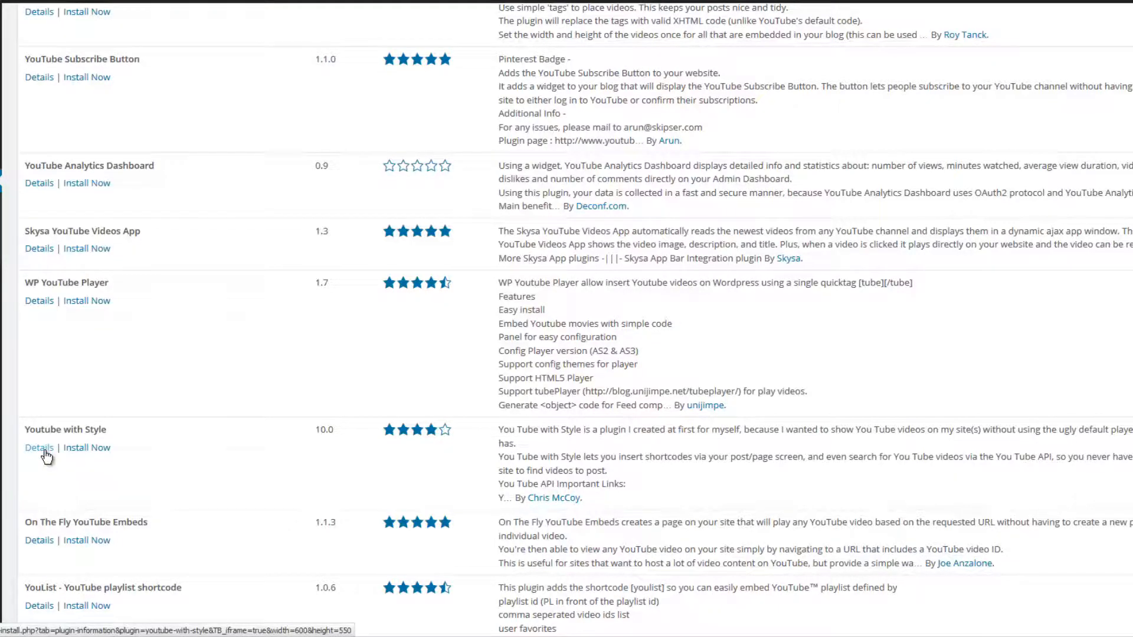
Step: View Youtube with Style details: Installation, Changelog, FAQ and Other Notes tabs
click(39, 447)
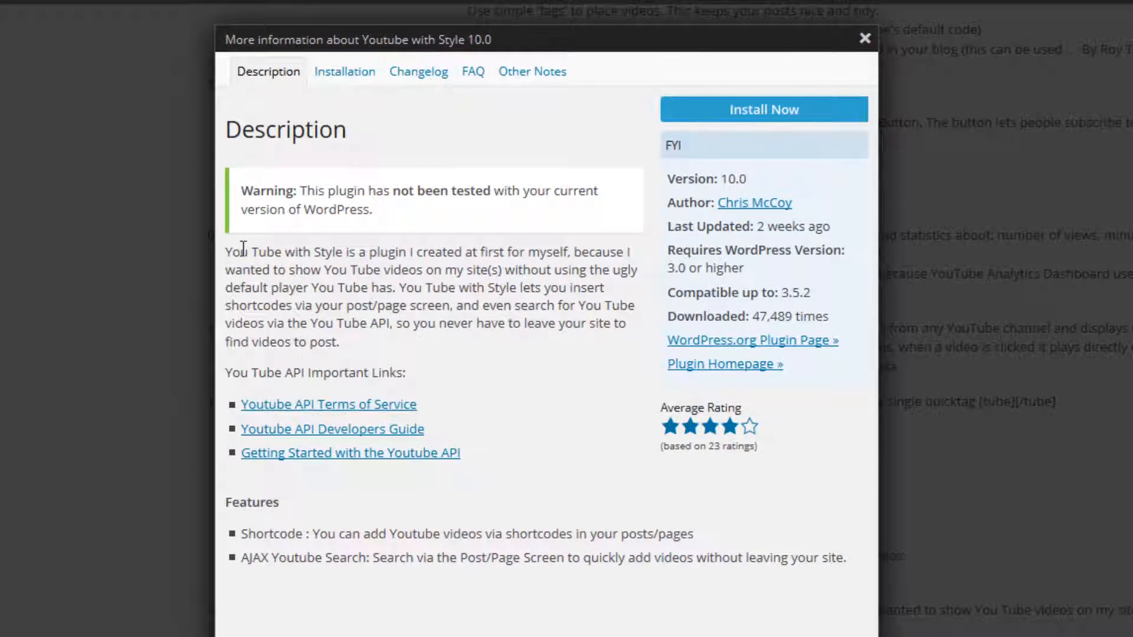
click(345, 71)
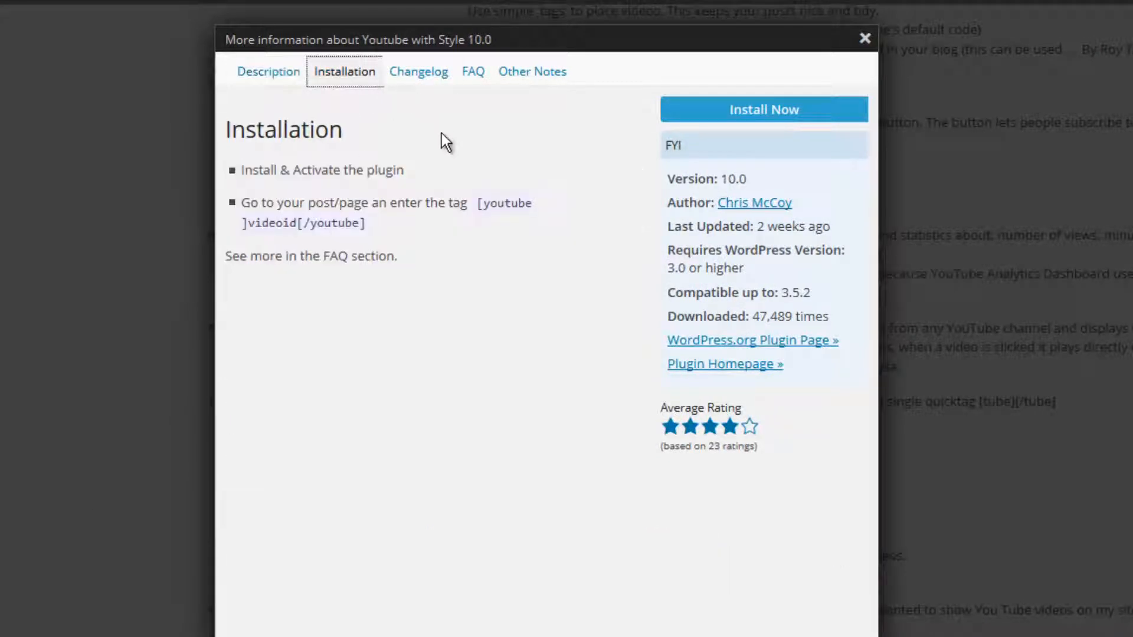
mouse_move(484, 209)
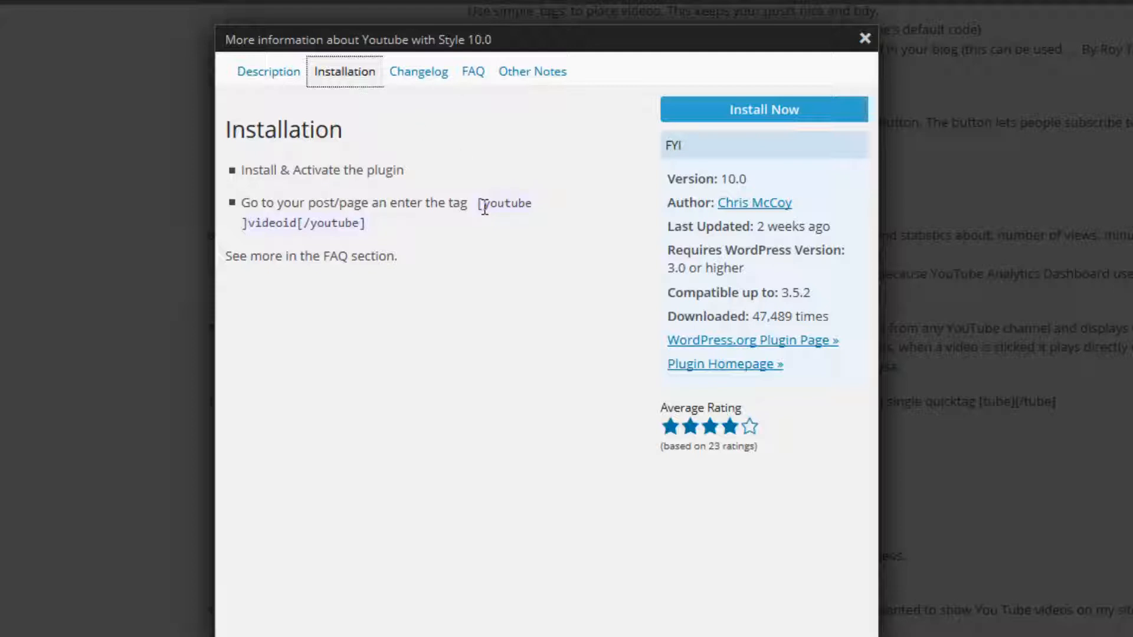
mouse_move(483, 205)
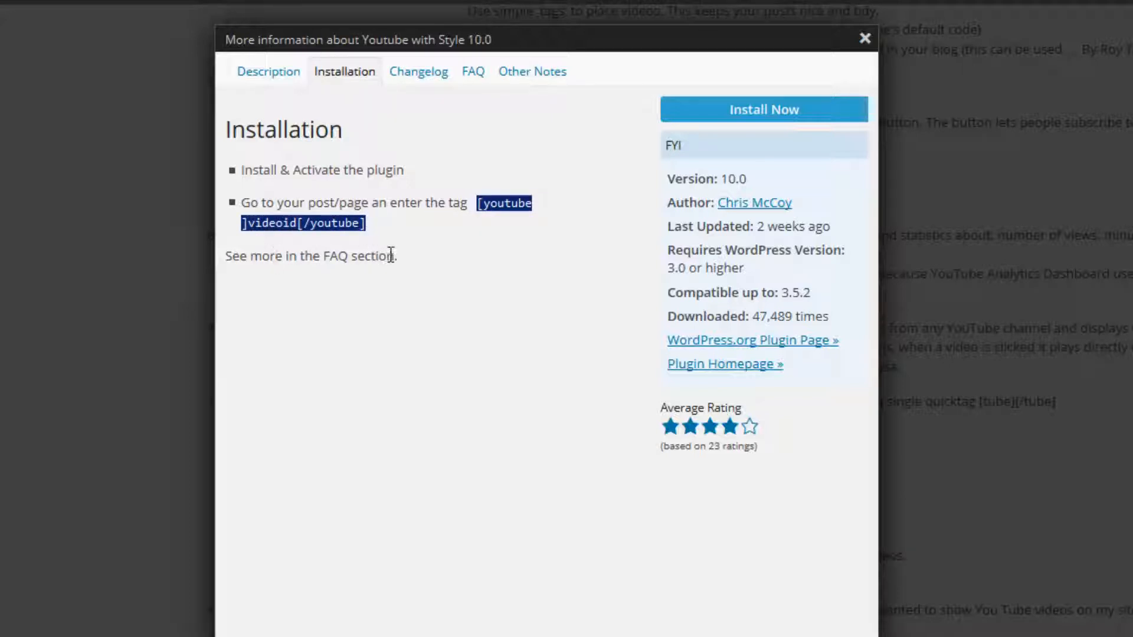
click(418, 70)
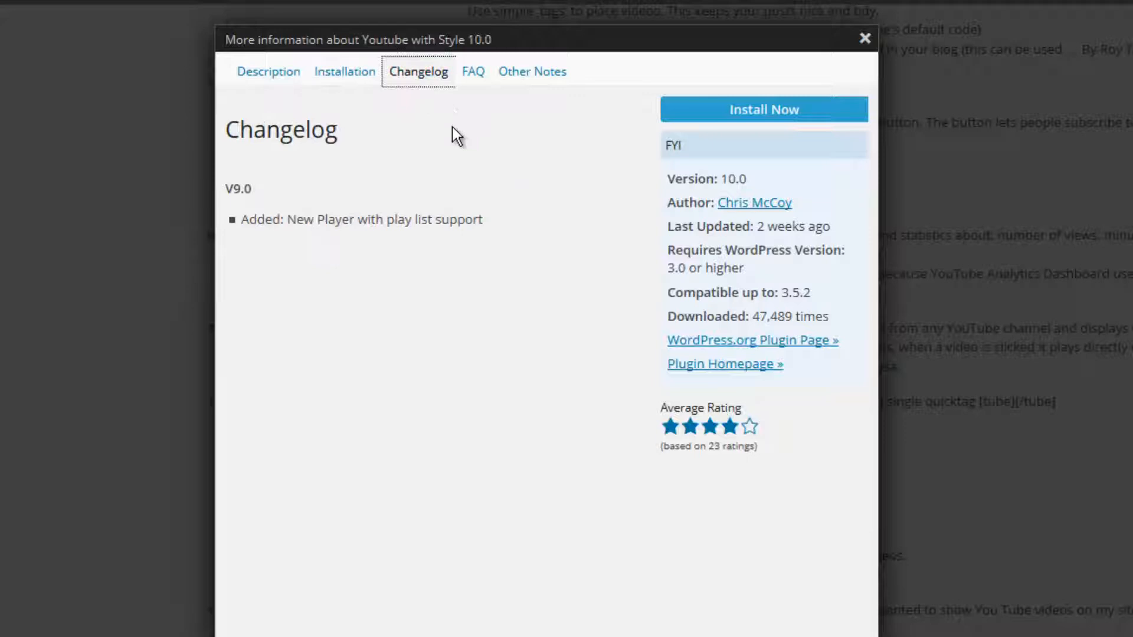
click(472, 71)
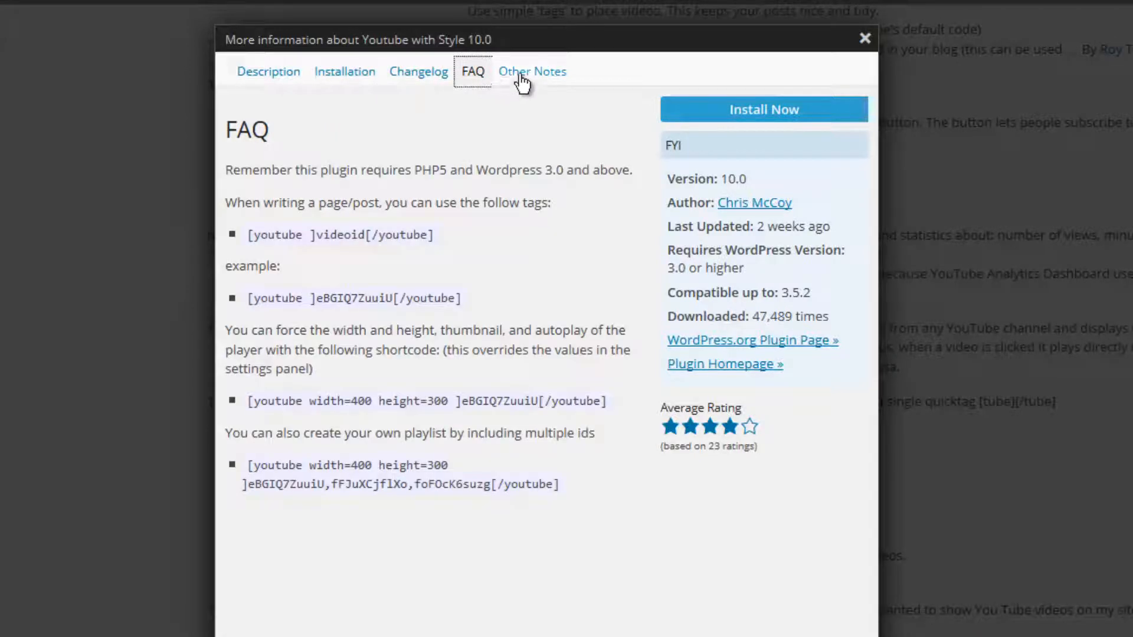
click(532, 71)
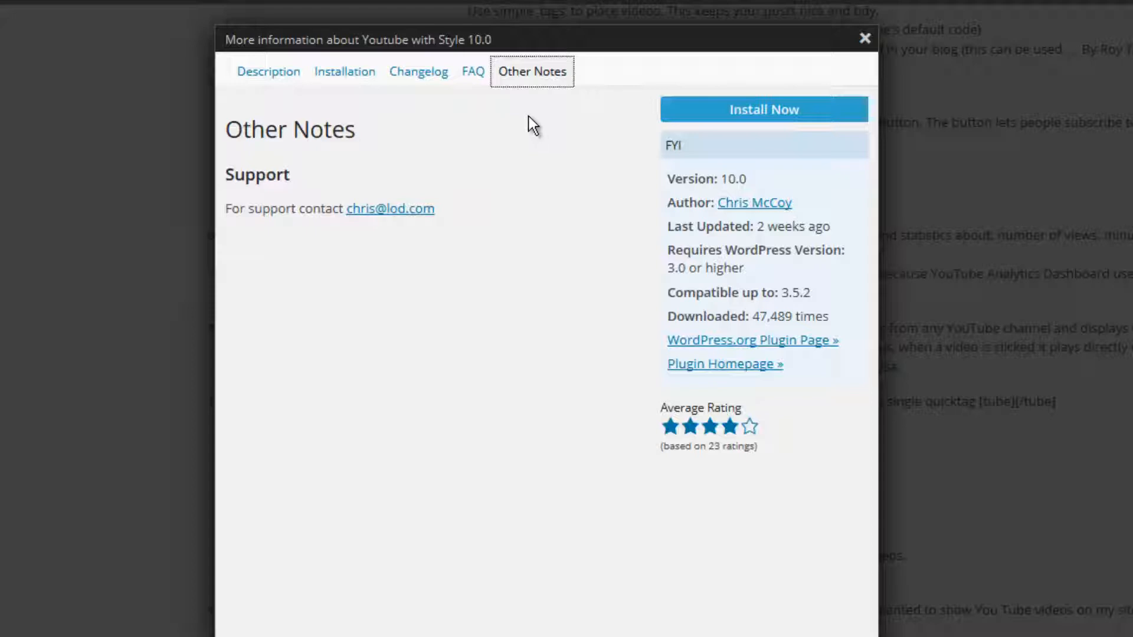
mouse_move(726, 122)
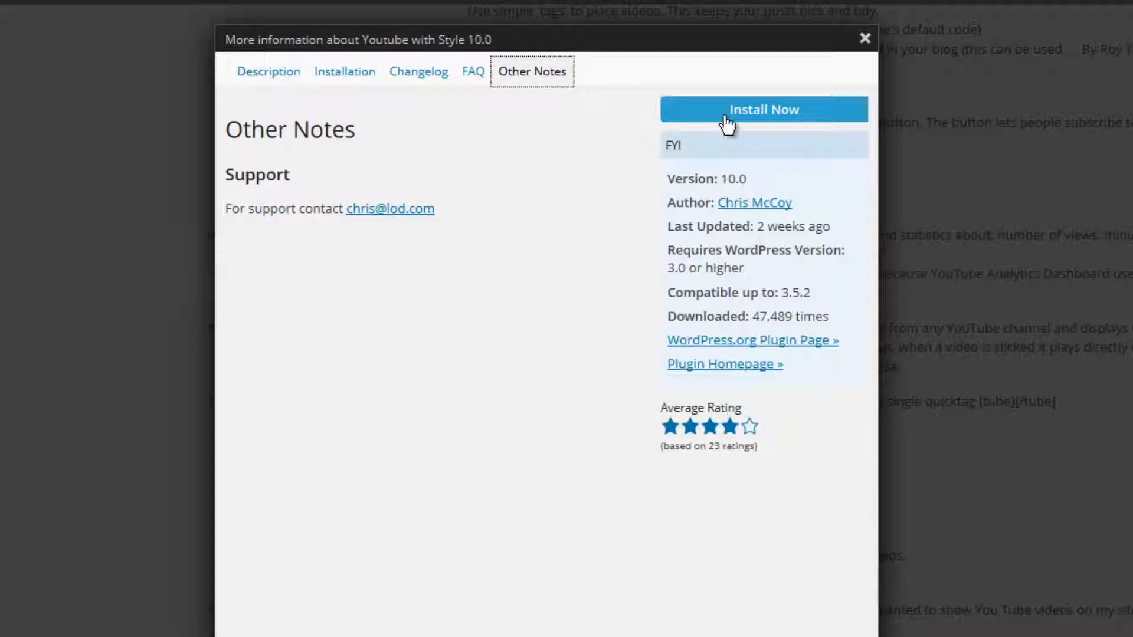
mouse_move(864, 38)
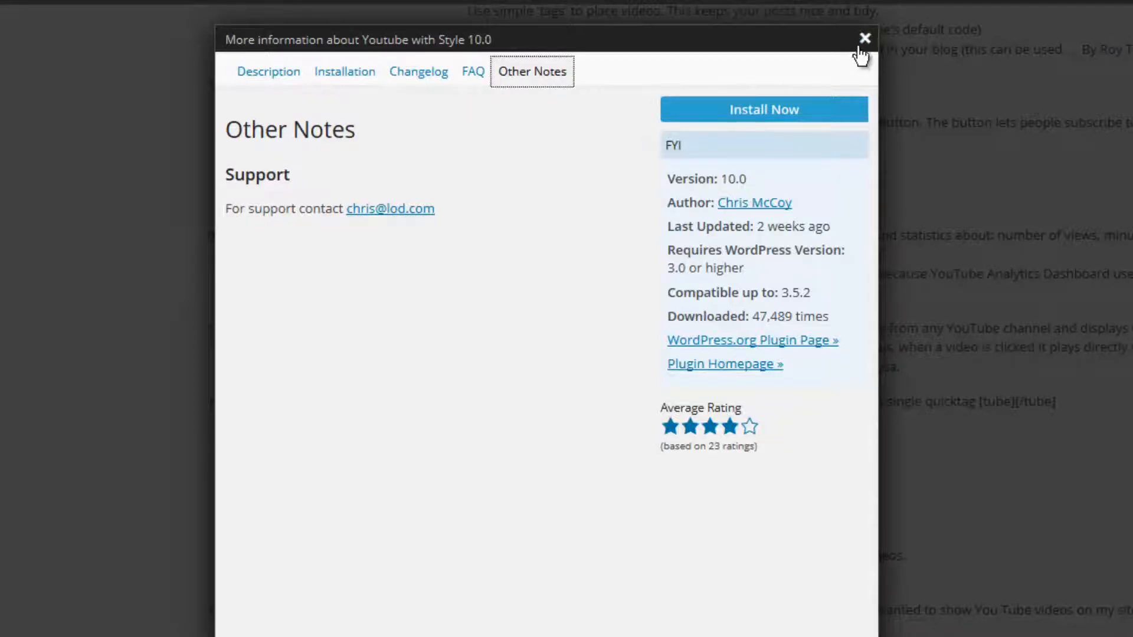
Step: Close the details window and install Youtube with Style, confirming with OK
click(864, 38)
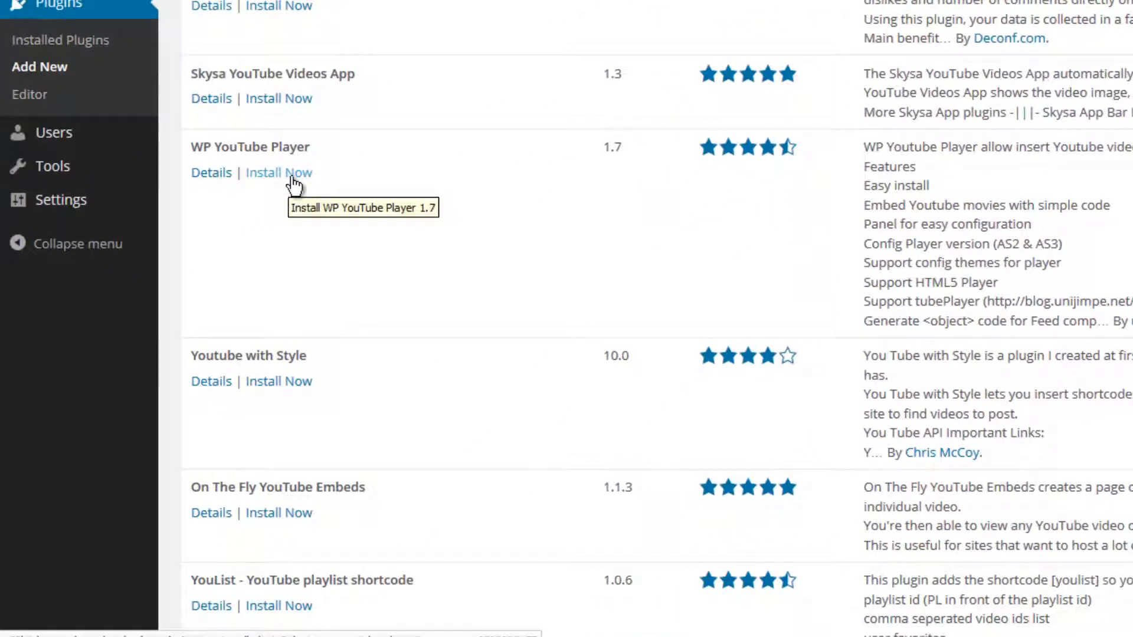
mouse_move(326, 409)
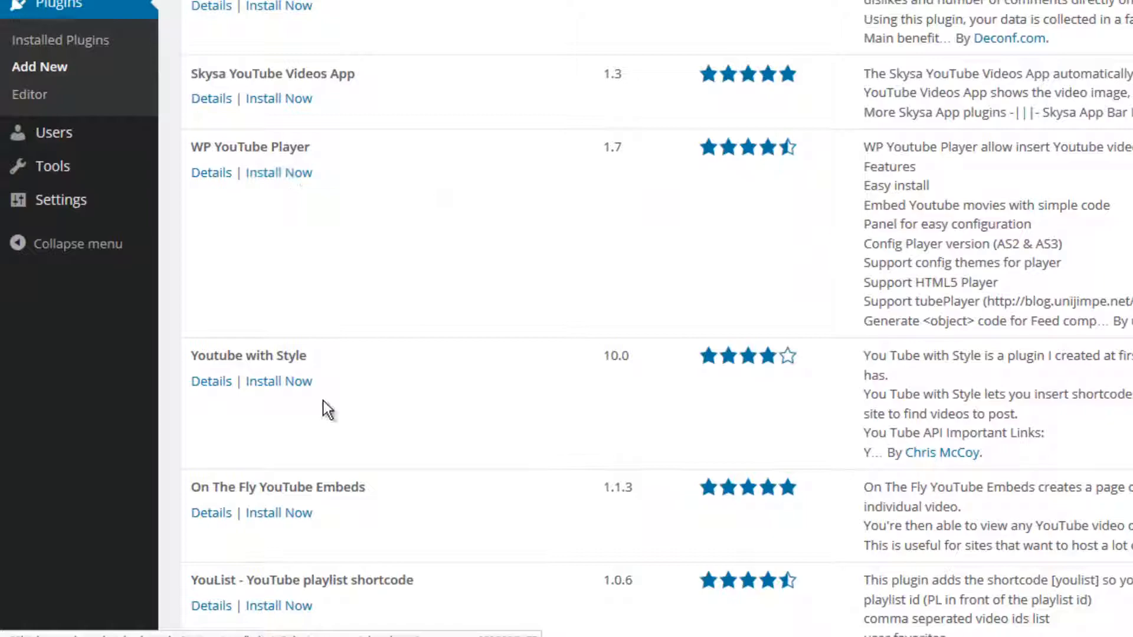
mouse_move(278, 380)
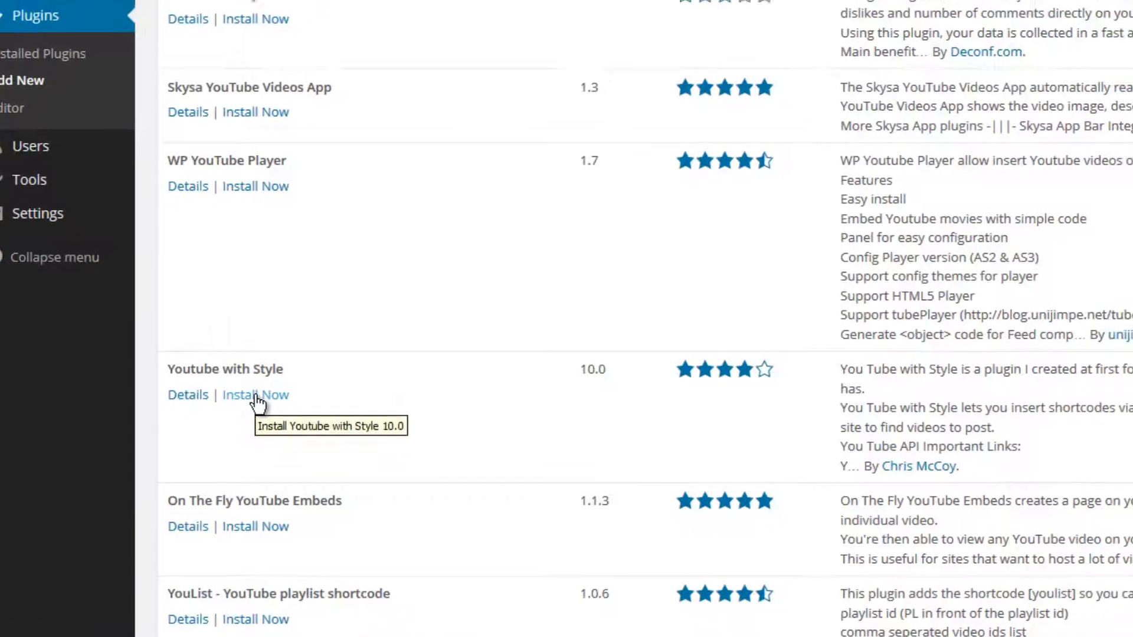
click(255, 395)
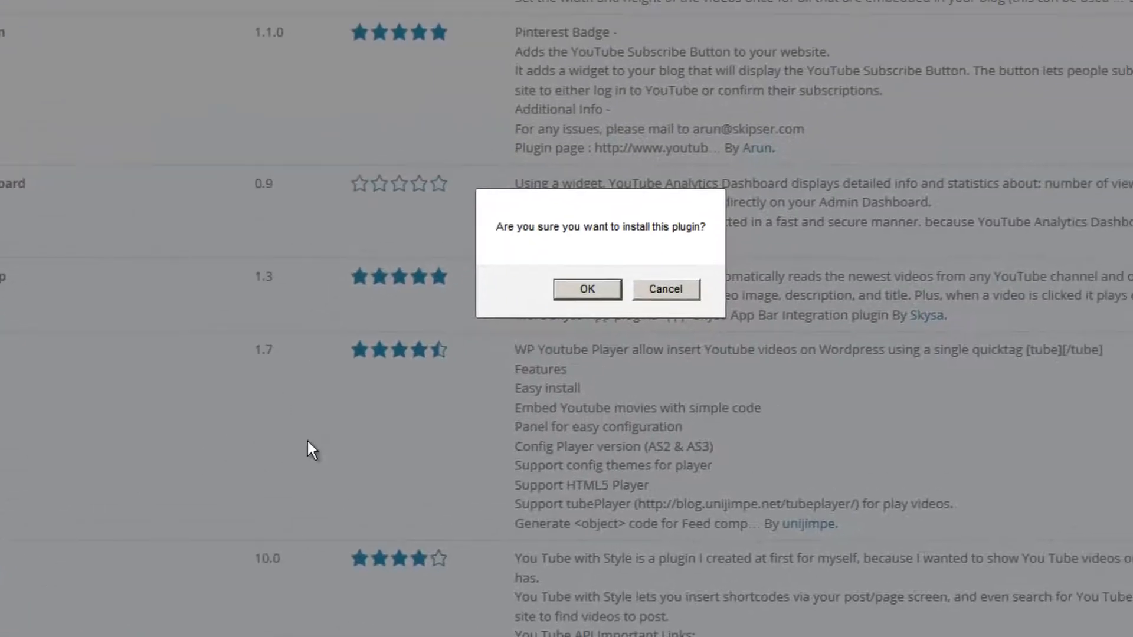
mouse_move(586, 289)
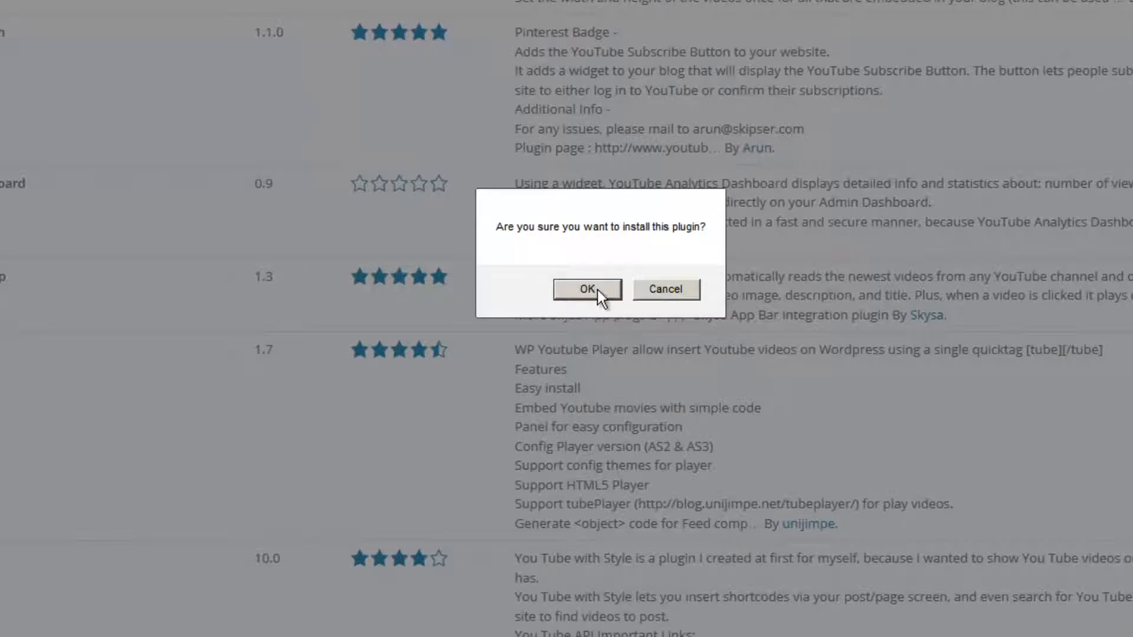
click(586, 289)
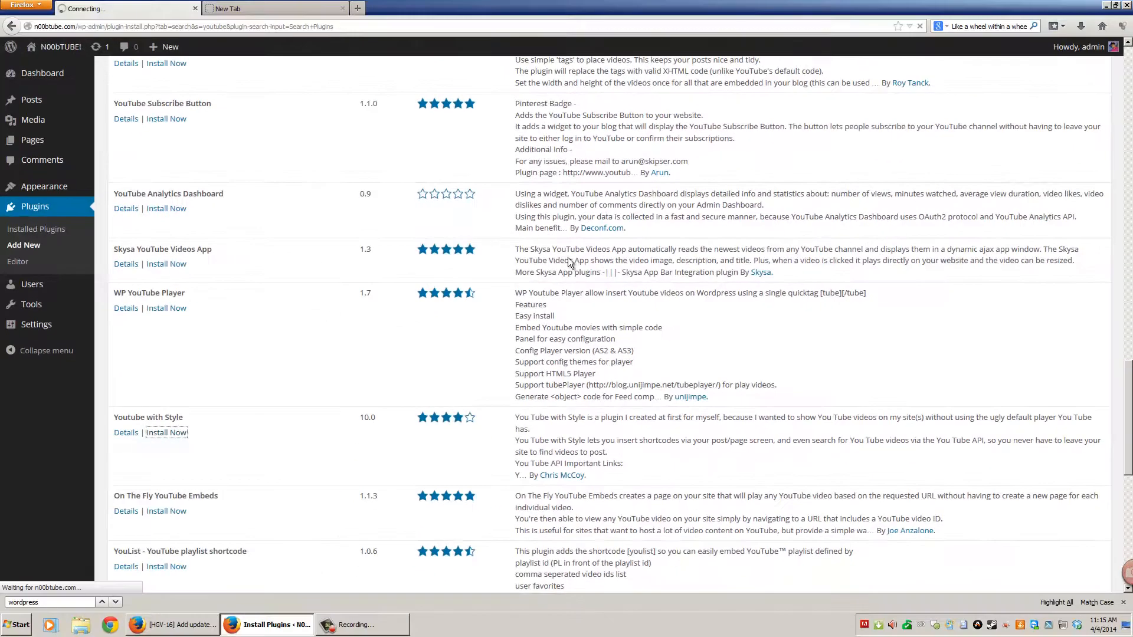
click(165, 432)
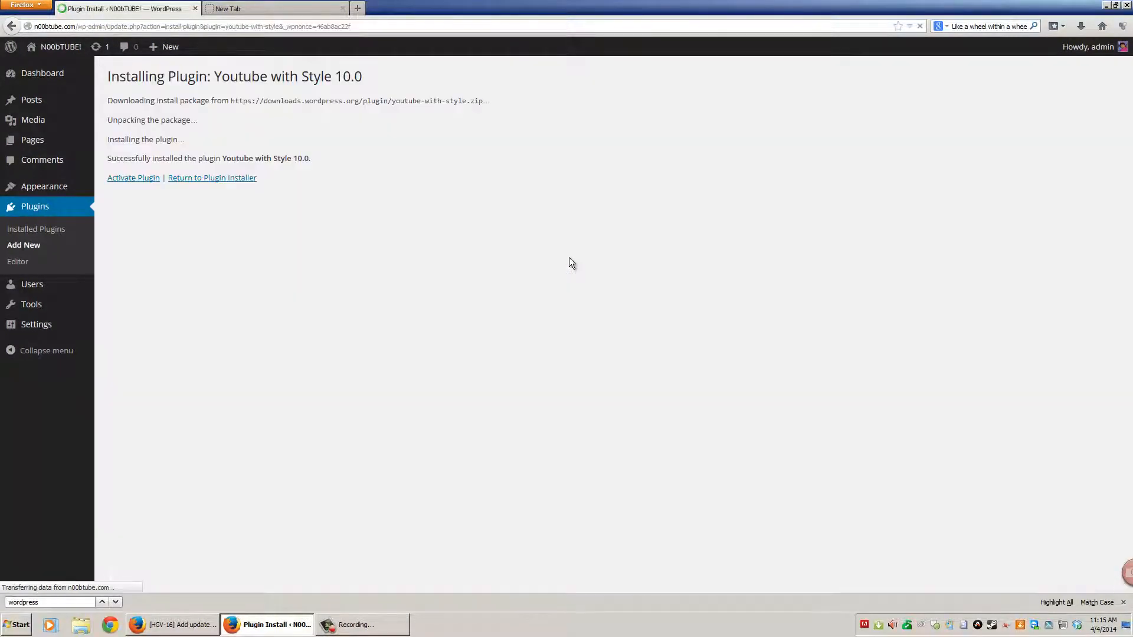
mouse_move(262, 261)
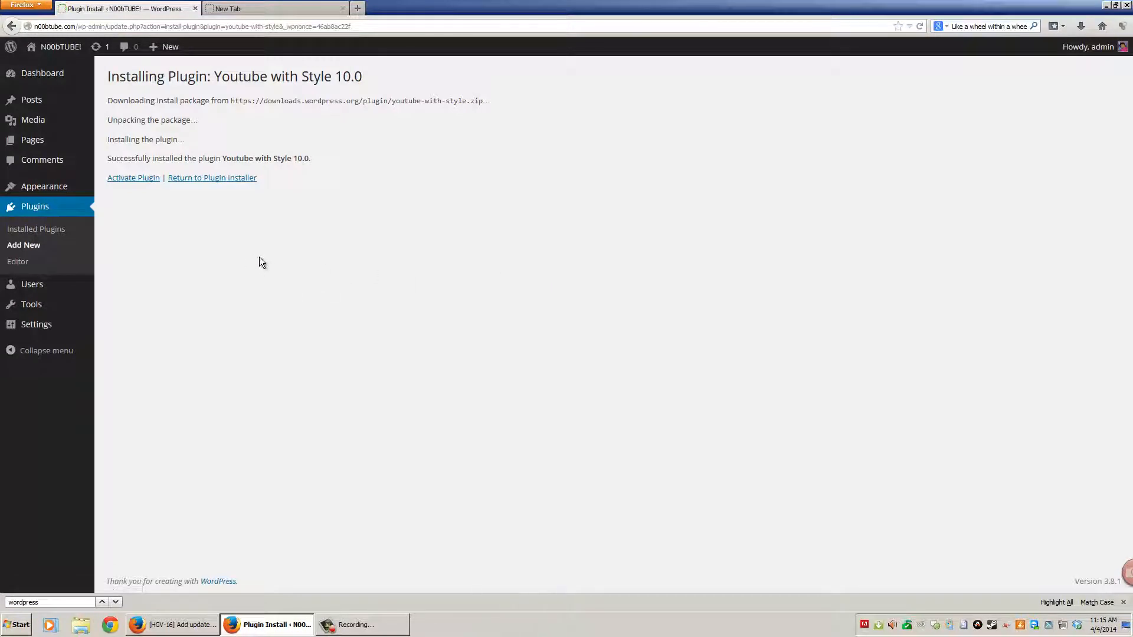
mouse_move(36, 229)
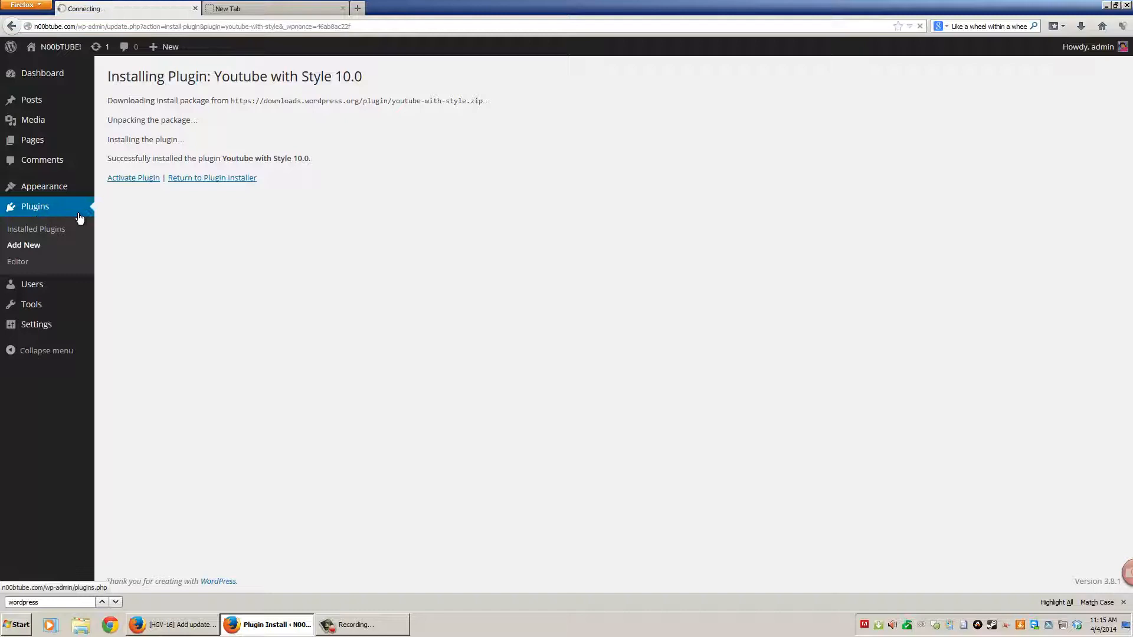
Step: Activate Youtube with Style from the installed plugins list
click(35, 228)
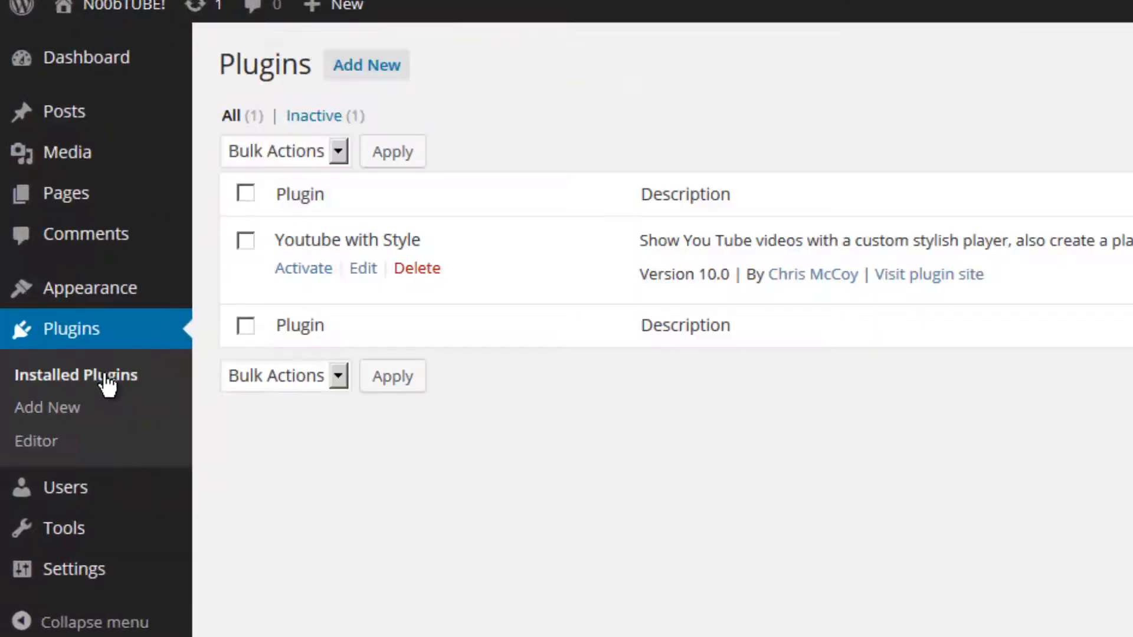
mouse_move(362, 246)
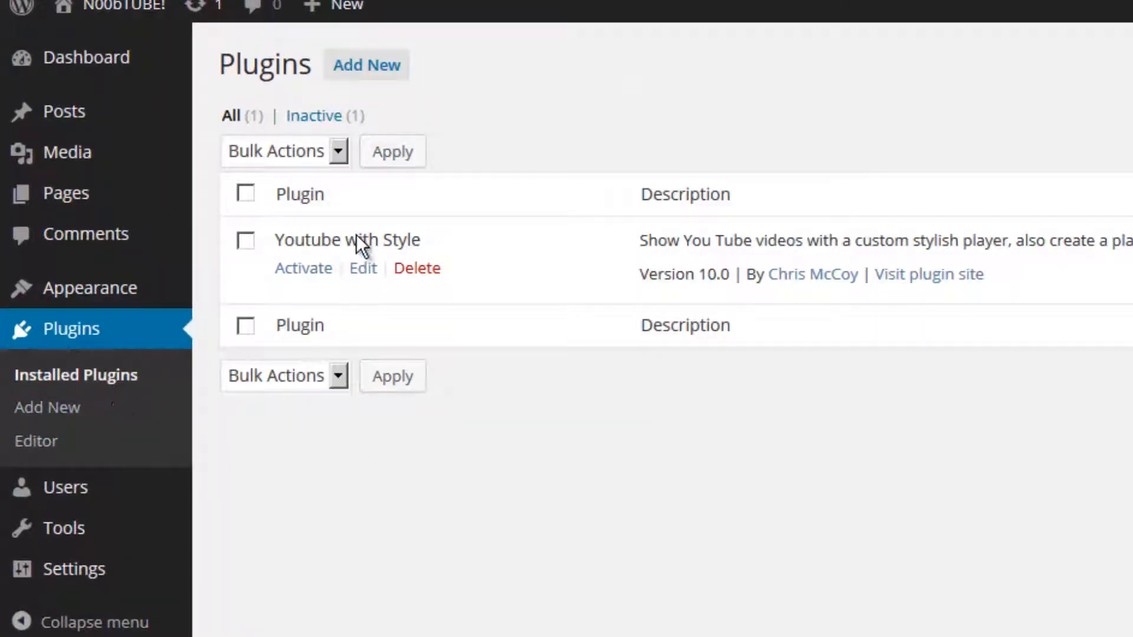
mouse_move(551, 582)
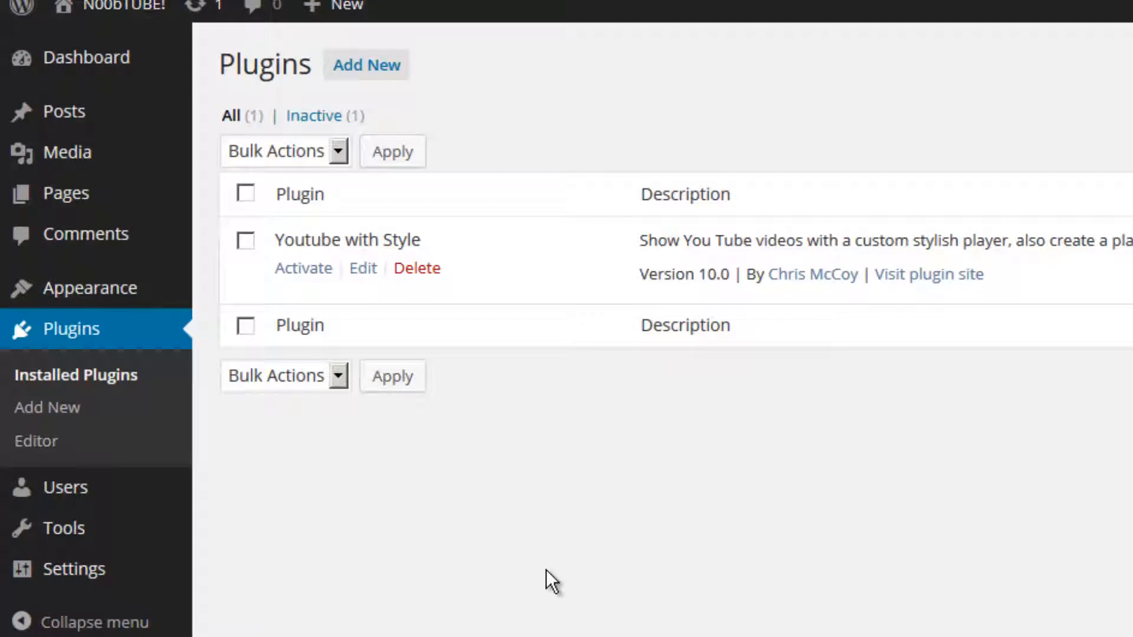
mouse_move(557, 575)
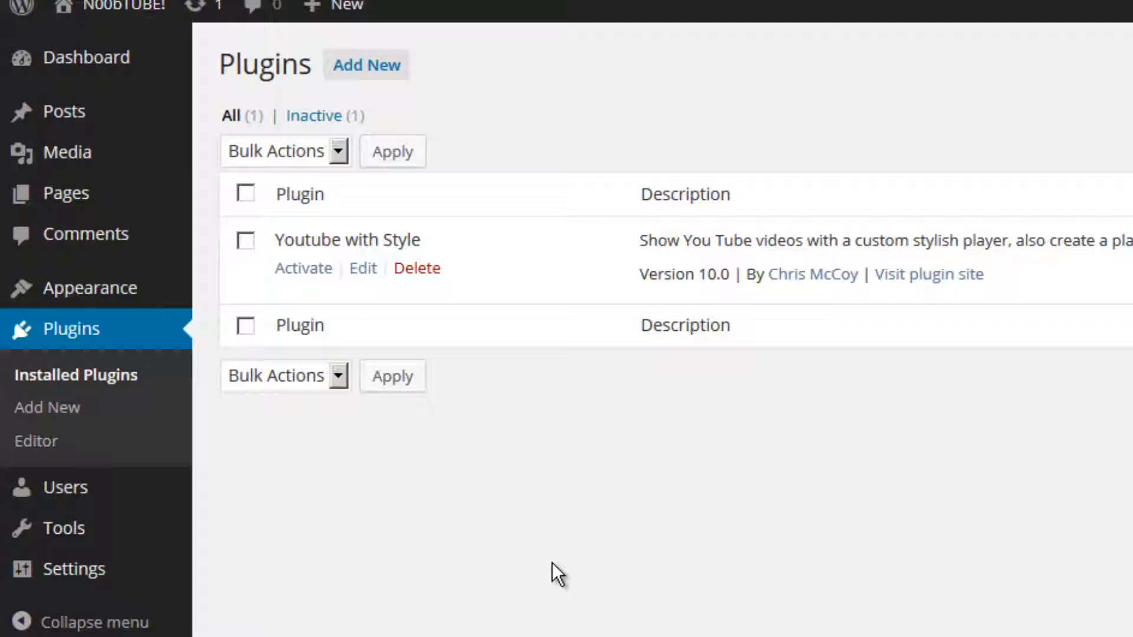
mouse_move(557, 543)
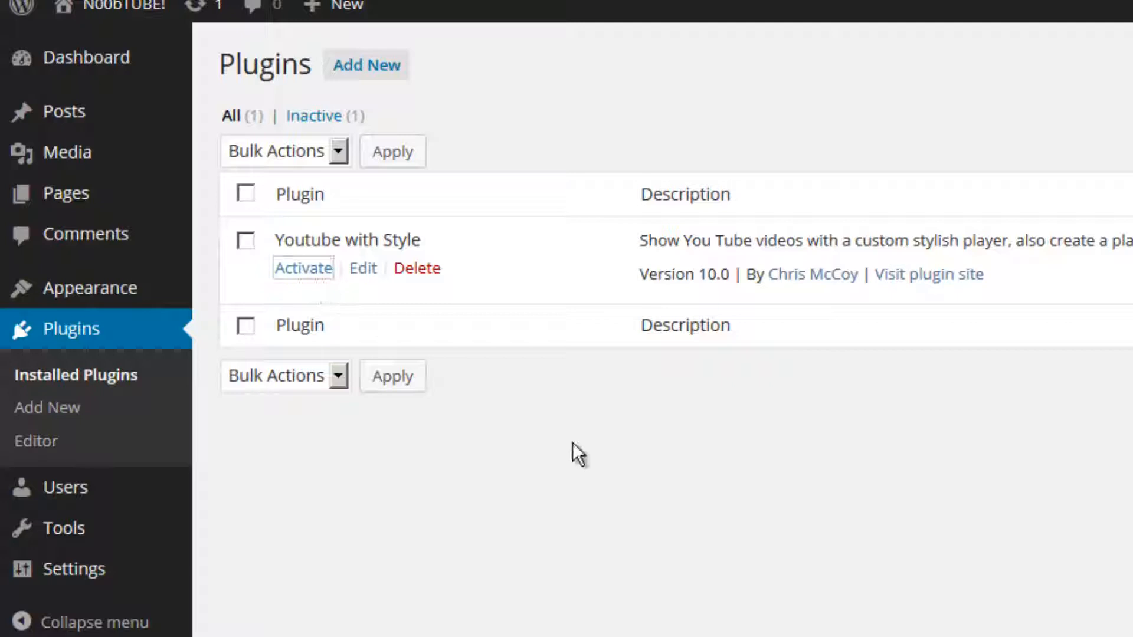
click(302, 268)
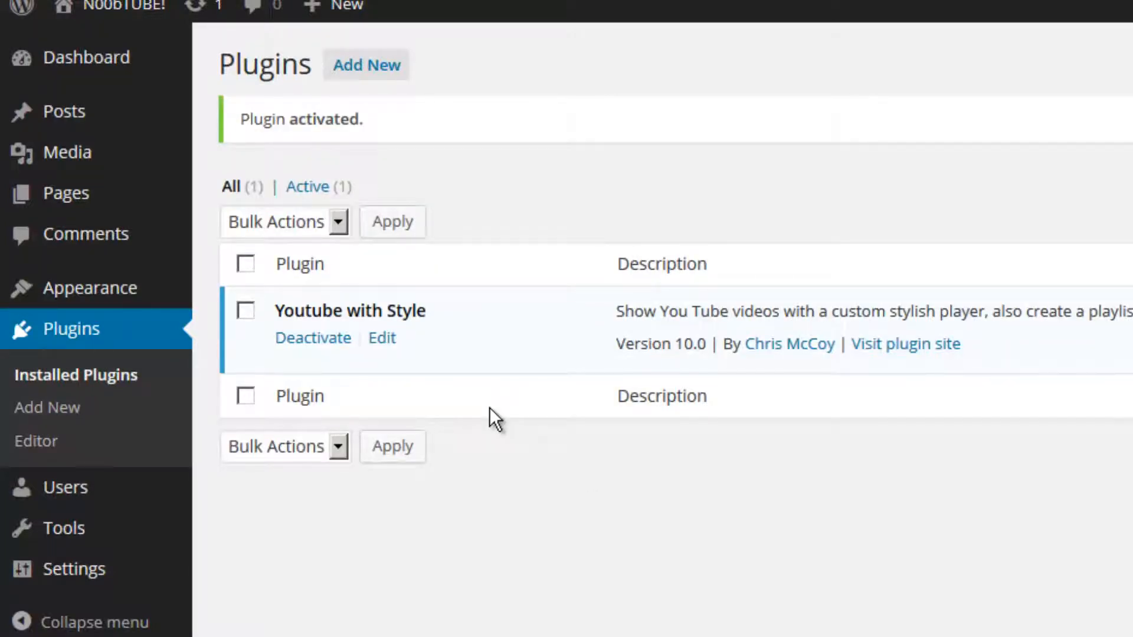
mouse_move(126, 227)
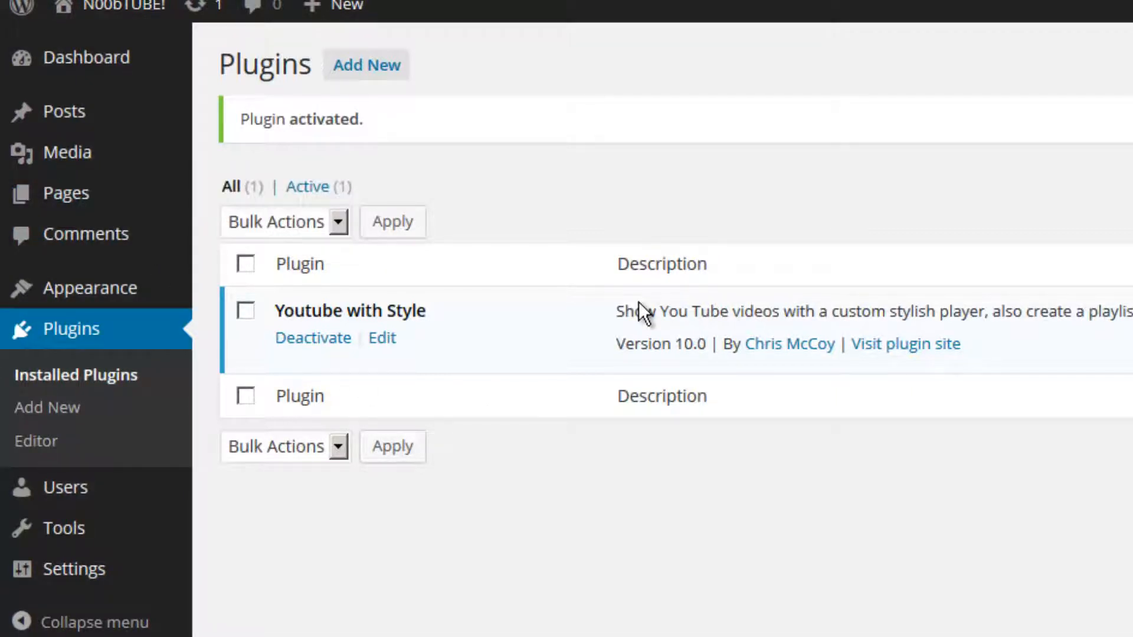
Step: Open the About Us page for editing from the Pages list
click(65, 193)
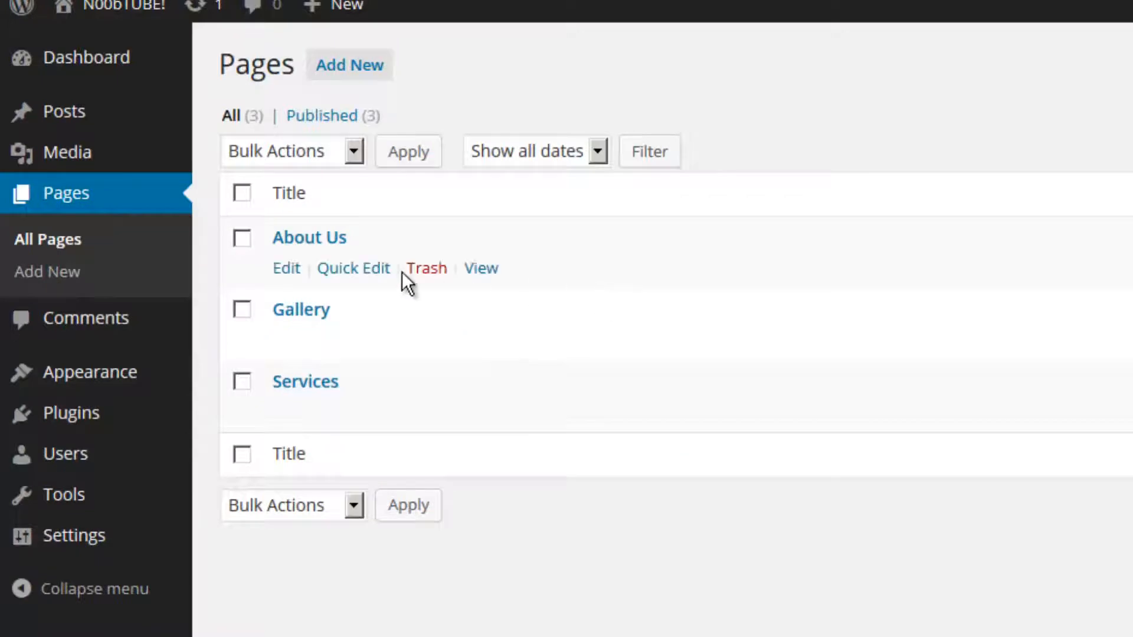
mouse_move(325, 390)
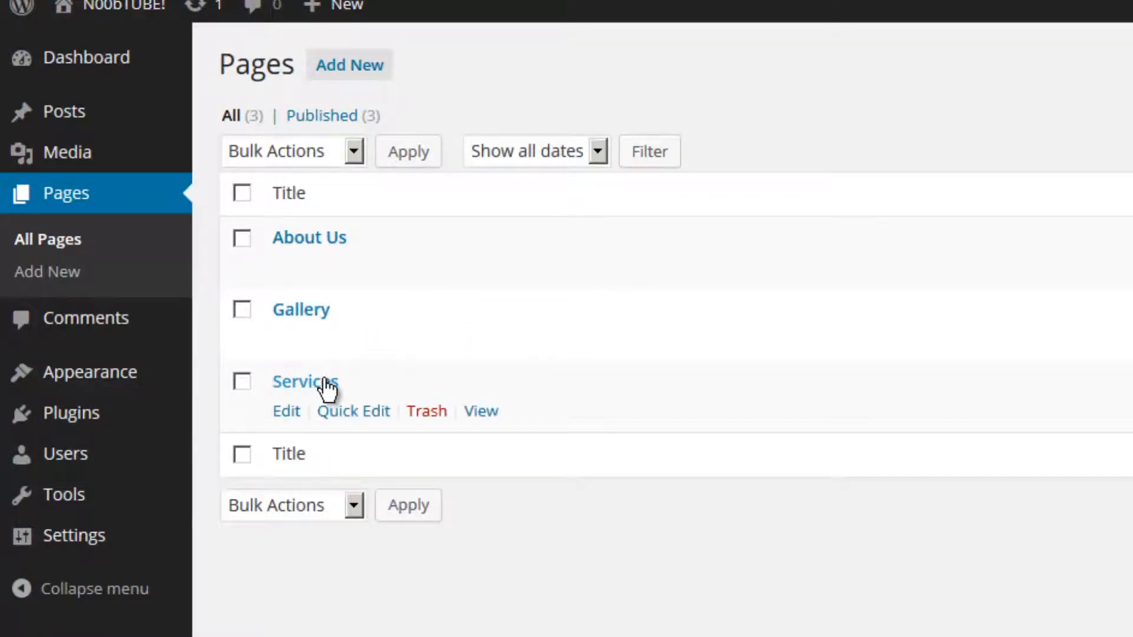
mouse_move(305, 381)
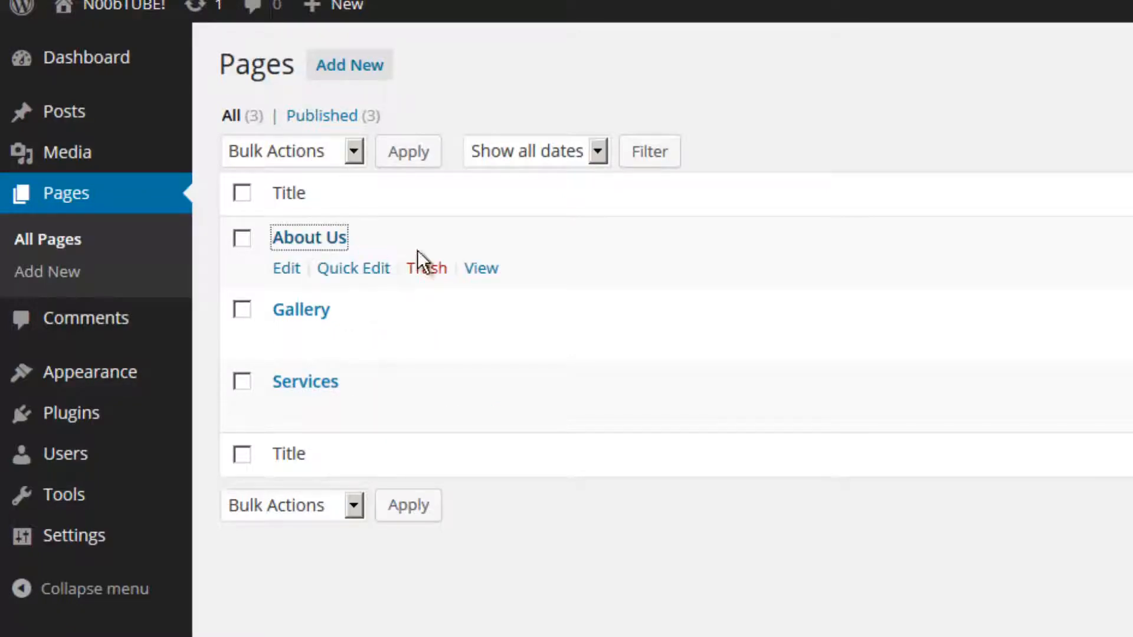
click(286, 268)
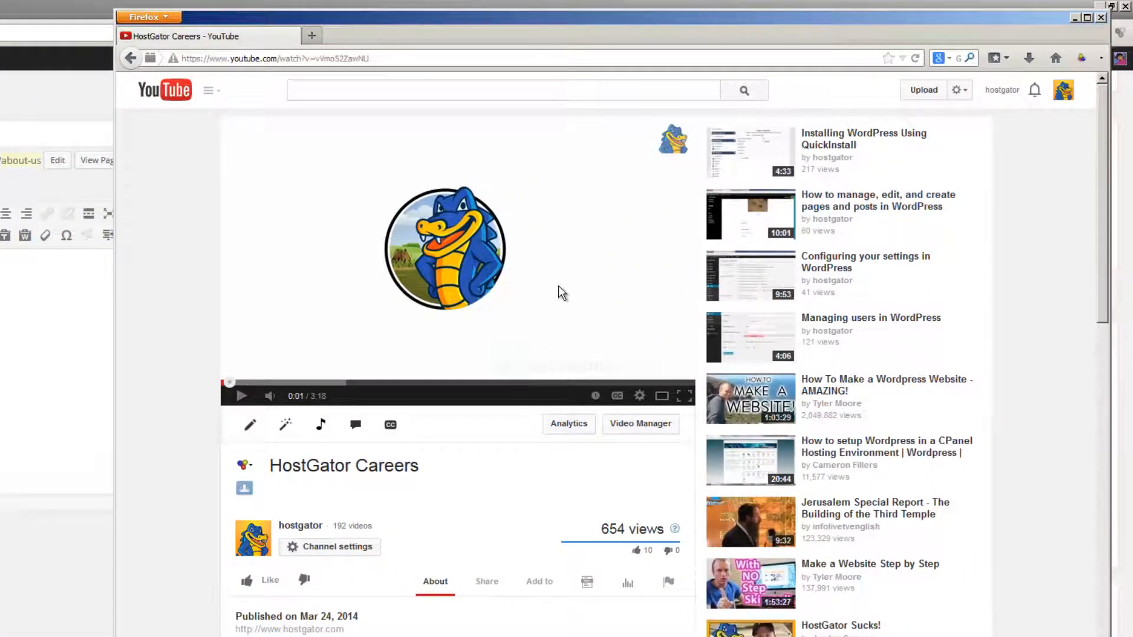
mouse_move(556, 288)
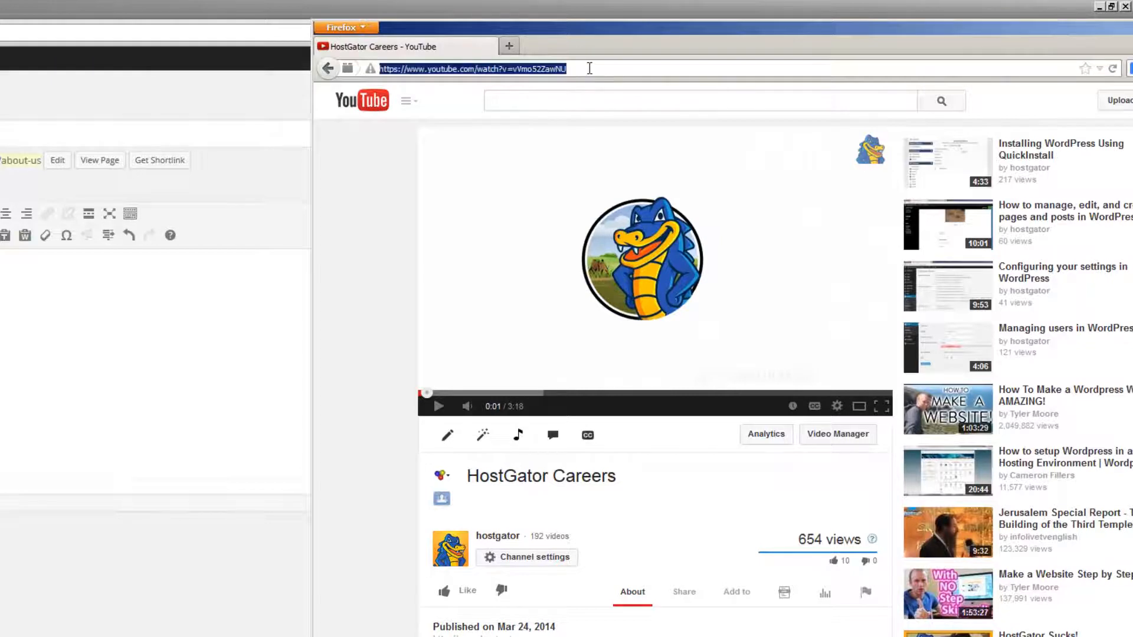
Step: Select the HostGator Careers video URL in the browser address bar
double_click(538, 68)
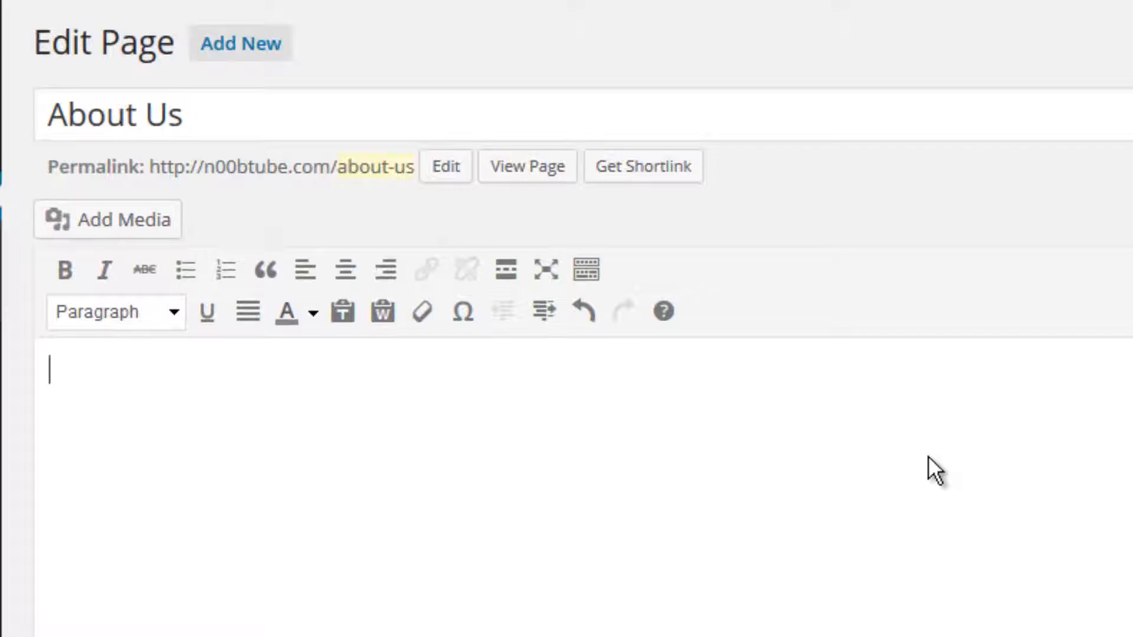
Step: Replace the About Us body with [youtube]vVmo52ZawNU[/youtube] and click Update
text([you)
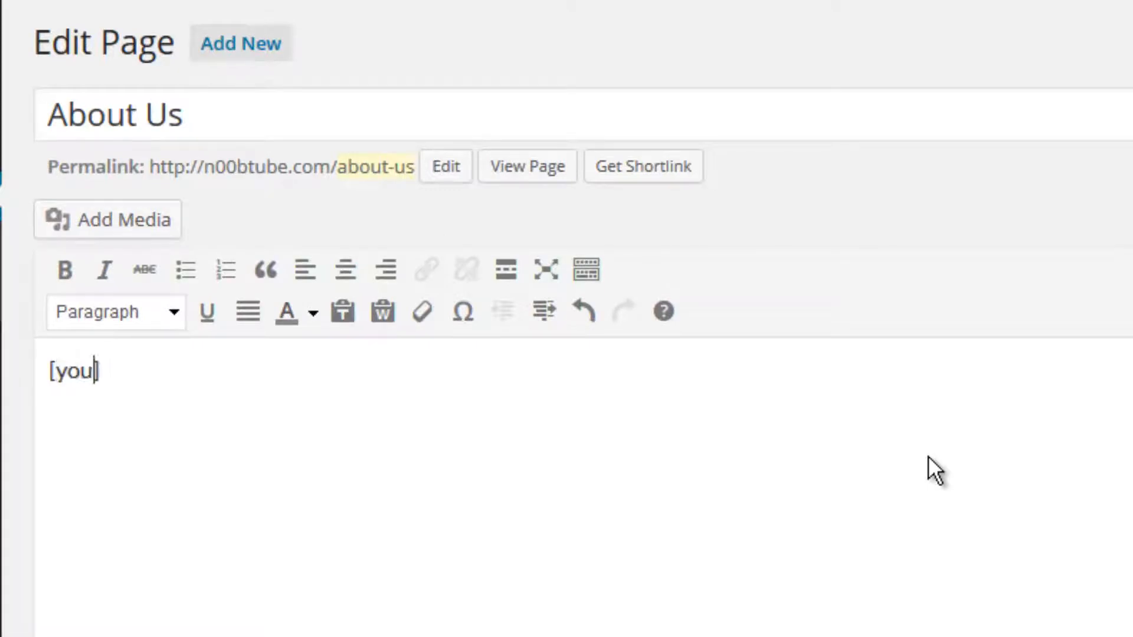
text(tu)
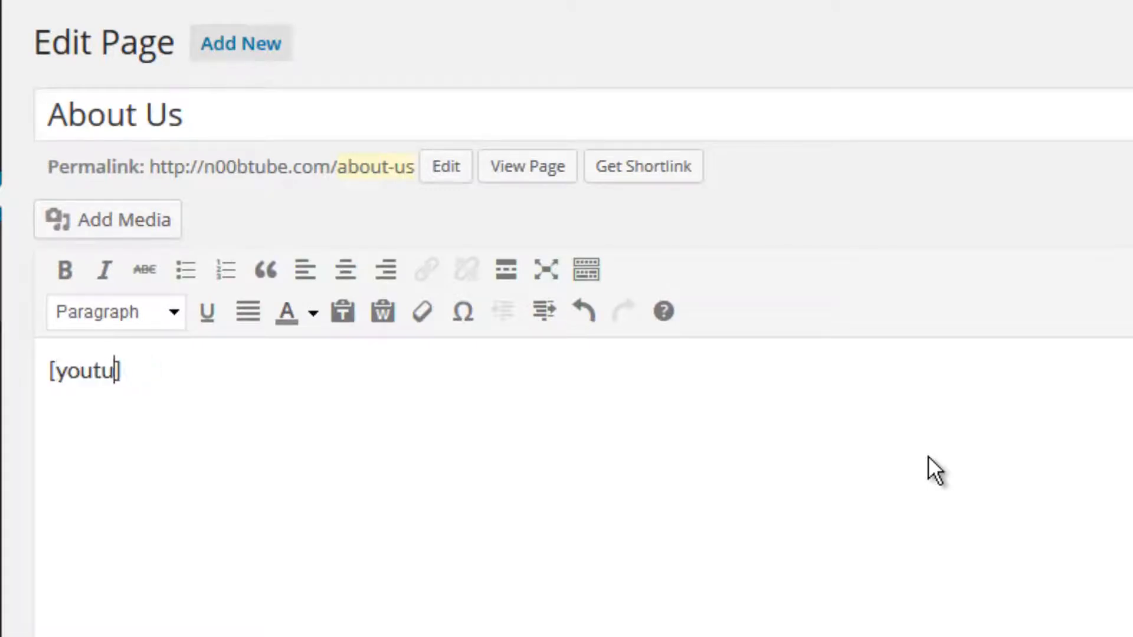
text(be])
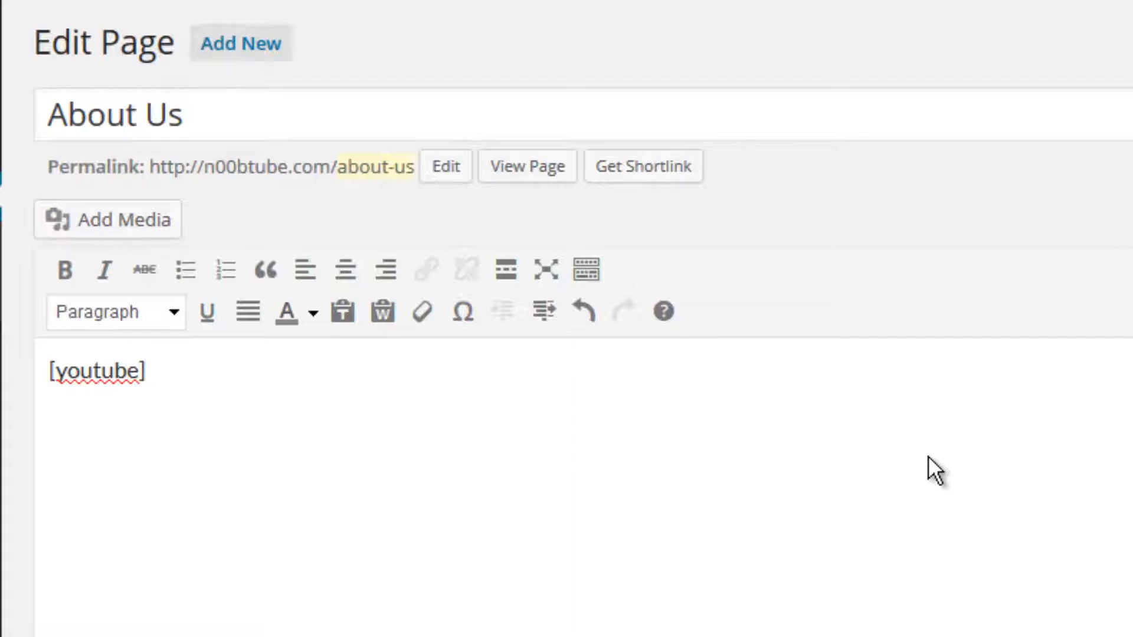
text(vVmo52ZawNU)
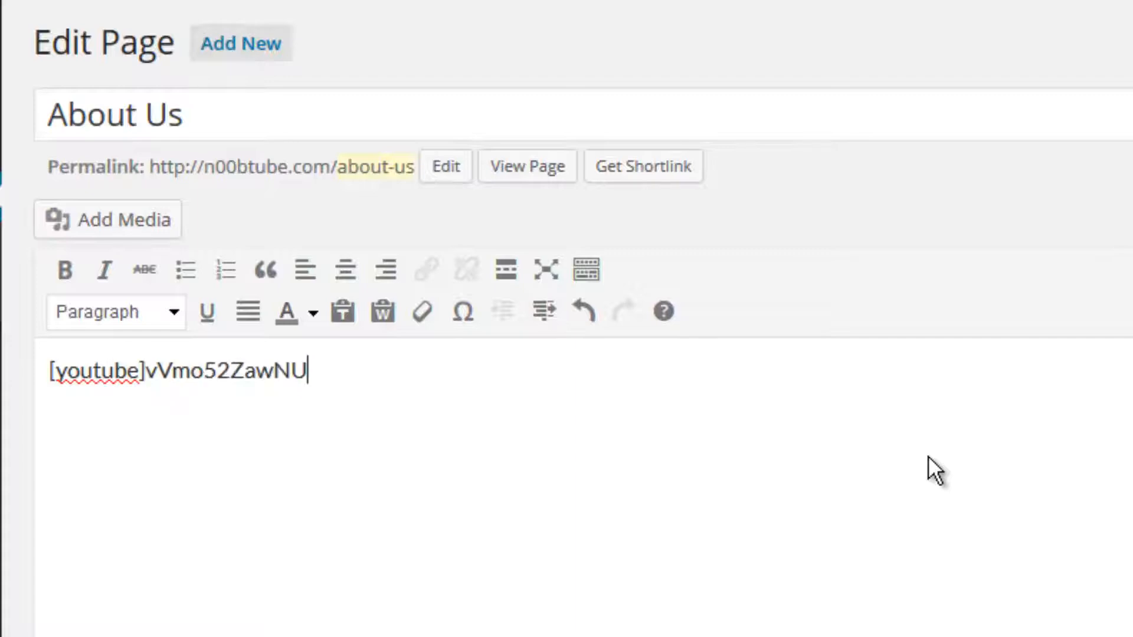
text([/)
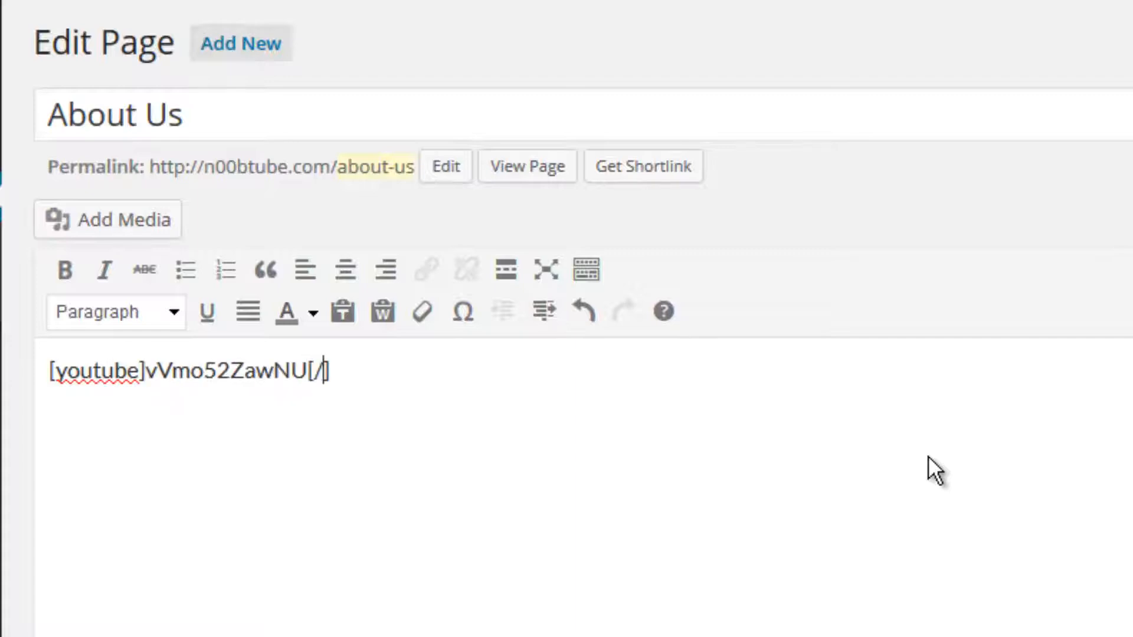
text(youtube)
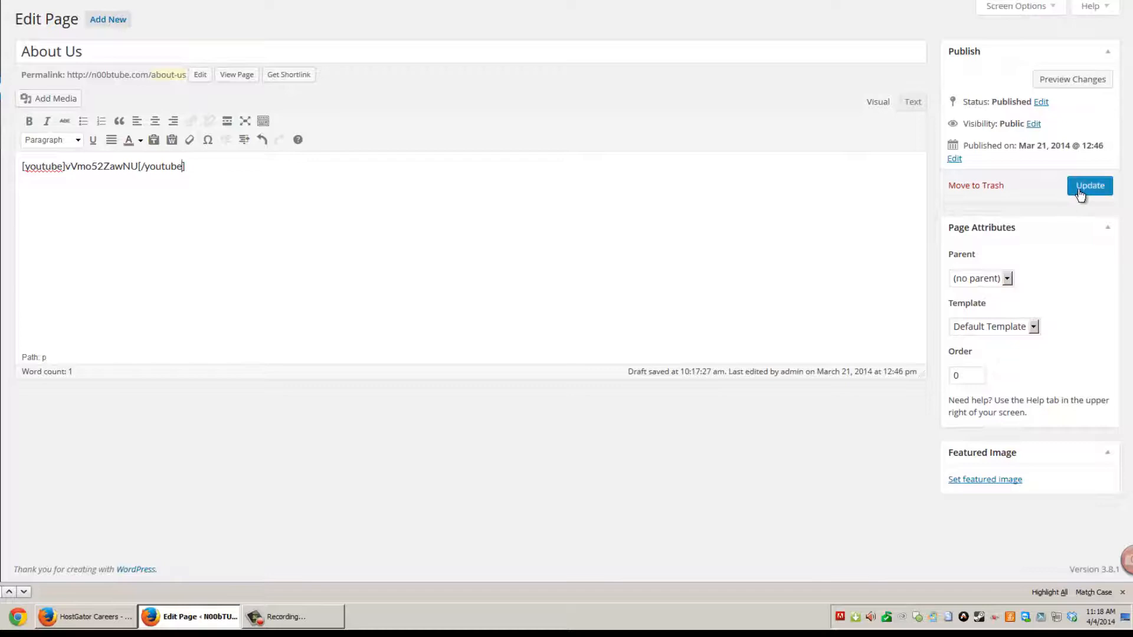
click(1090, 186)
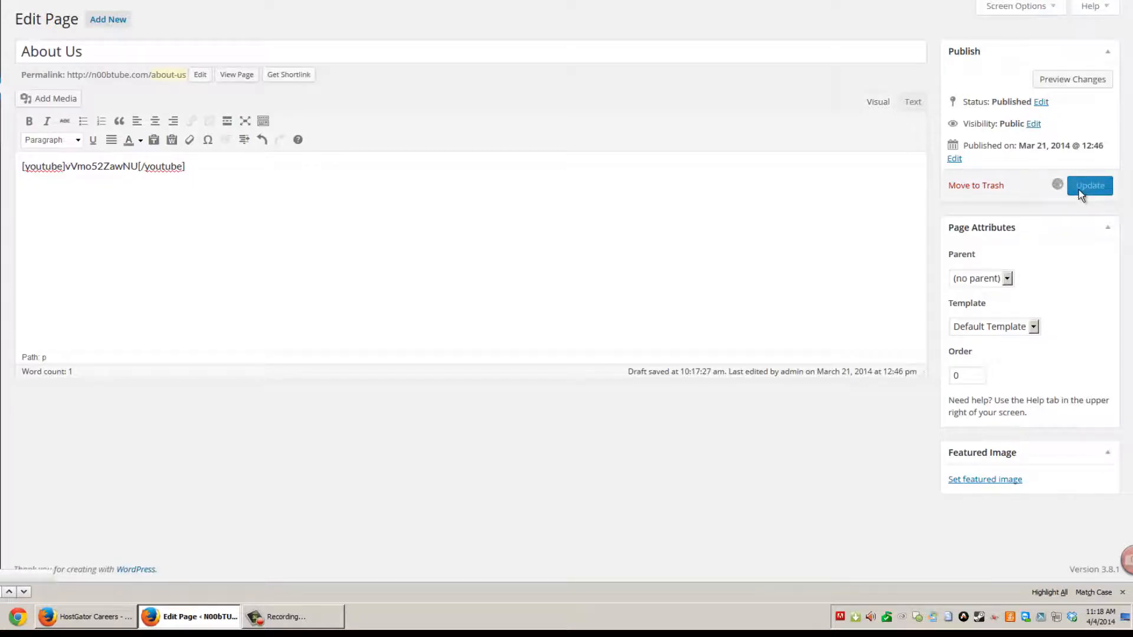
Step: Confirm the About Us update finished, then go to Plugins in the sidebar
click(1090, 185)
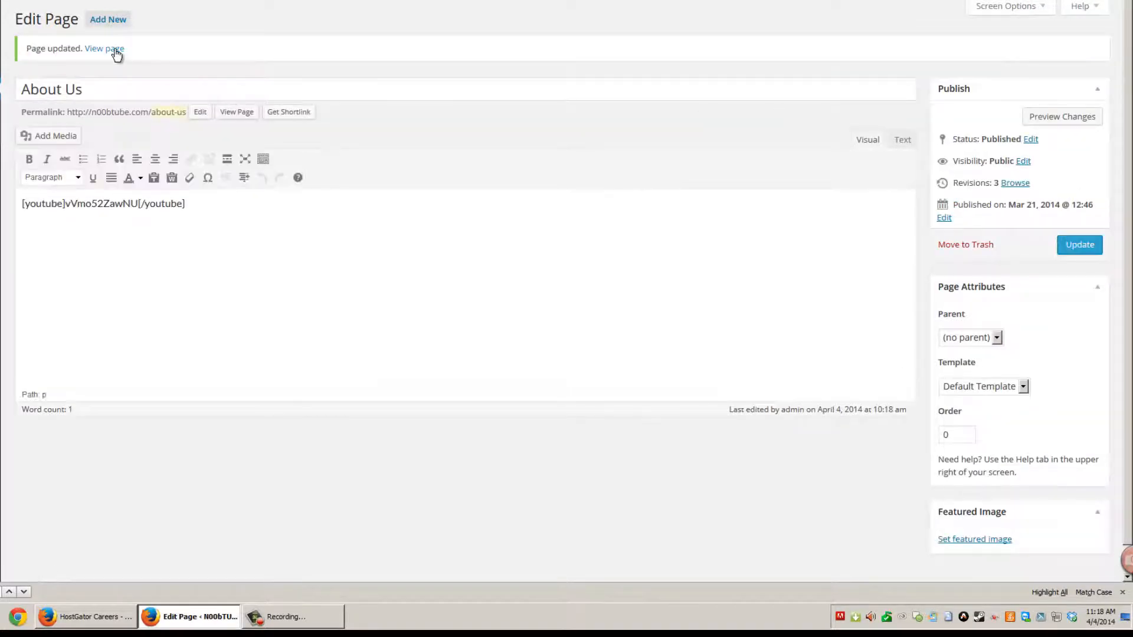
mouse_move(288, 112)
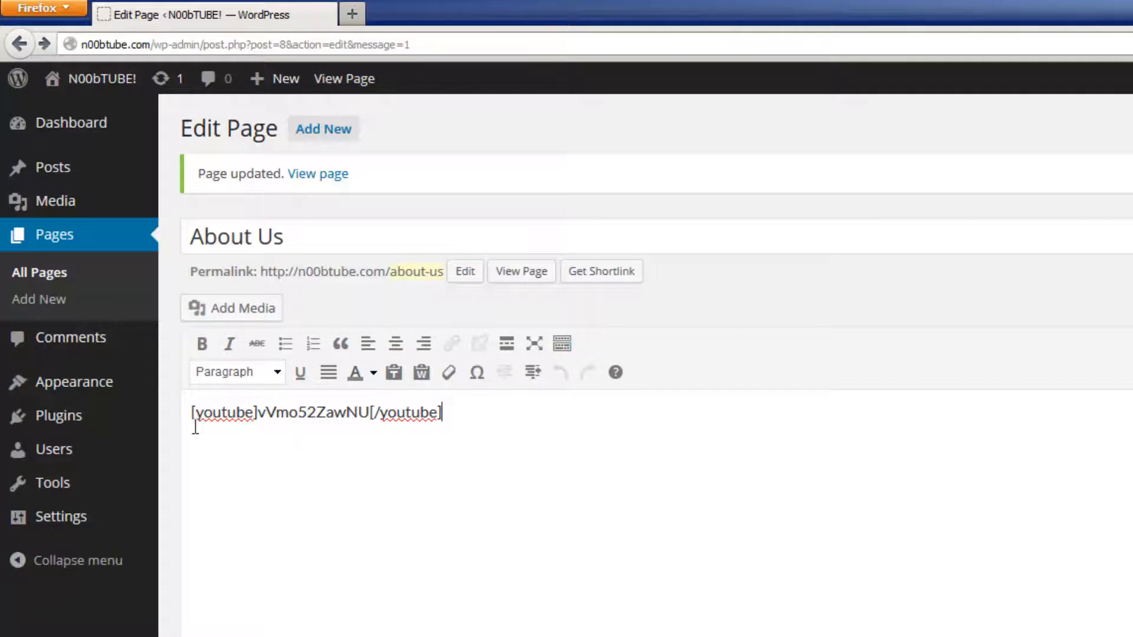
click(58, 415)
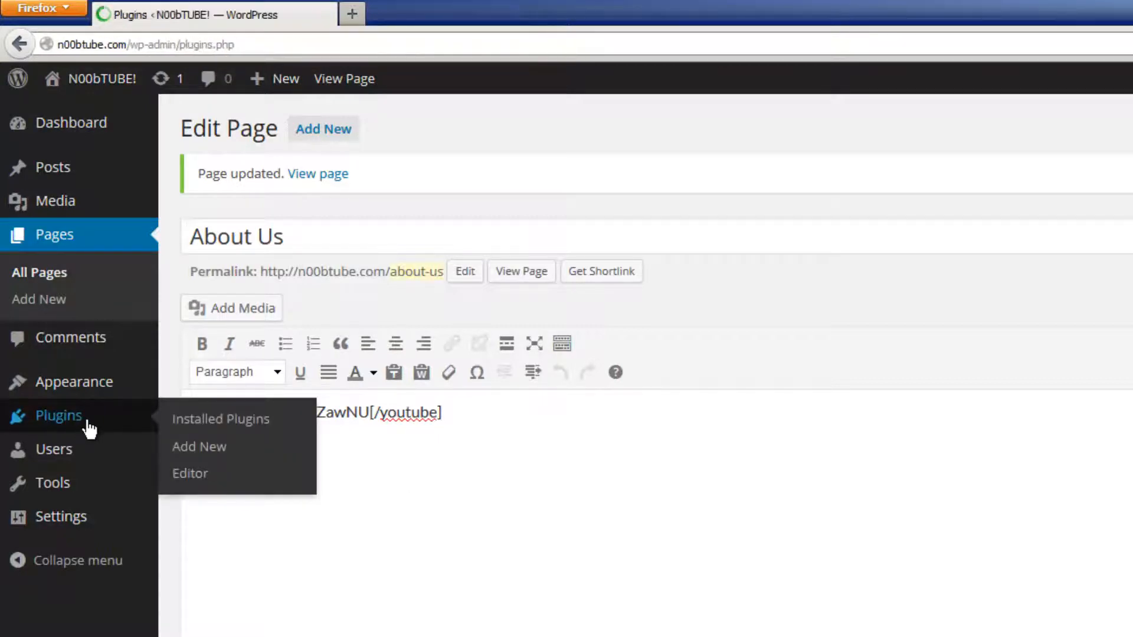
Step: Reach Plugins > Add New, view the public site in a new tab, and return
click(220, 419)
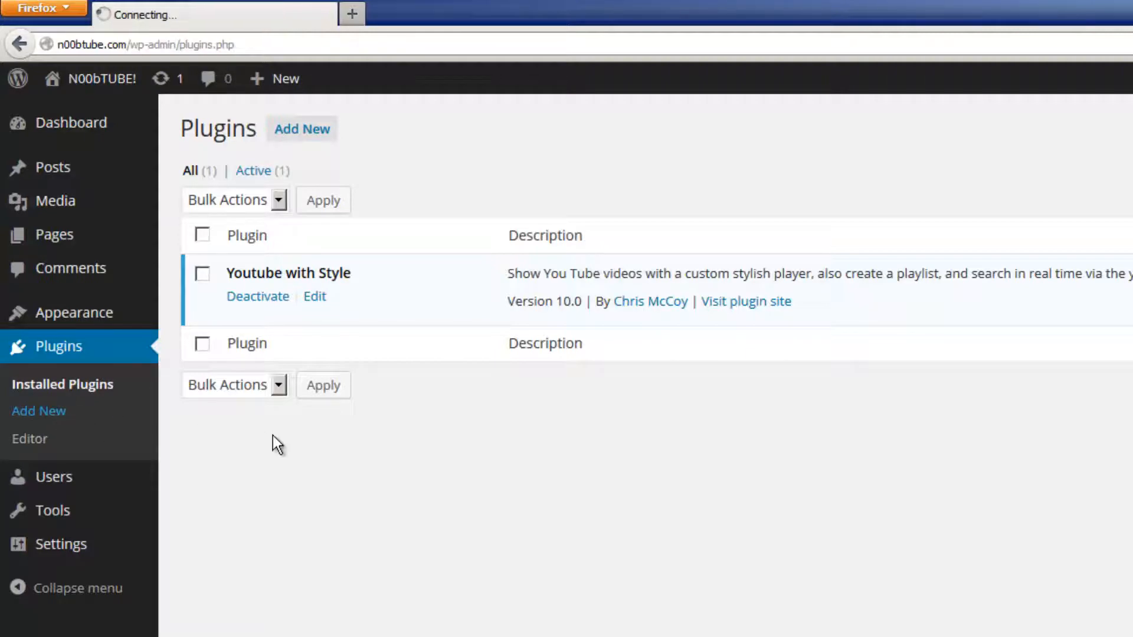
click(38, 411)
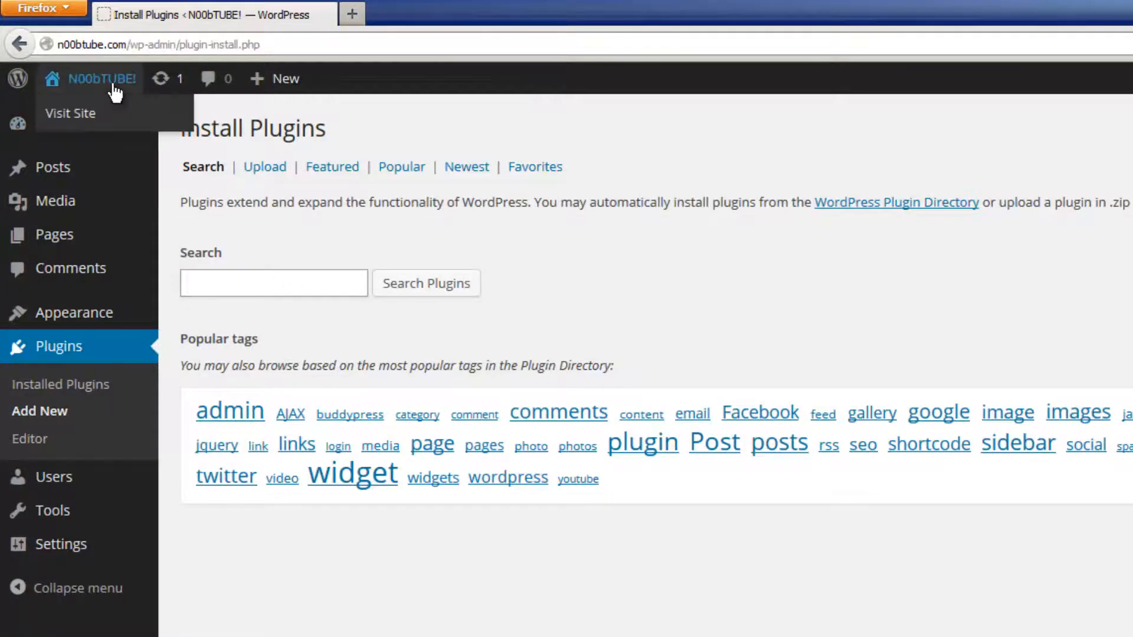
click(70, 114)
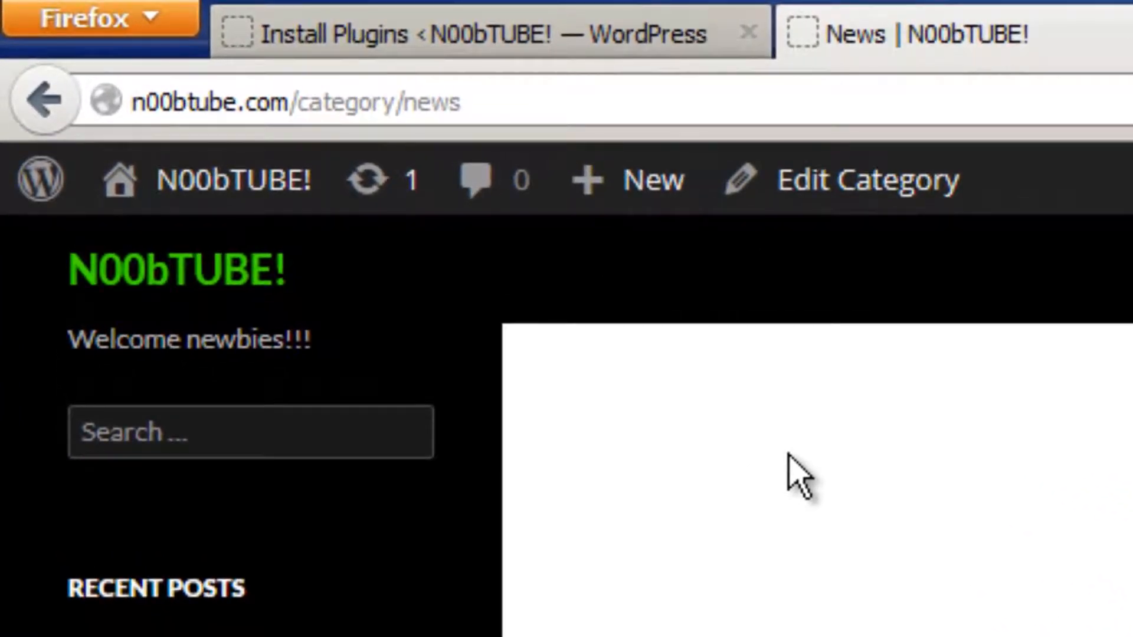
mouse_move(794, 484)
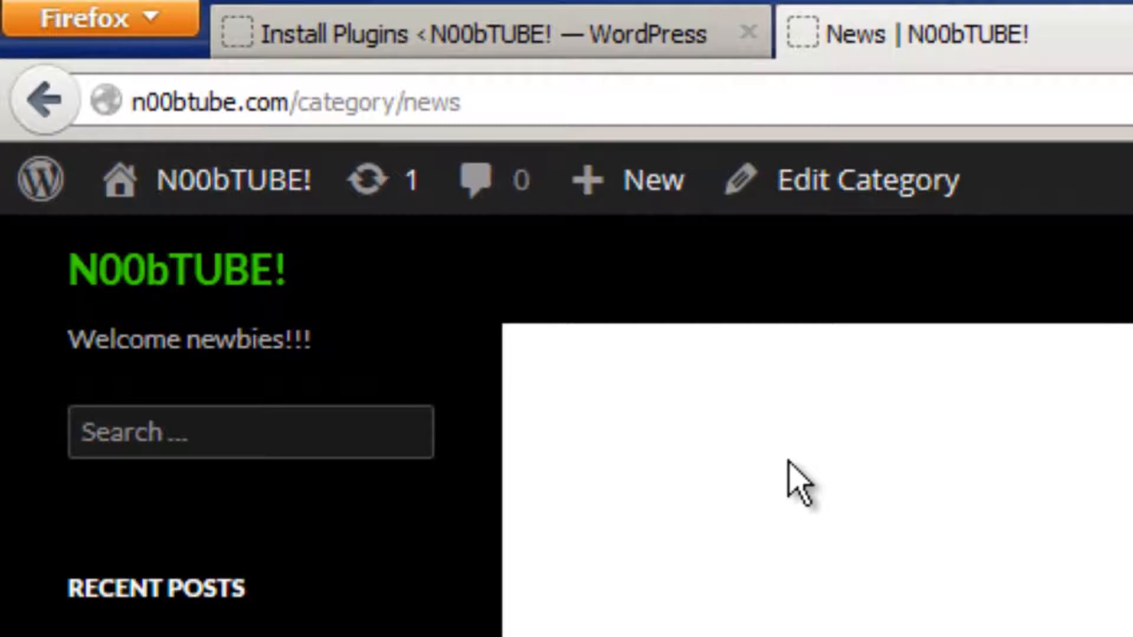
mouse_move(563, 35)
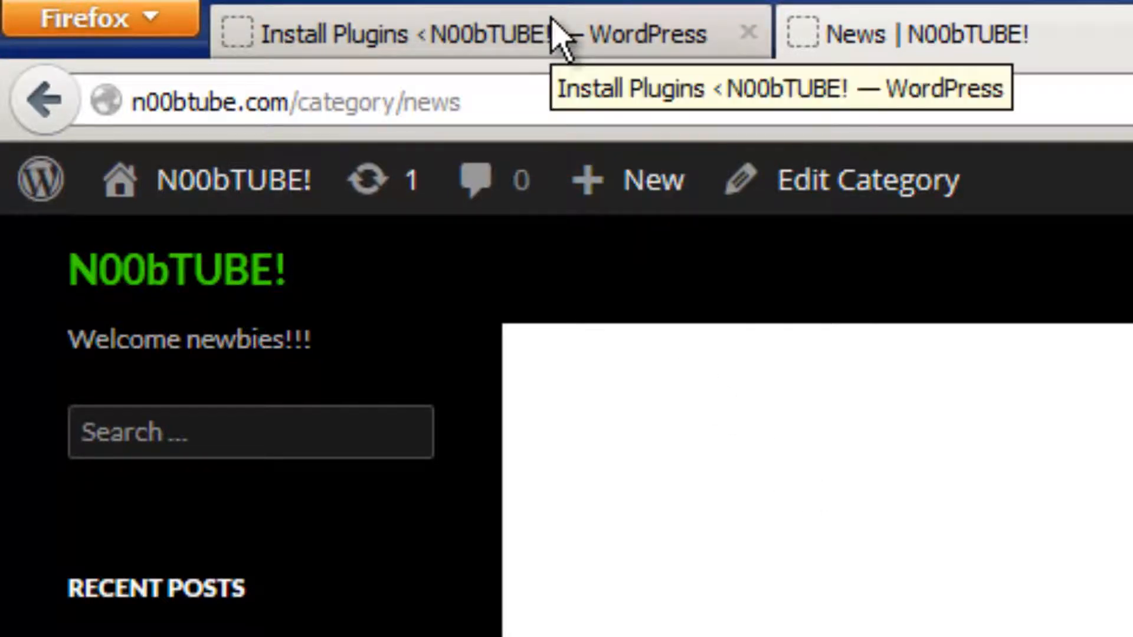
click(375, 34)
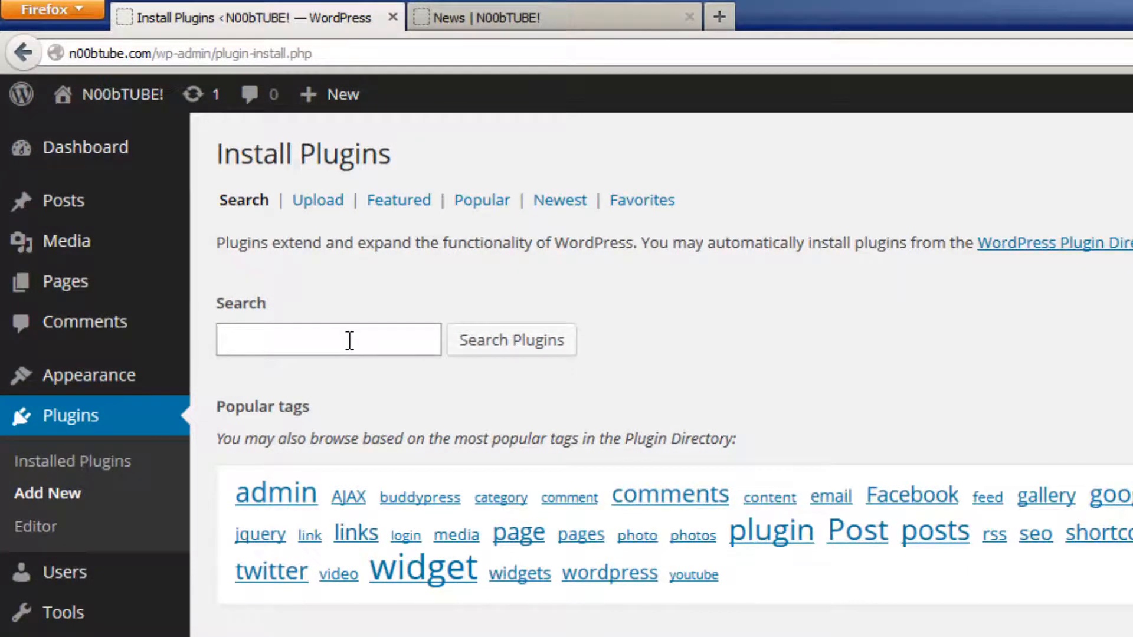
Step: Search 'page extensions url', then install and activate WP Page Extension 1.1
text(page extensions url)
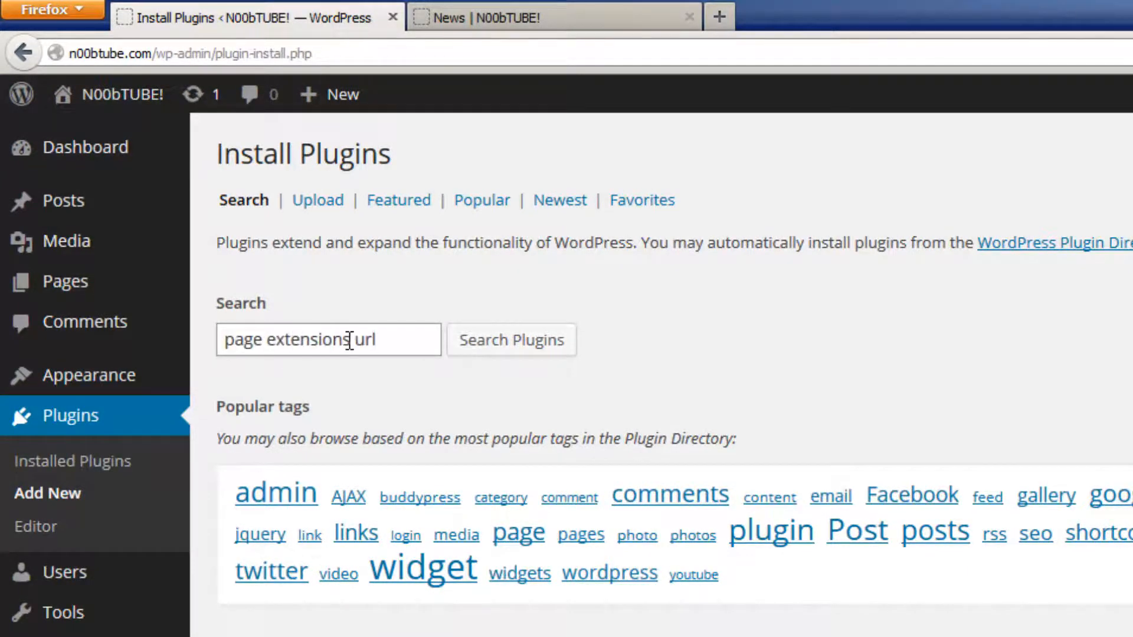
click(510, 340)
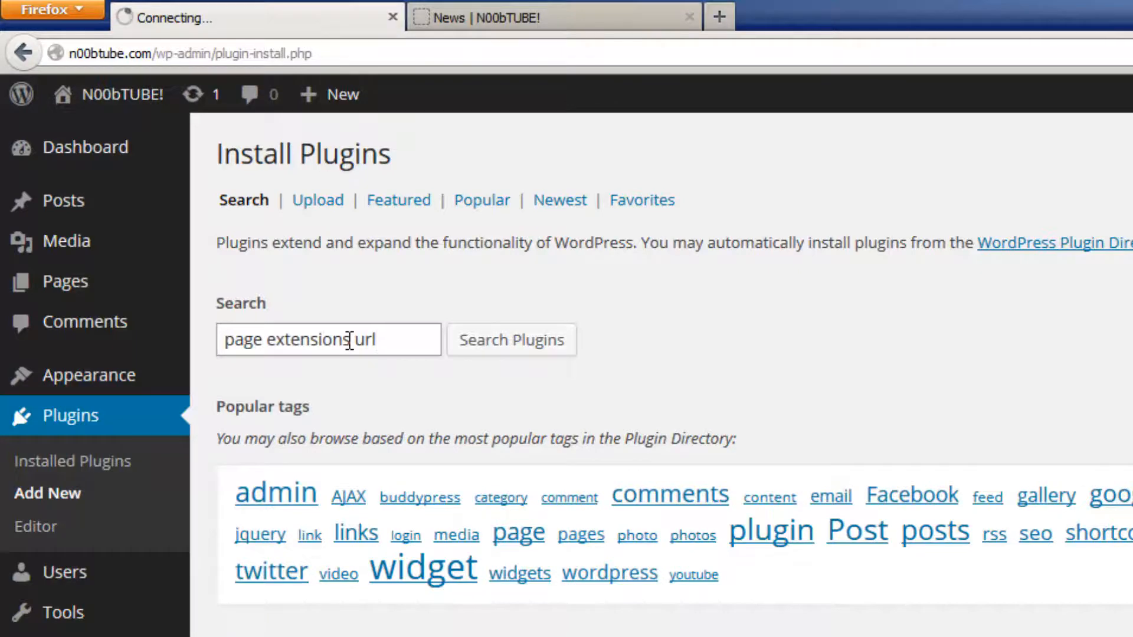
click(510, 340)
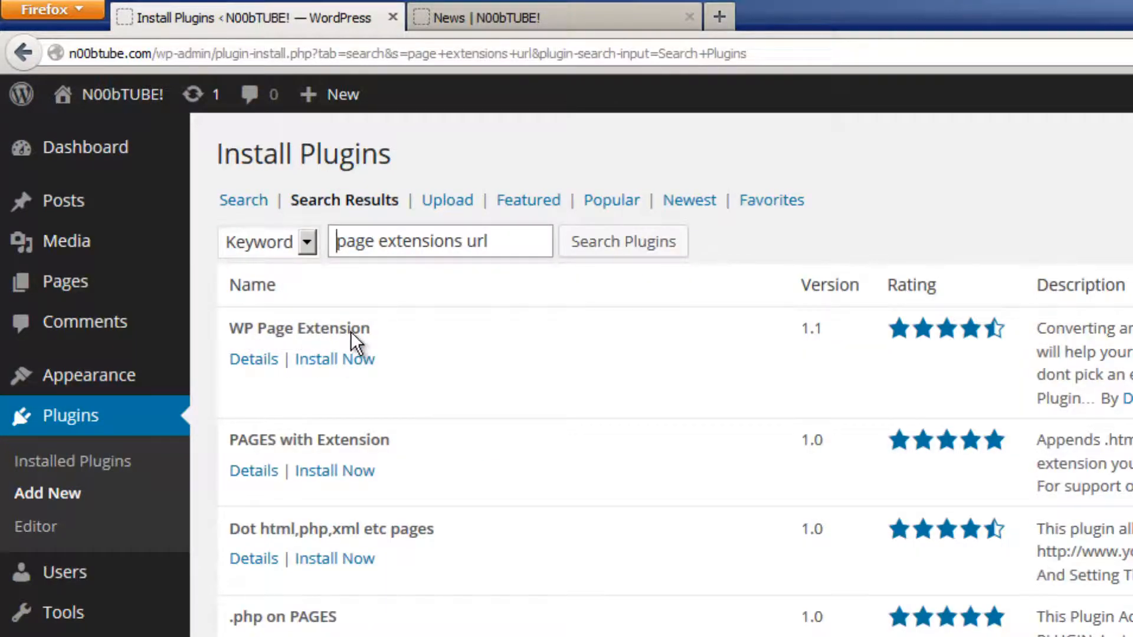
click(335, 358)
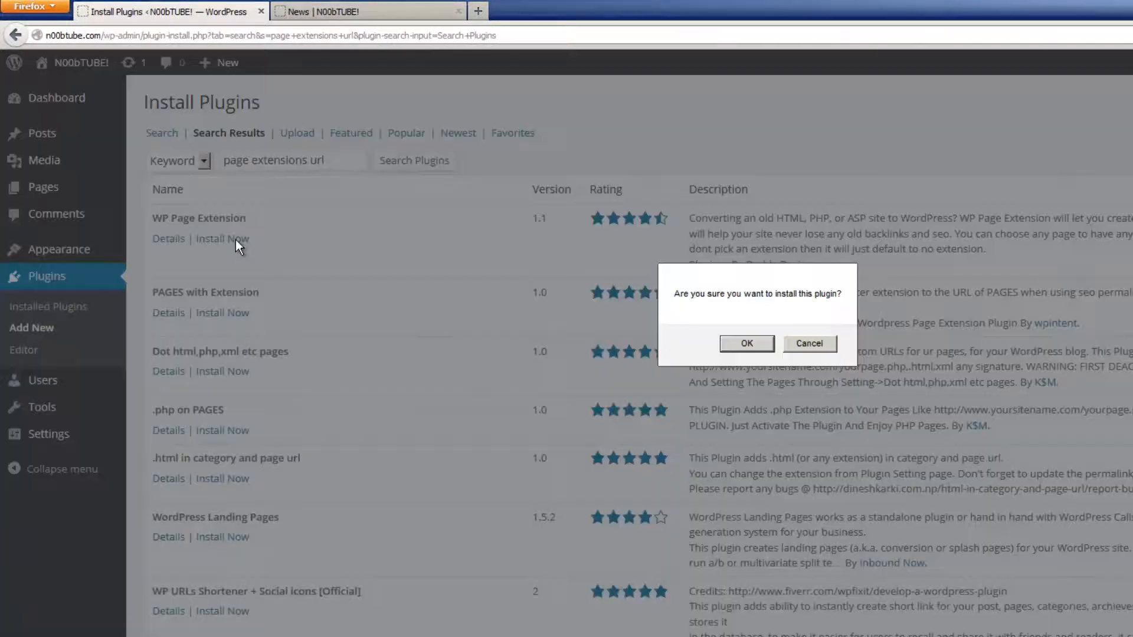
click(746, 343)
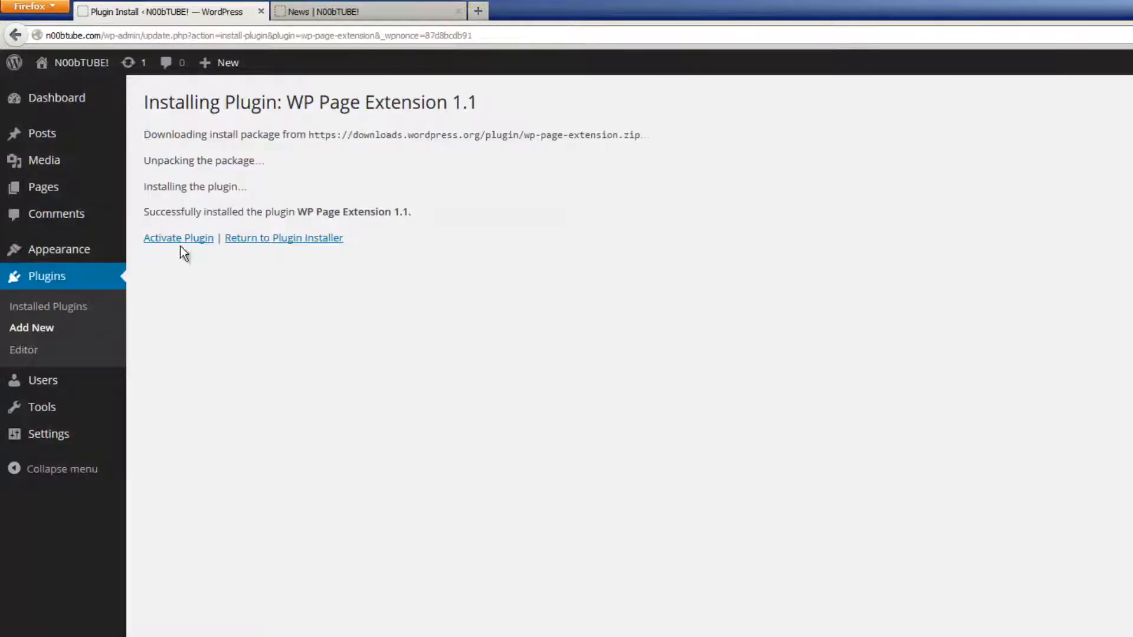
click(178, 238)
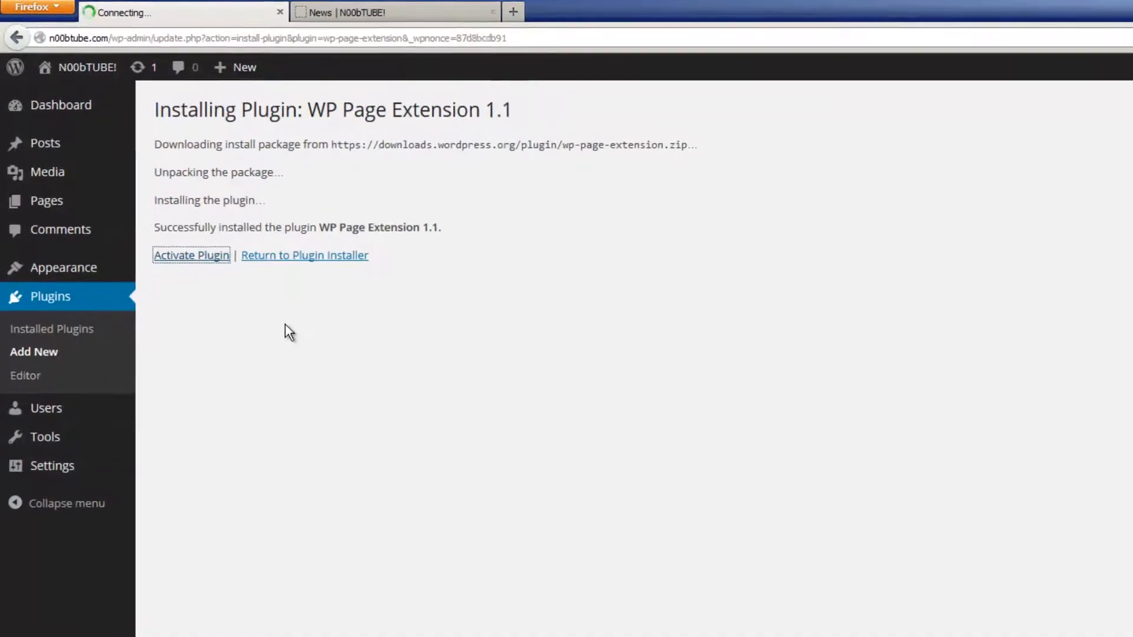
click(191, 255)
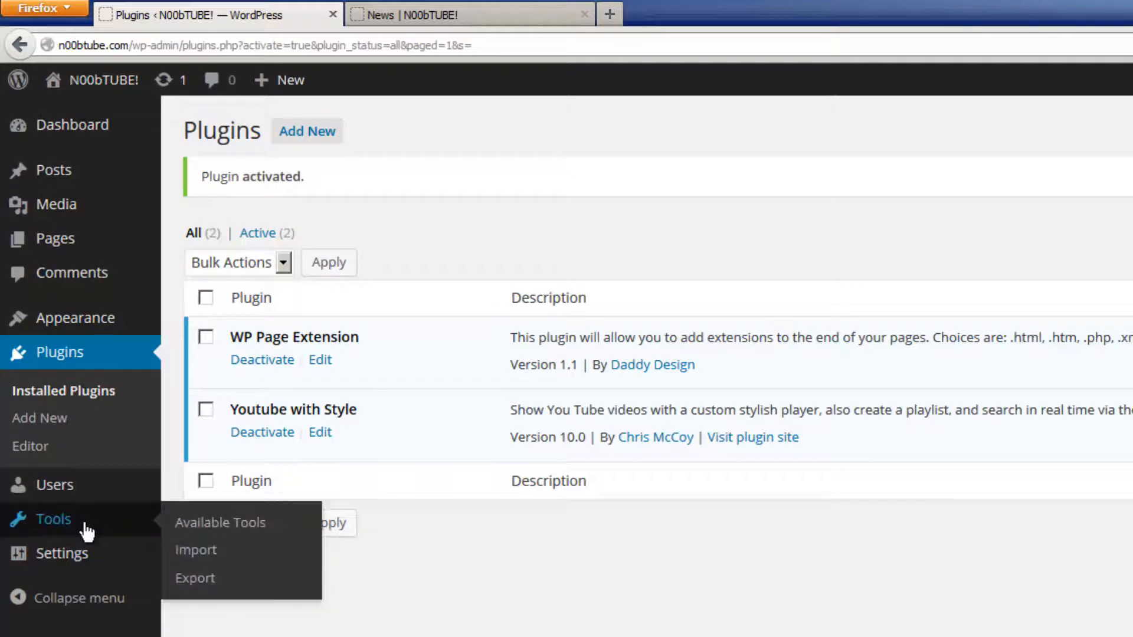
mouse_move(336, 359)
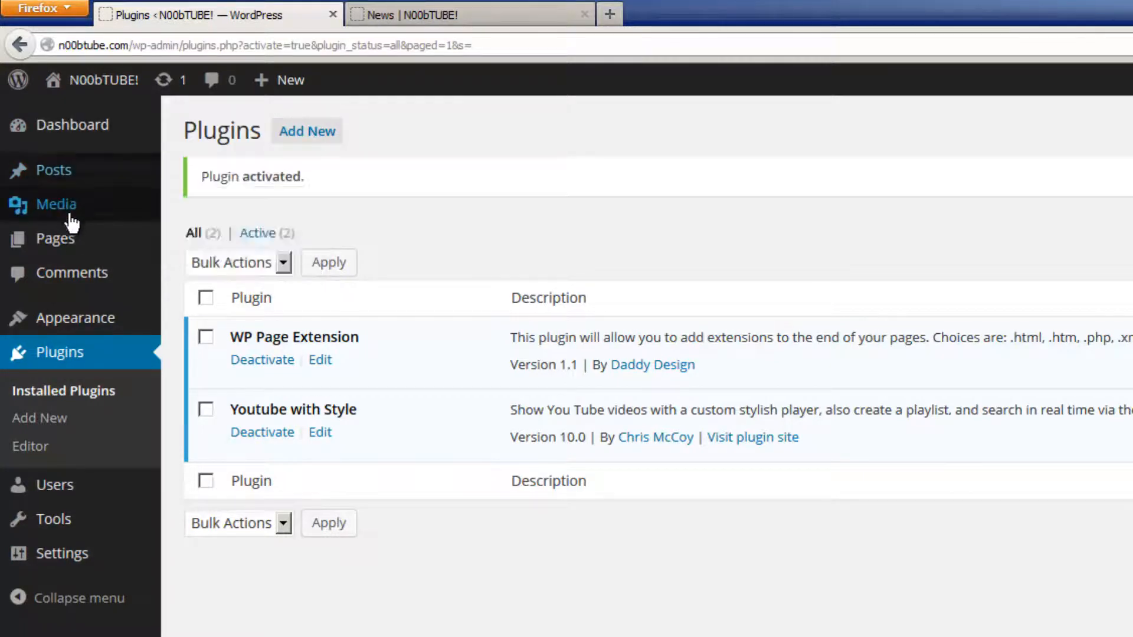
Step: Open the About Us page from the Pages list in the editor
click(54, 237)
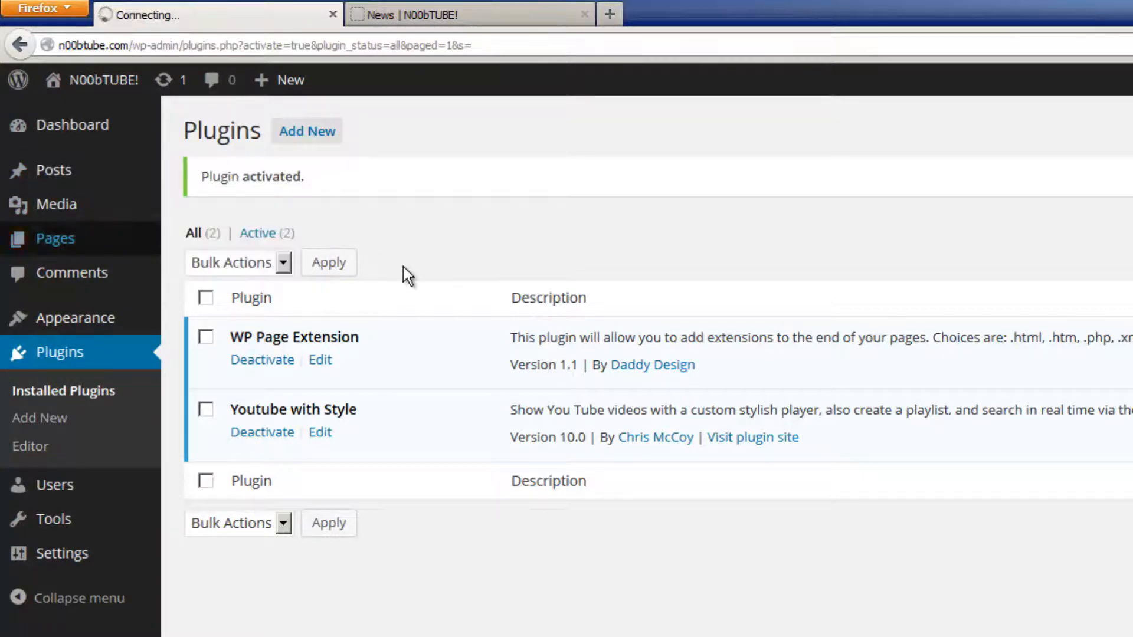
click(54, 237)
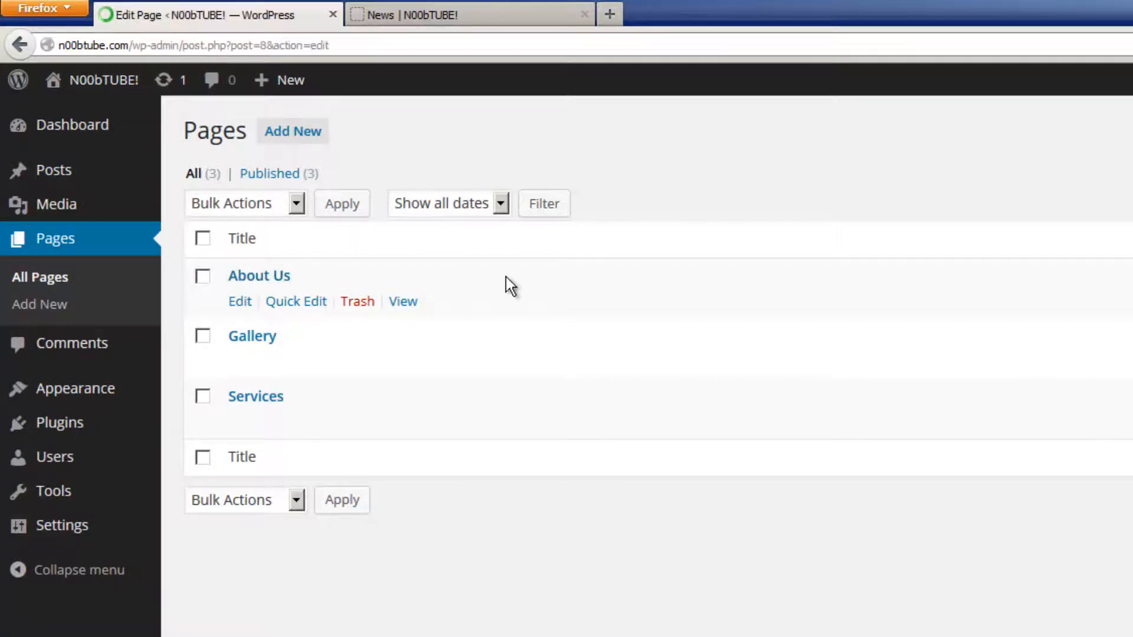
click(259, 275)
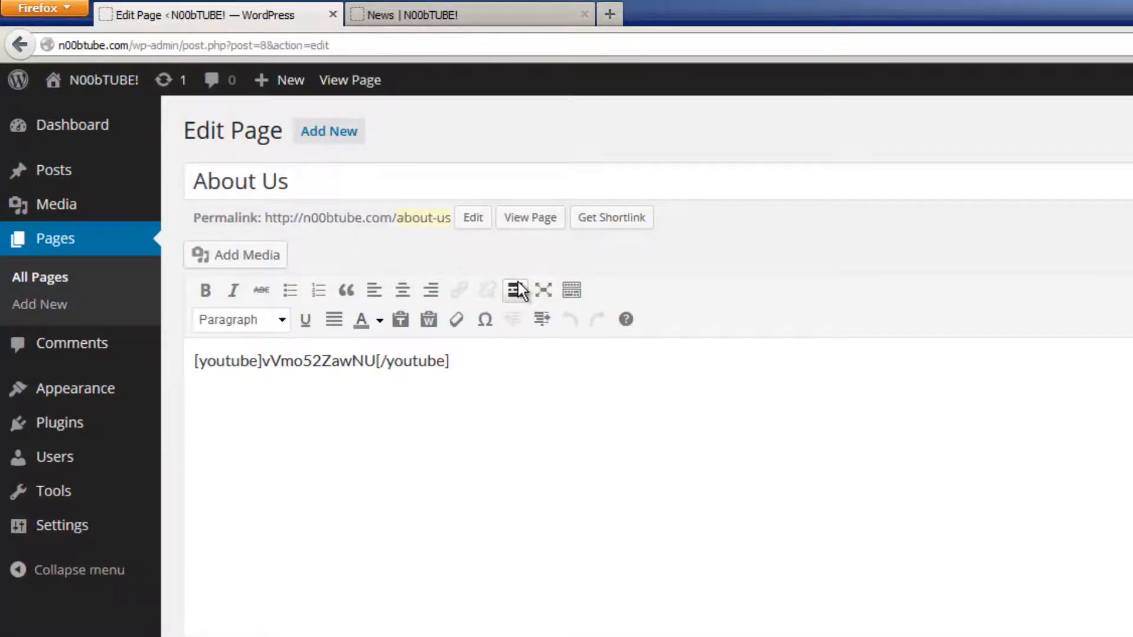
scroll(down, 3)
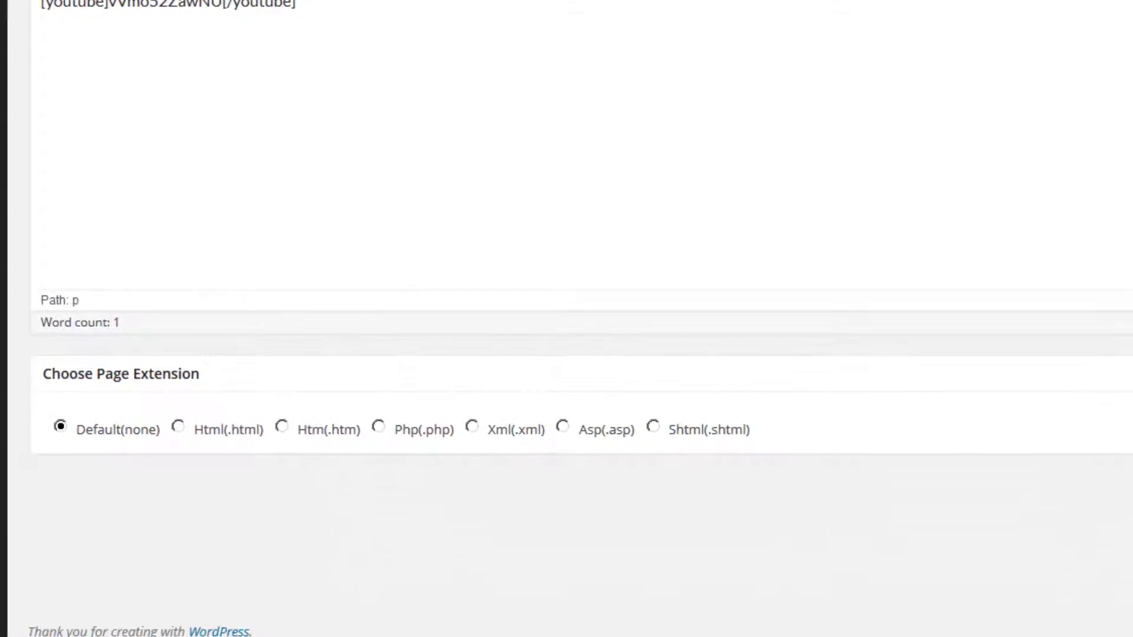
mouse_move(282, 251)
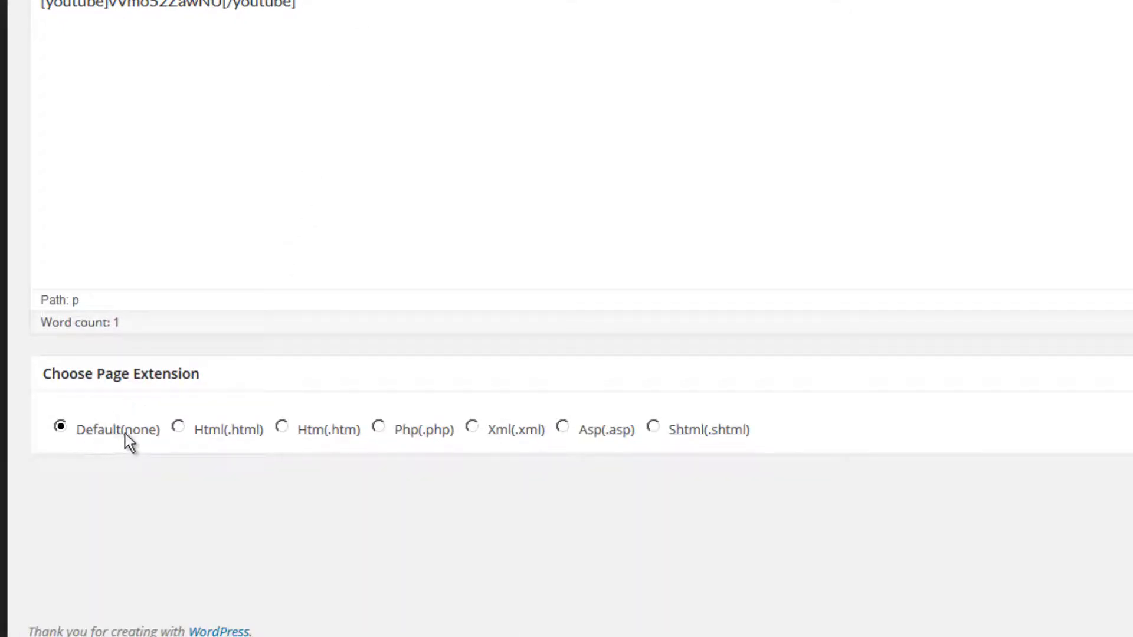
mouse_move(182, 448)
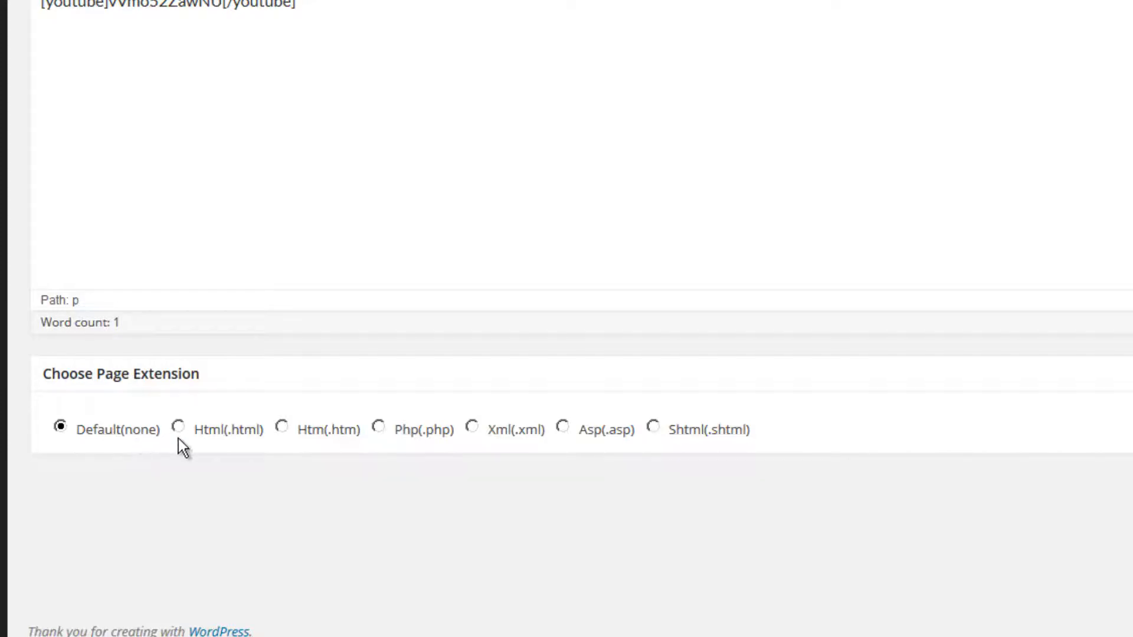
Step: Set the page extension to Html (.html) after trying .xml and .shtml, and update
click(178, 426)
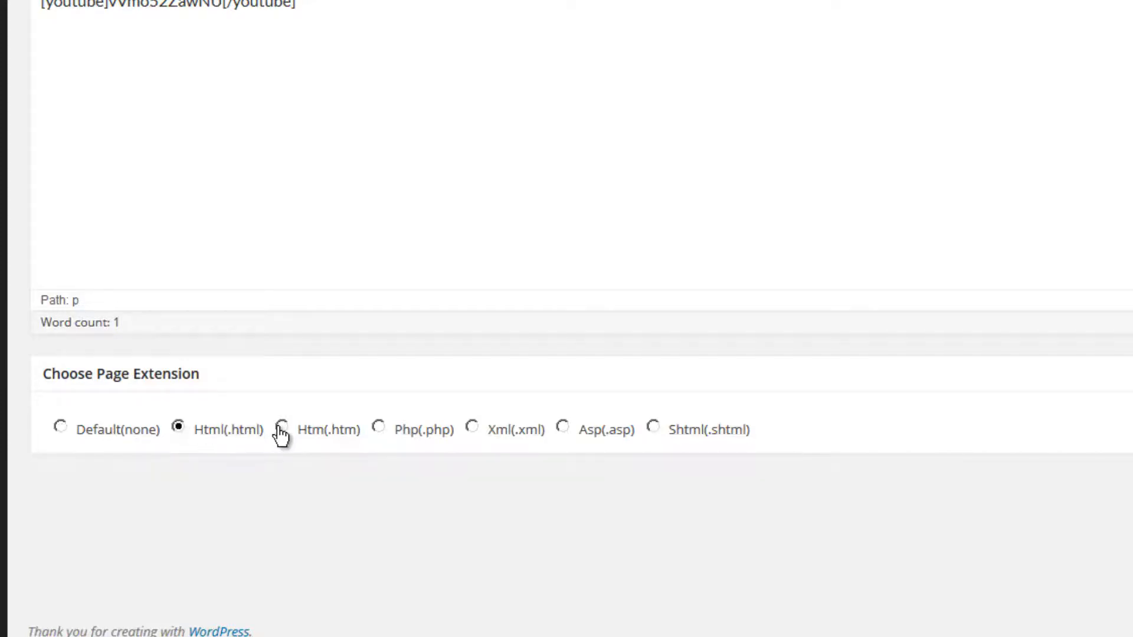
click(472, 427)
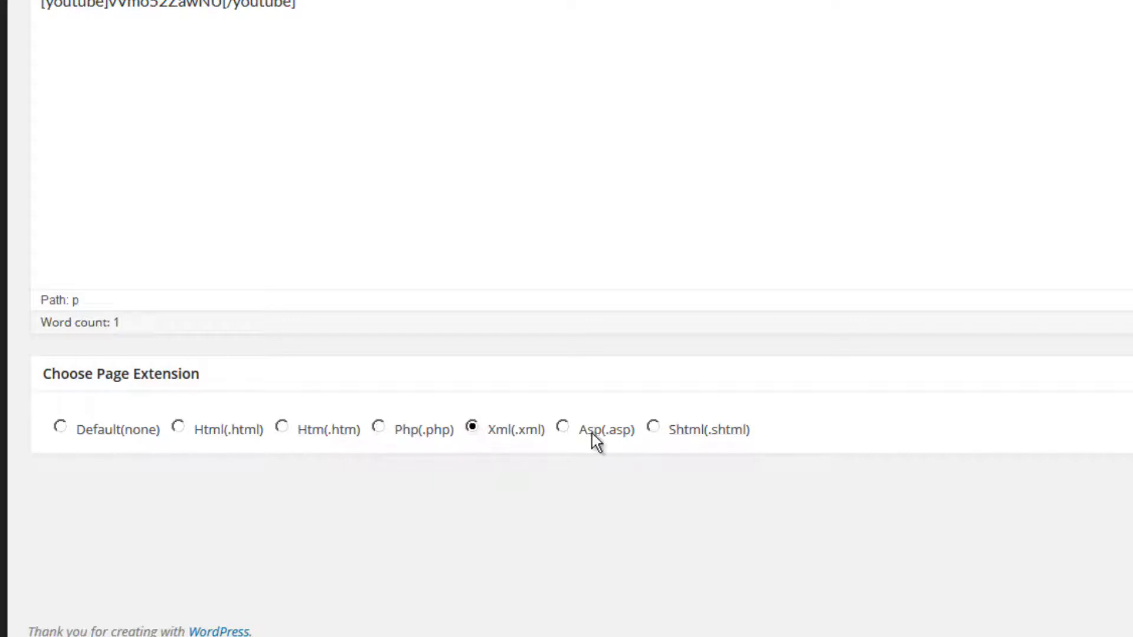
click(655, 429)
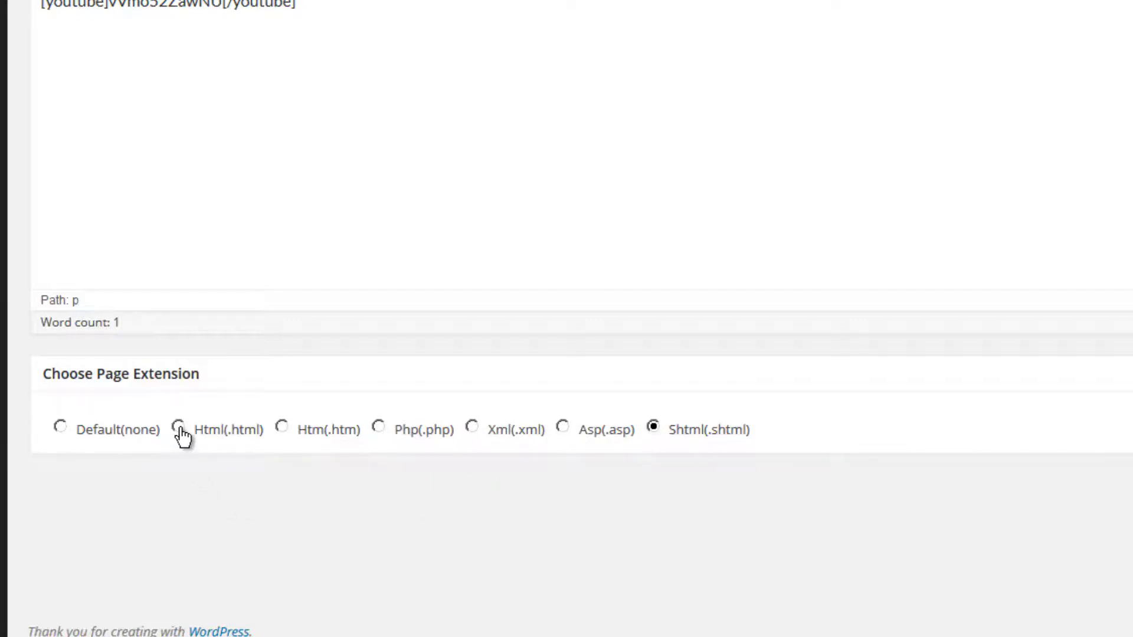
click(182, 428)
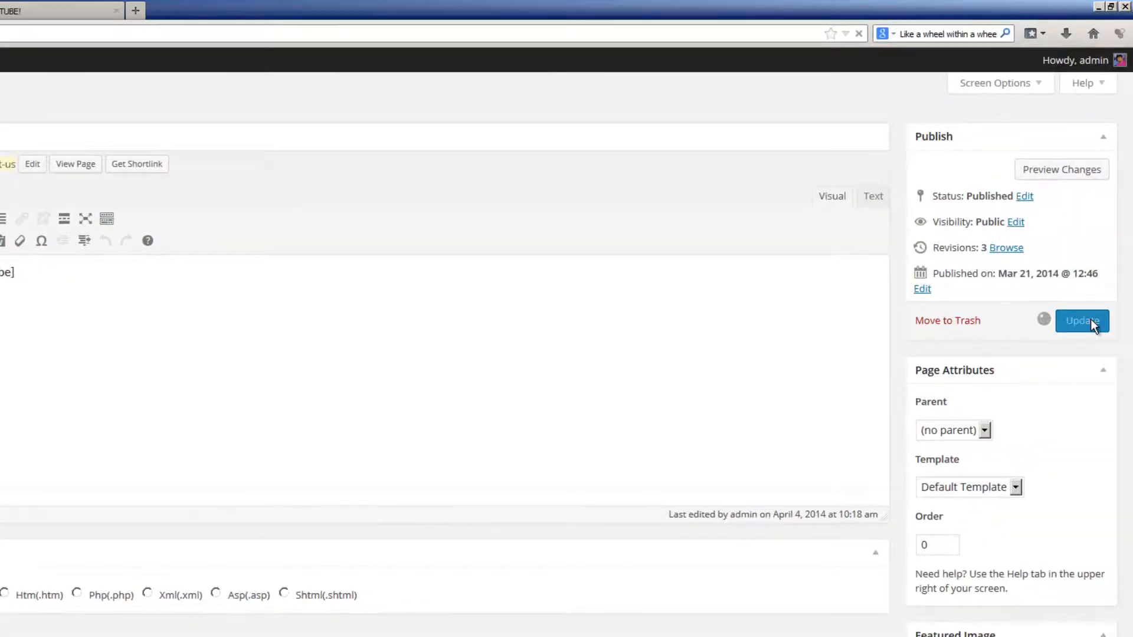
click(1081, 320)
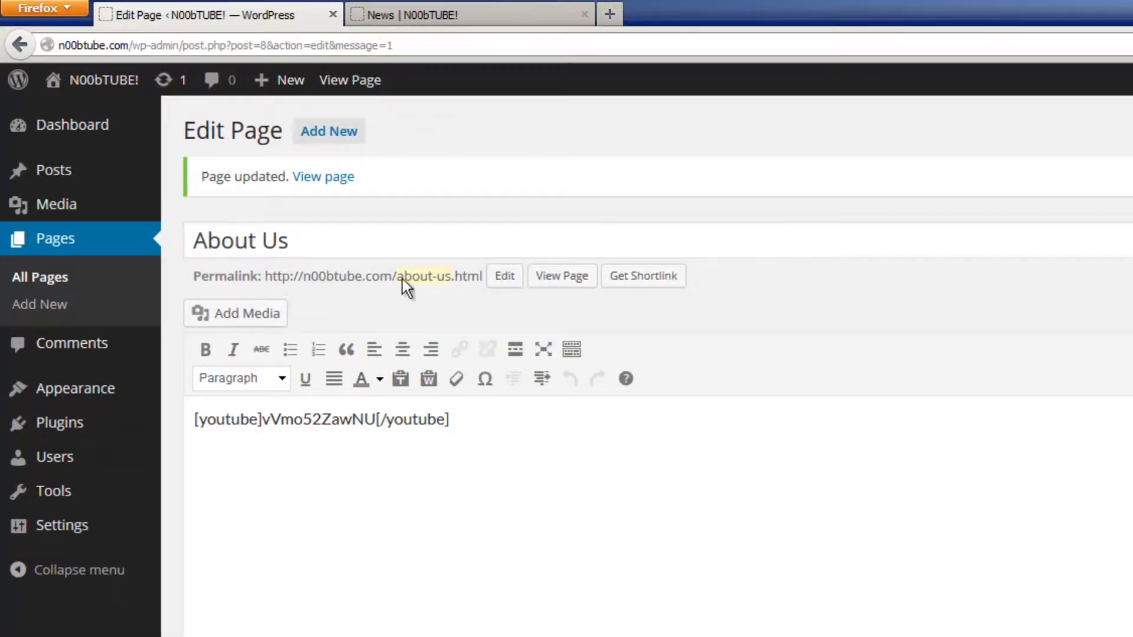
mouse_move(563, 276)
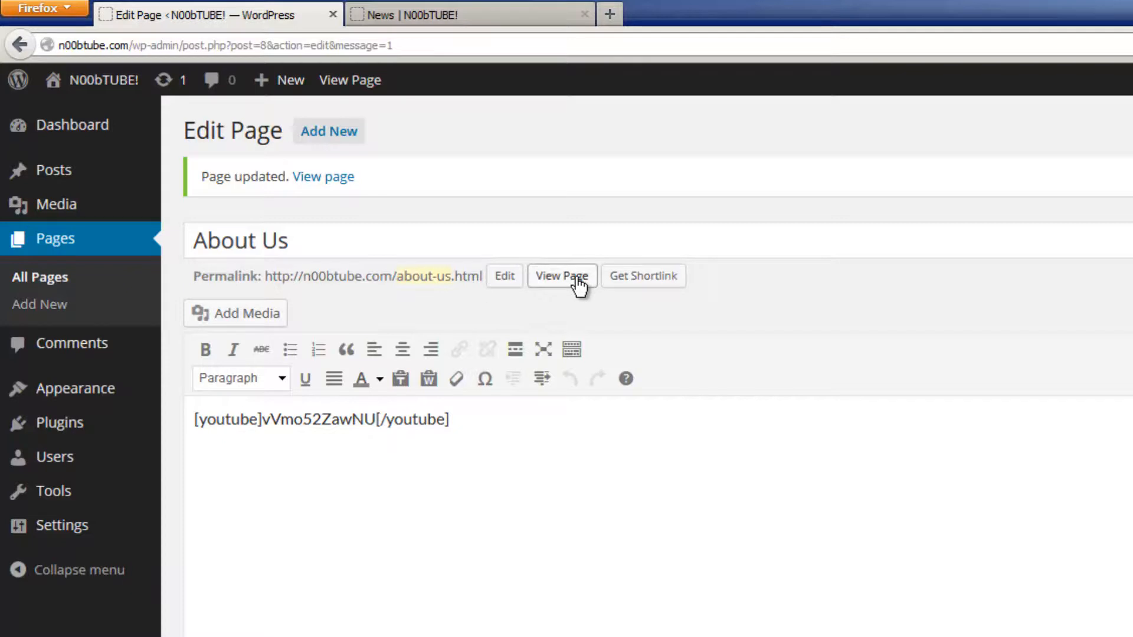
Step: View the published About Us page at about-us.html with the HostGator Careers video
click(561, 276)
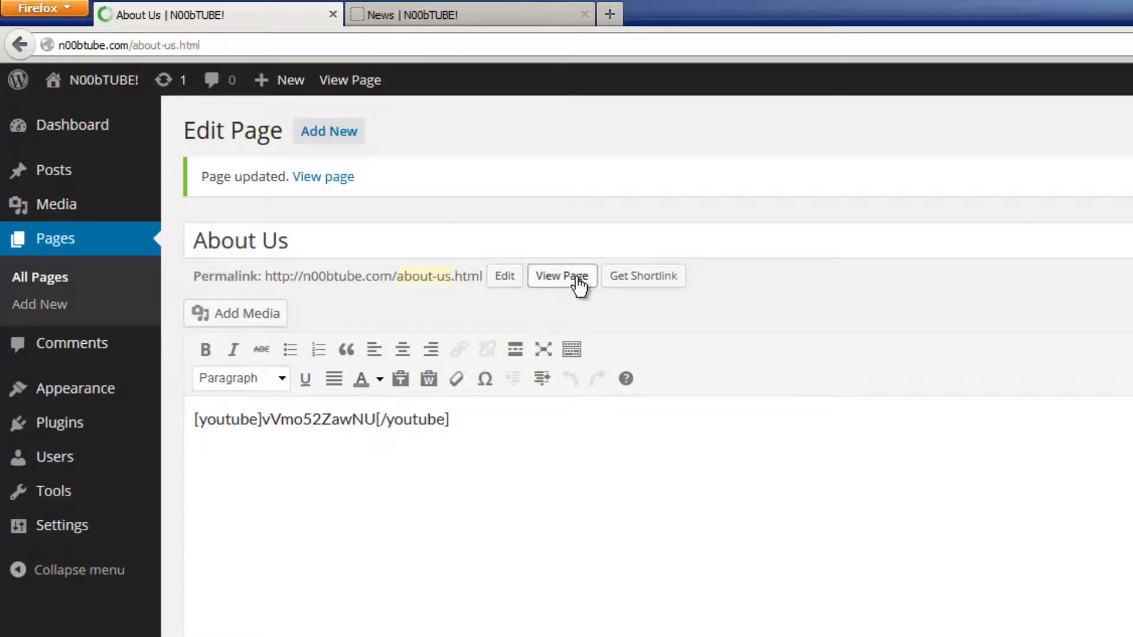
click(561, 277)
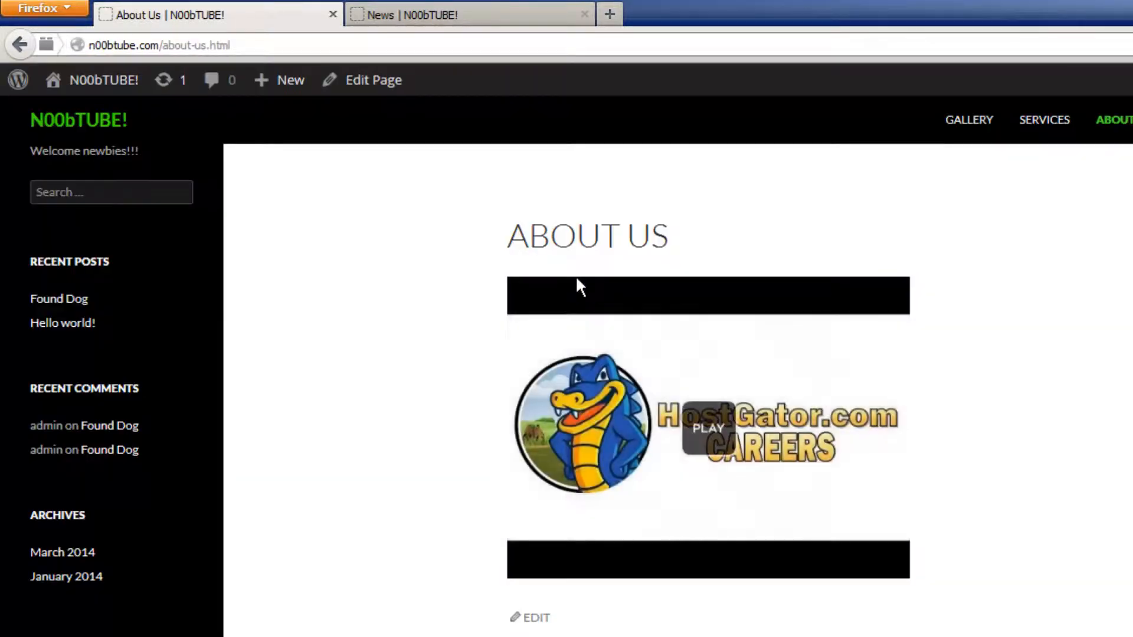
mouse_move(762, 344)
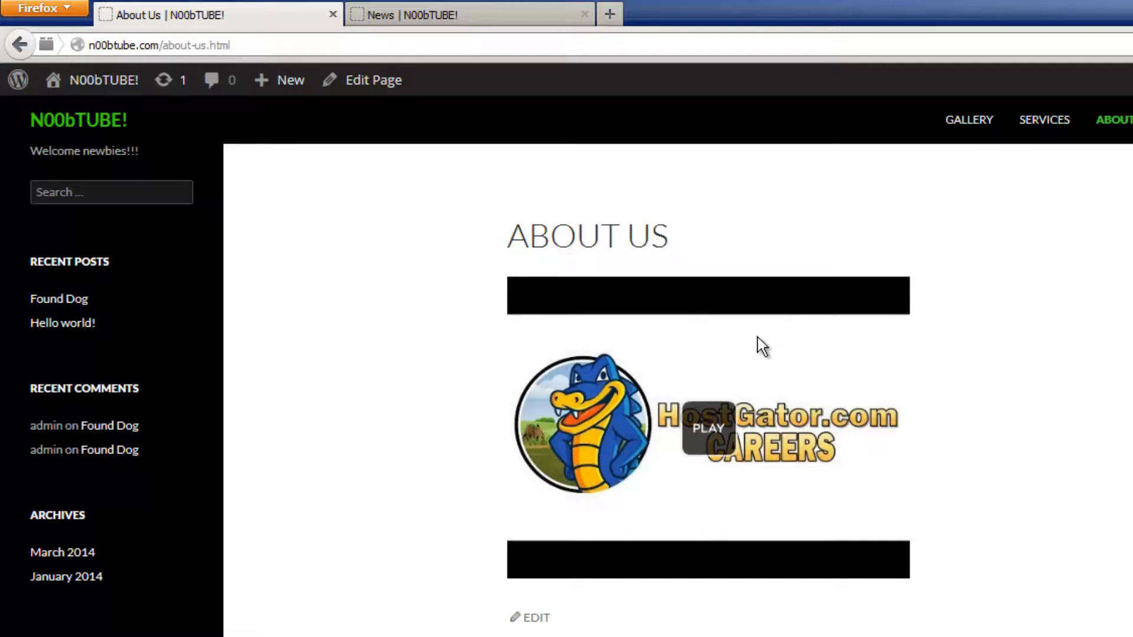
mouse_move(780, 346)
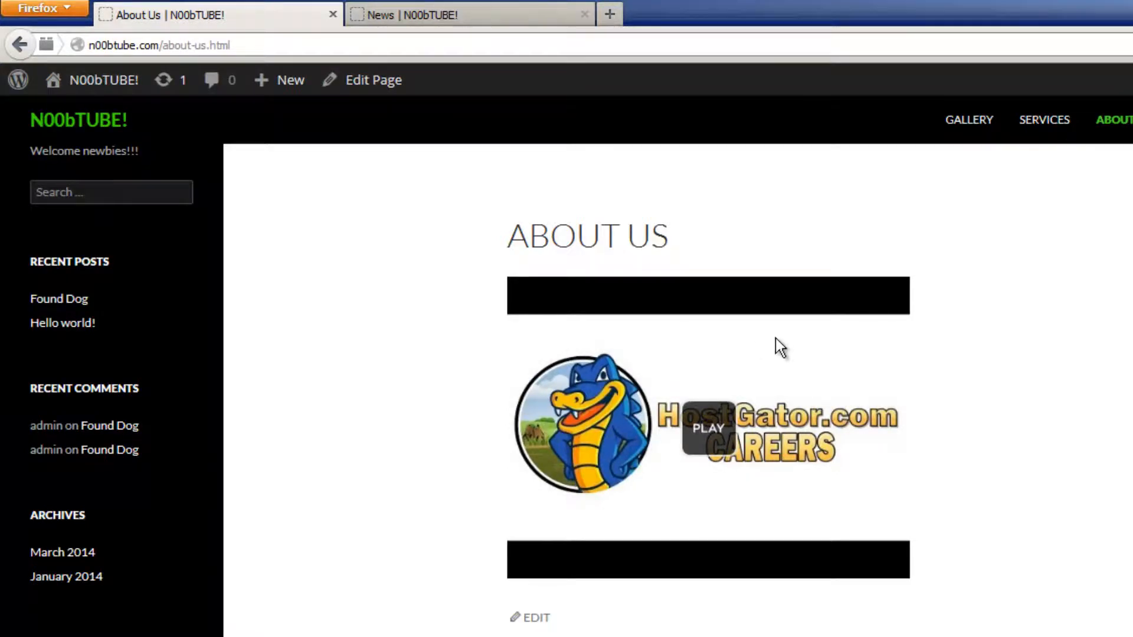
click(159, 45)
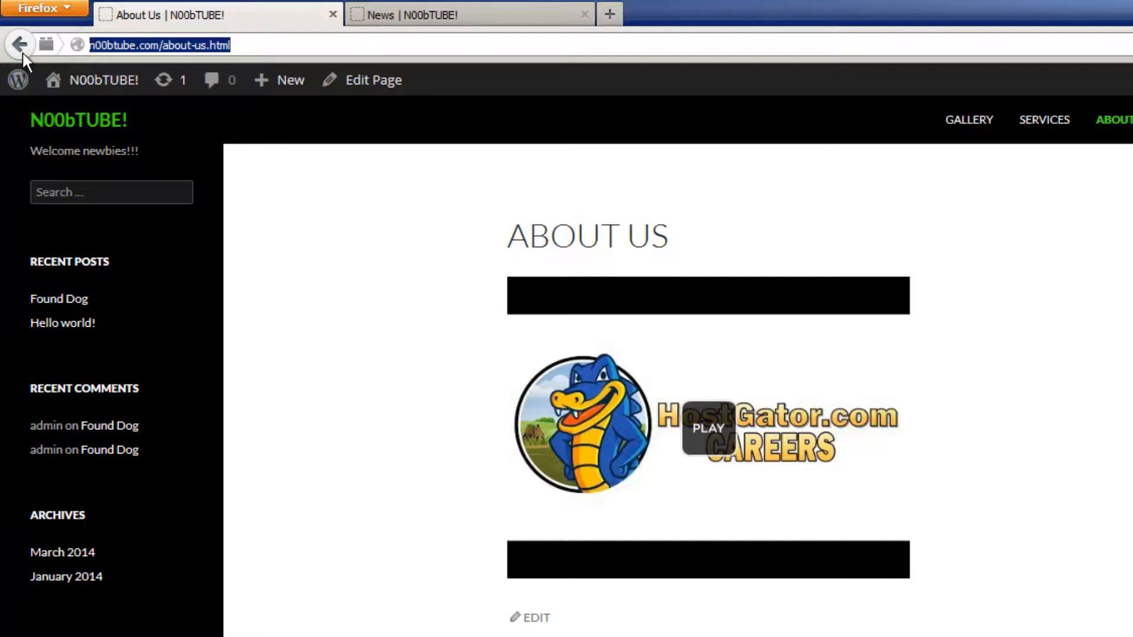
Step: Go back to the page editor and open Installed Plugins showing both plugins active
click(373, 80)
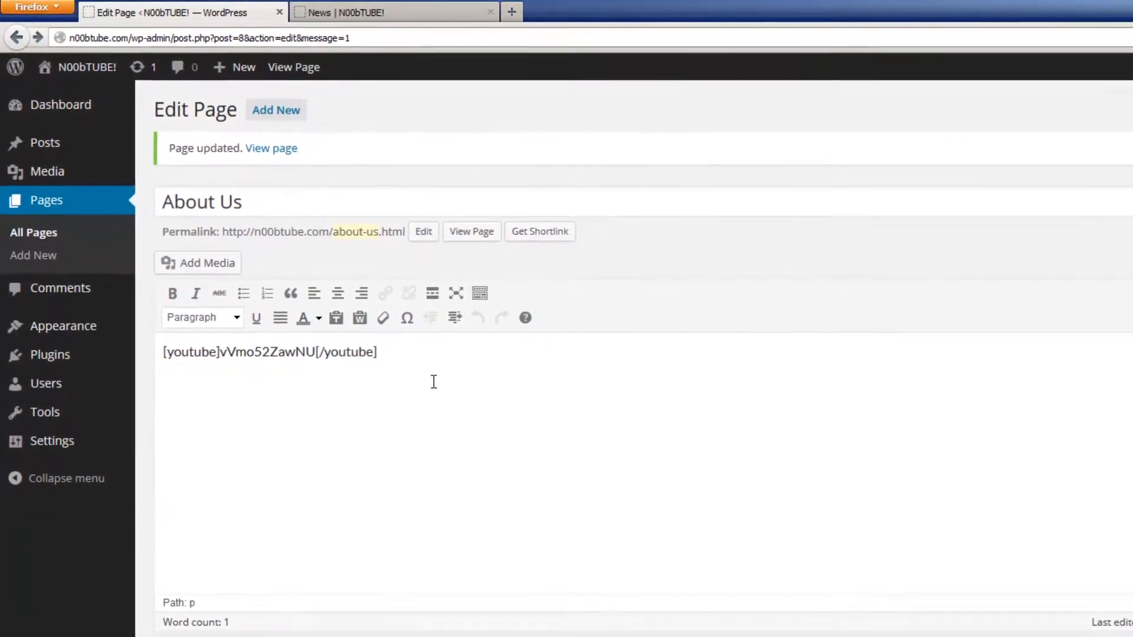
scroll(down, 3)
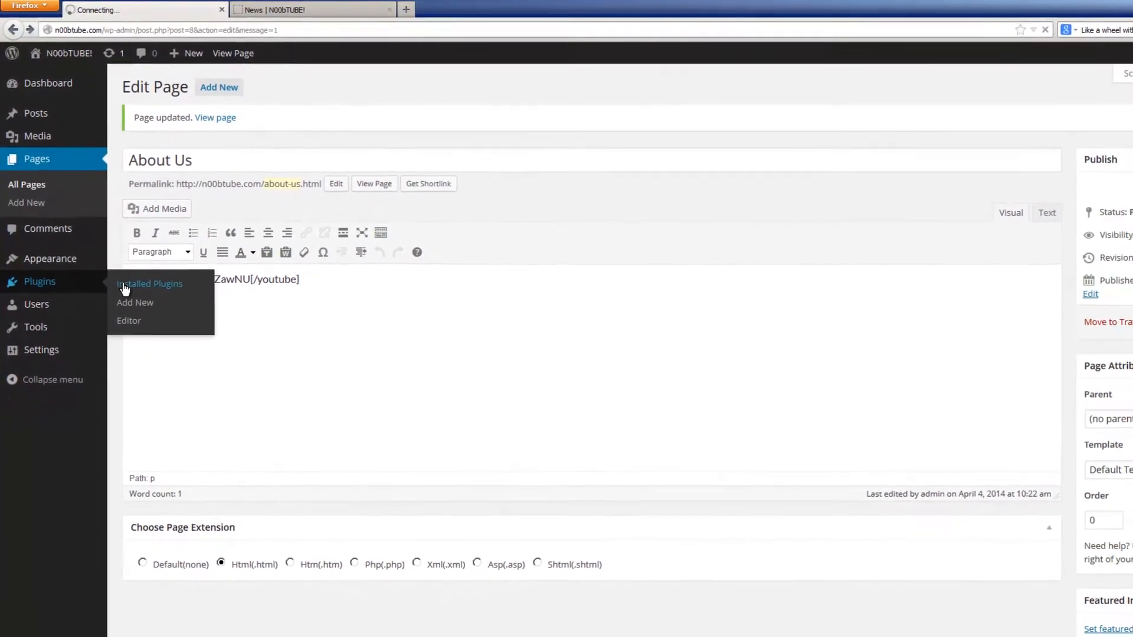
click(150, 283)
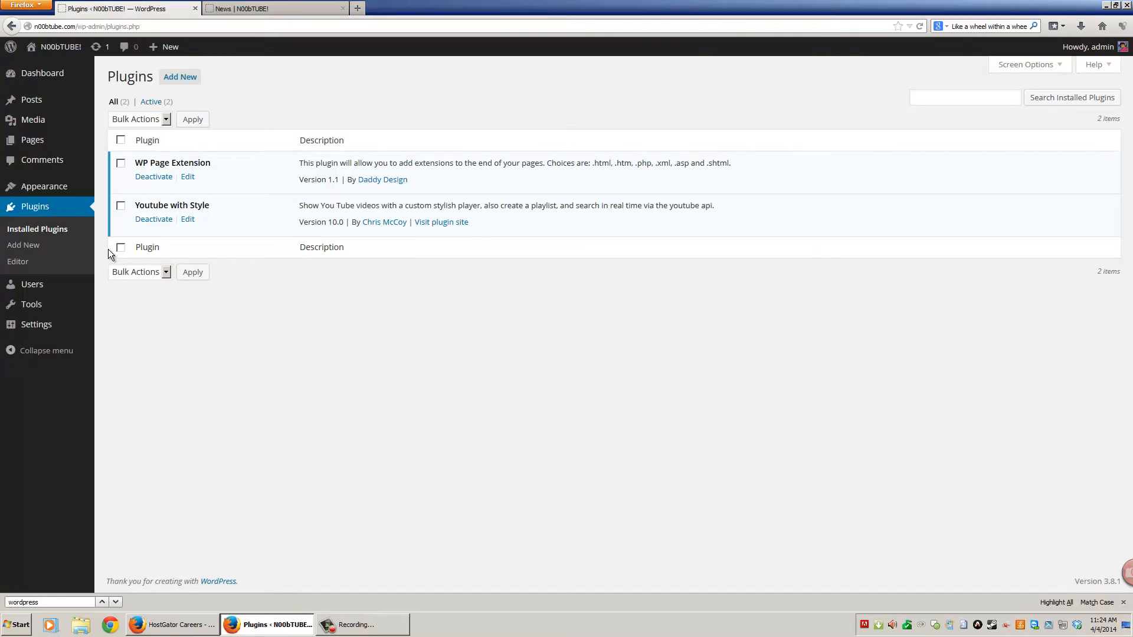
mouse_move(120, 235)
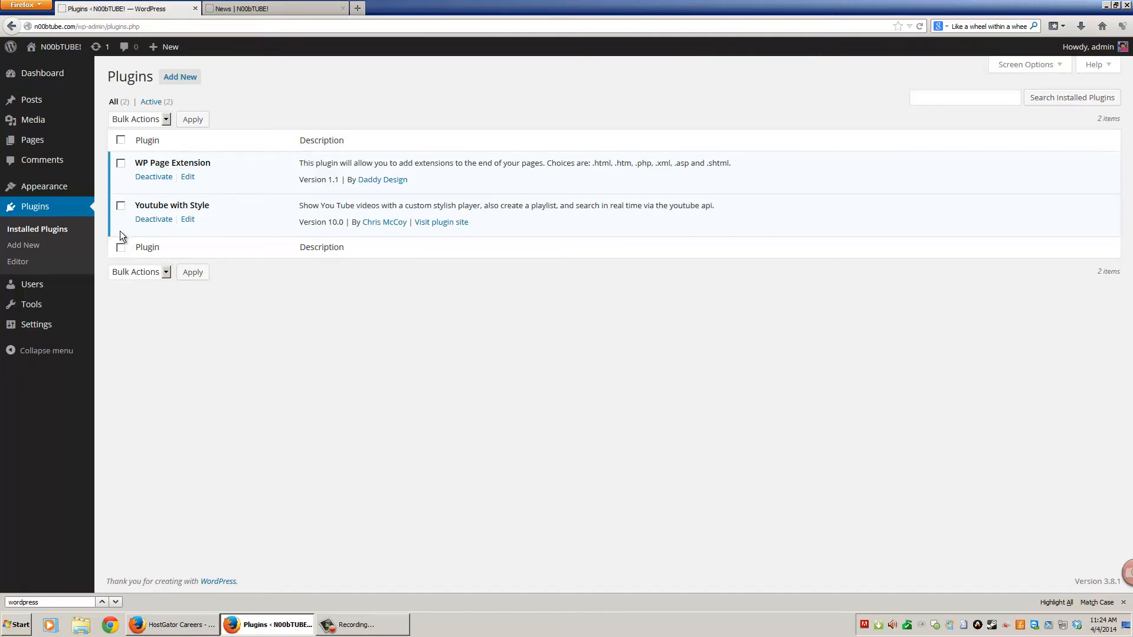